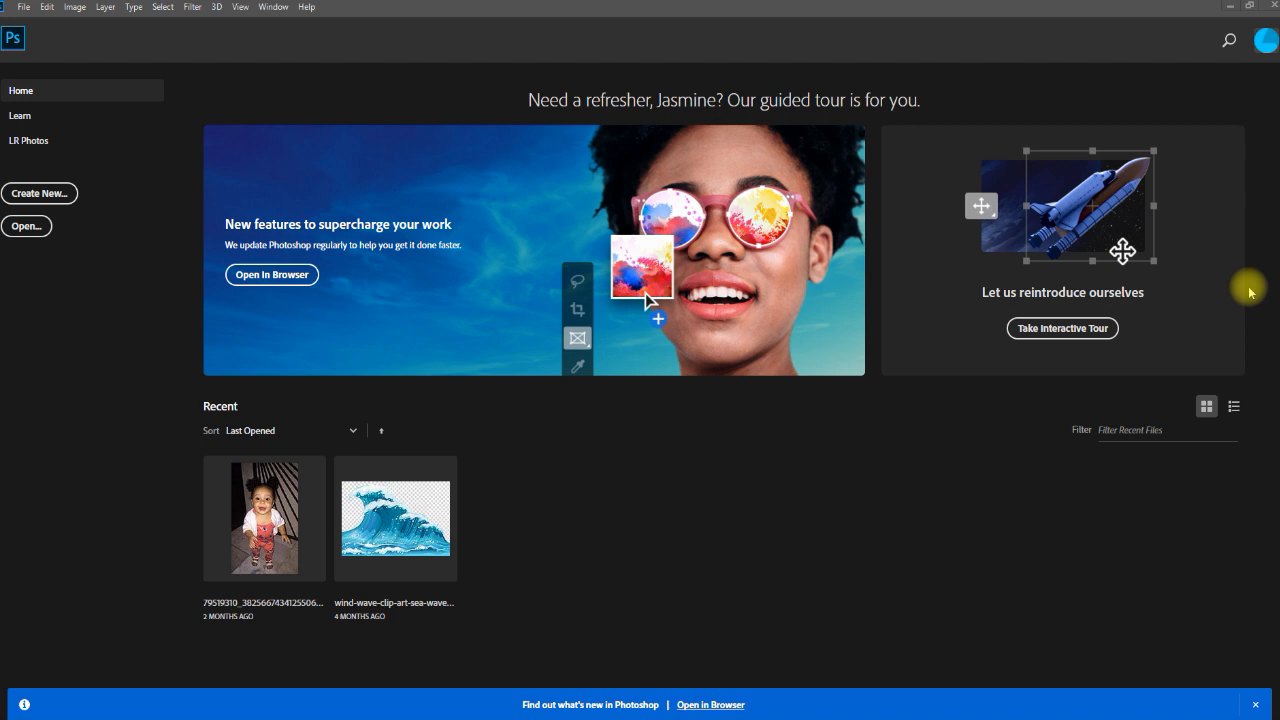
{"action": "mouse_move", "coordinate": [1213, 261]}
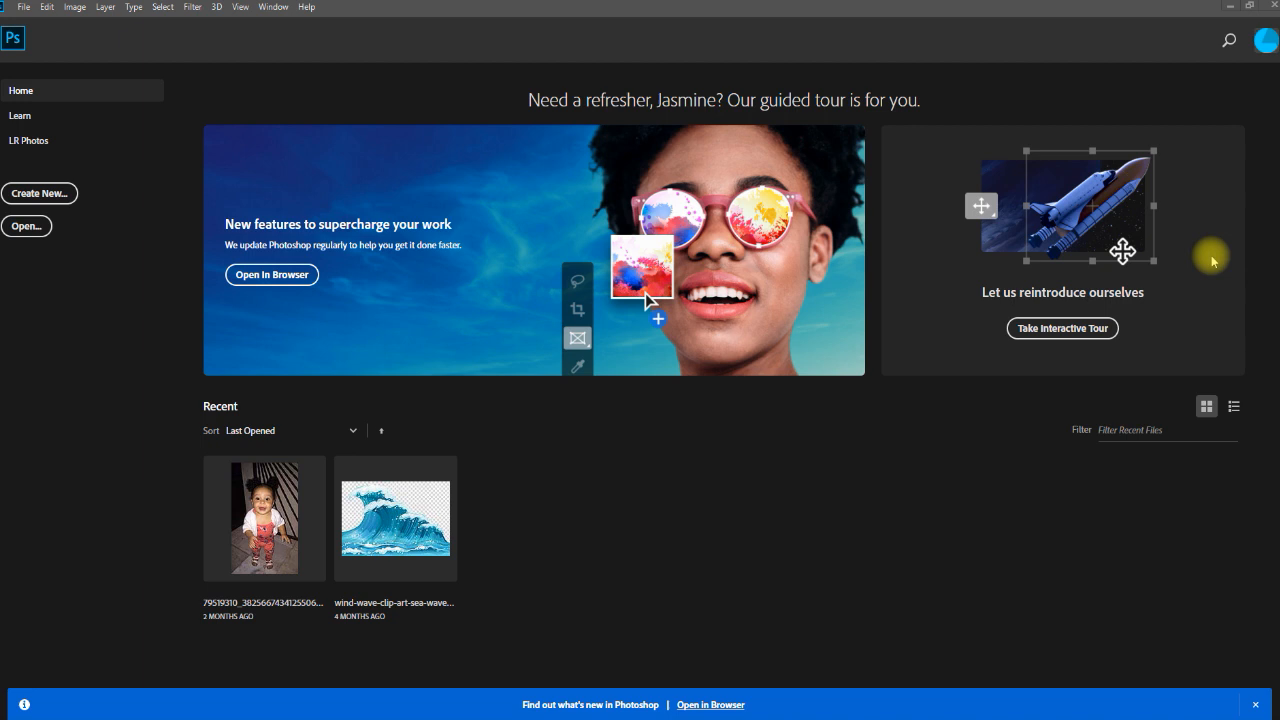
- Open beathardap-removebg-preview from the Downloads folder
{"action": "left_click", "coordinate": [24, 7]}
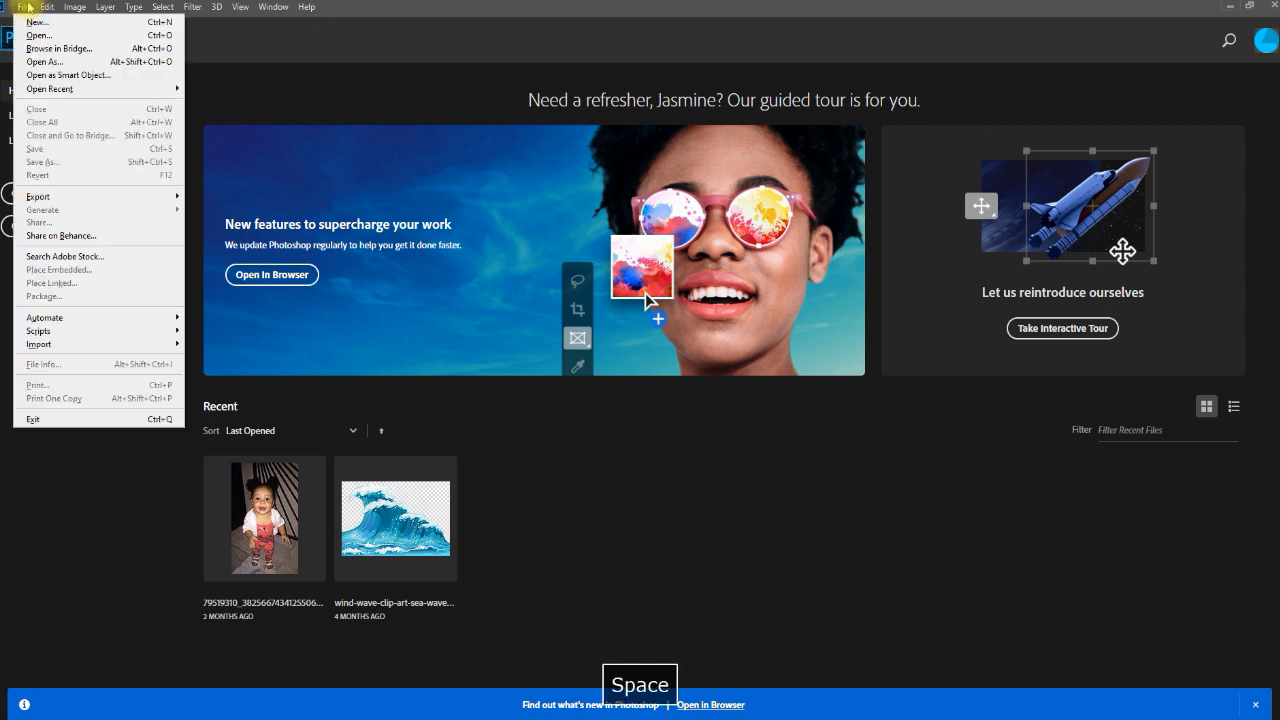
{"action": "mouse_move", "coordinate": [45, 35]}
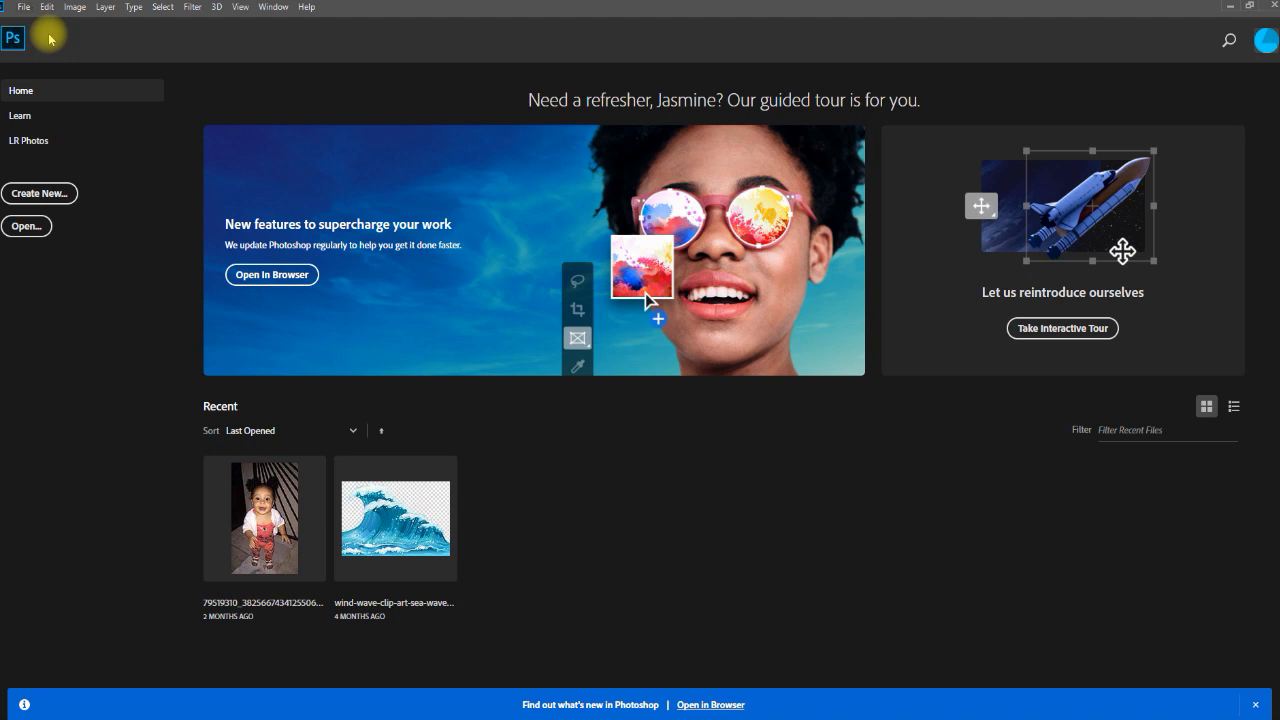
{"action": "mouse_move", "coordinate": [45, 35]}
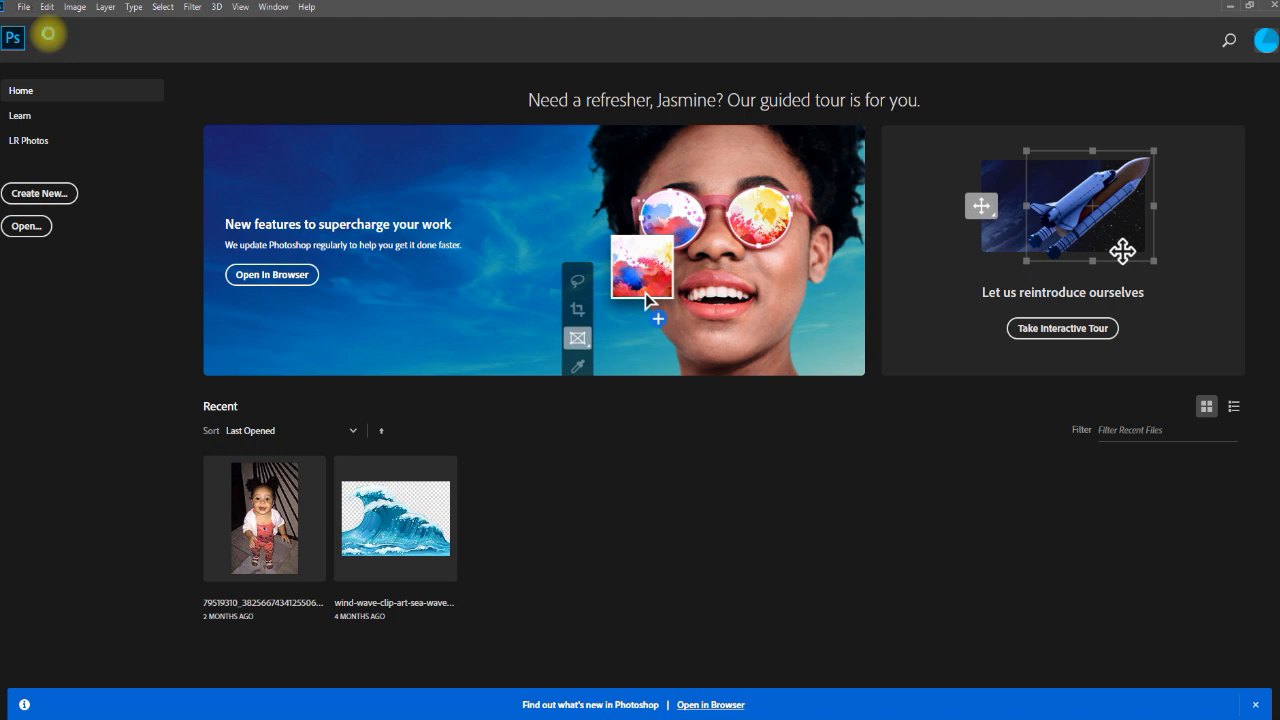
{"action": "left_click", "coordinate": [26, 226]}
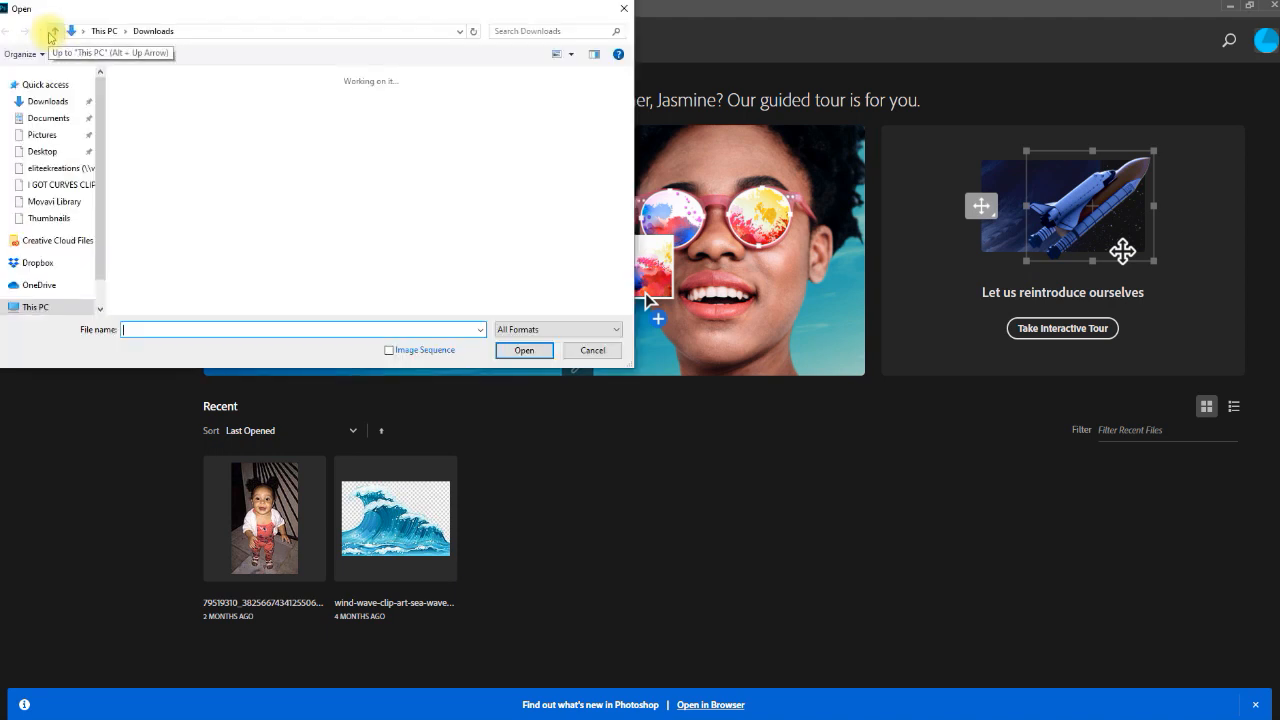
{"action": "mouse_move", "coordinate": [135, 190]}
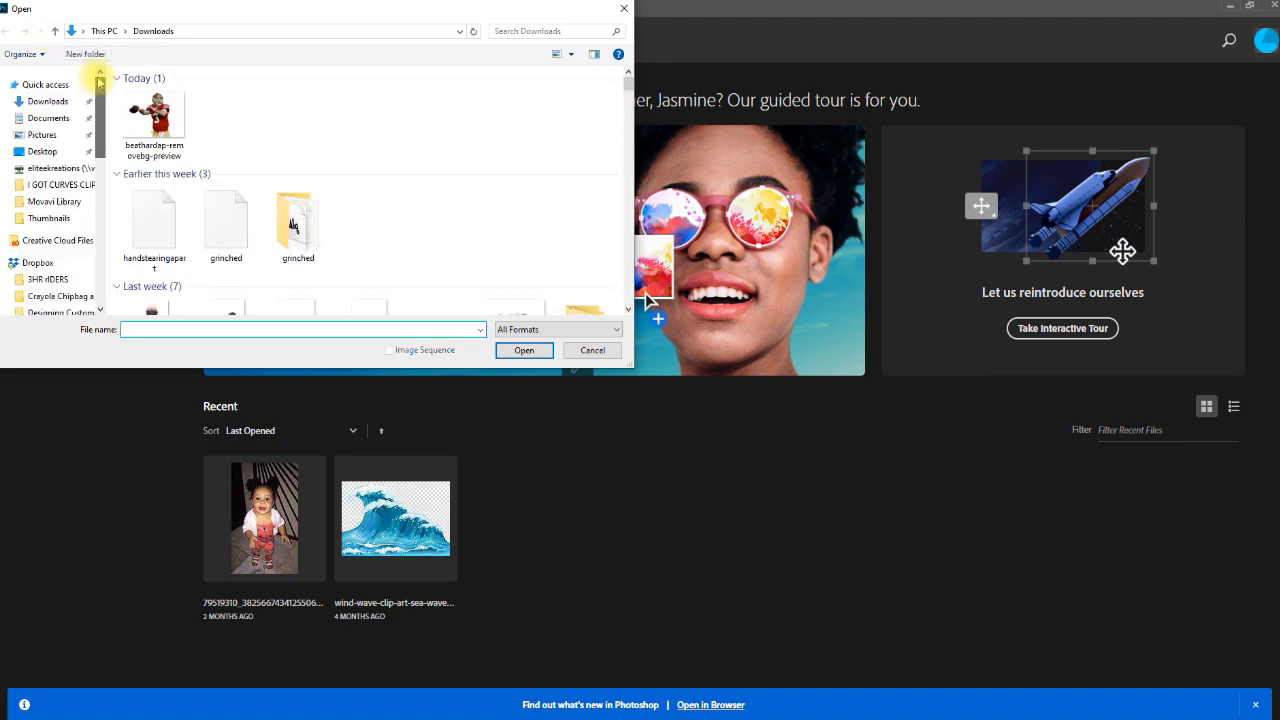
{"action": "left_click", "coordinate": [153, 115]}
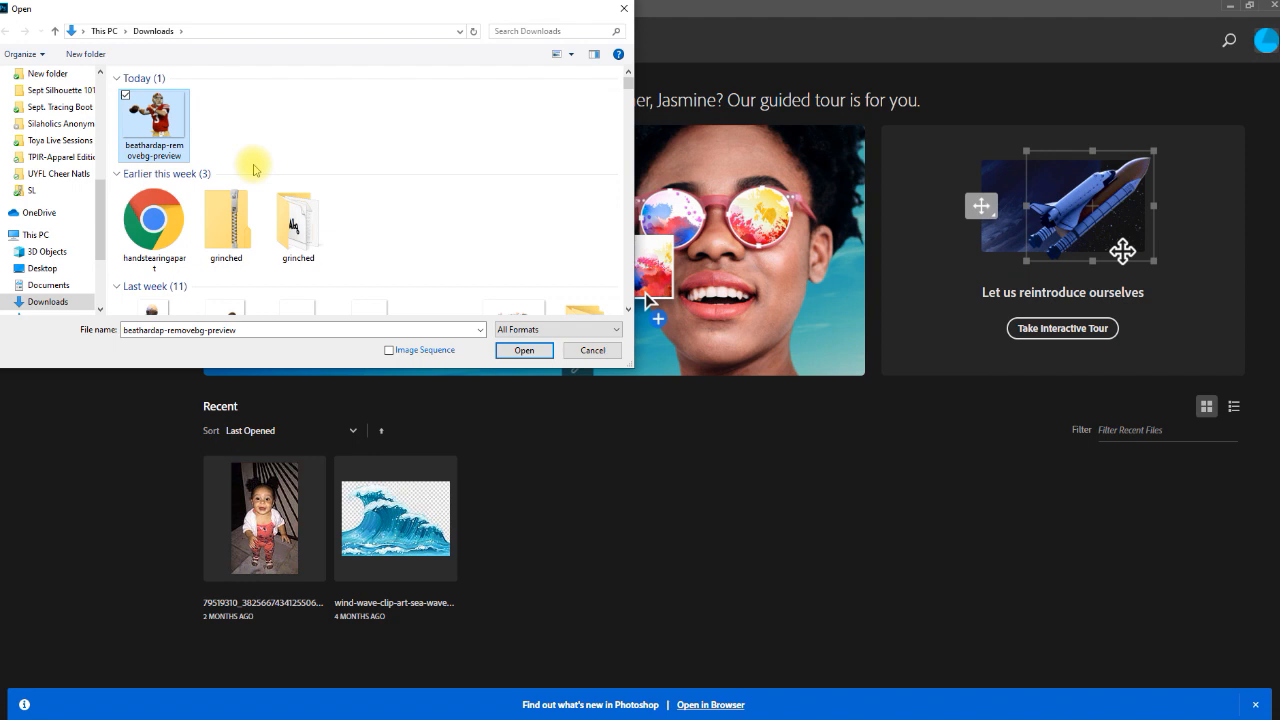
{"action": "left_click", "coordinate": [591, 350]}
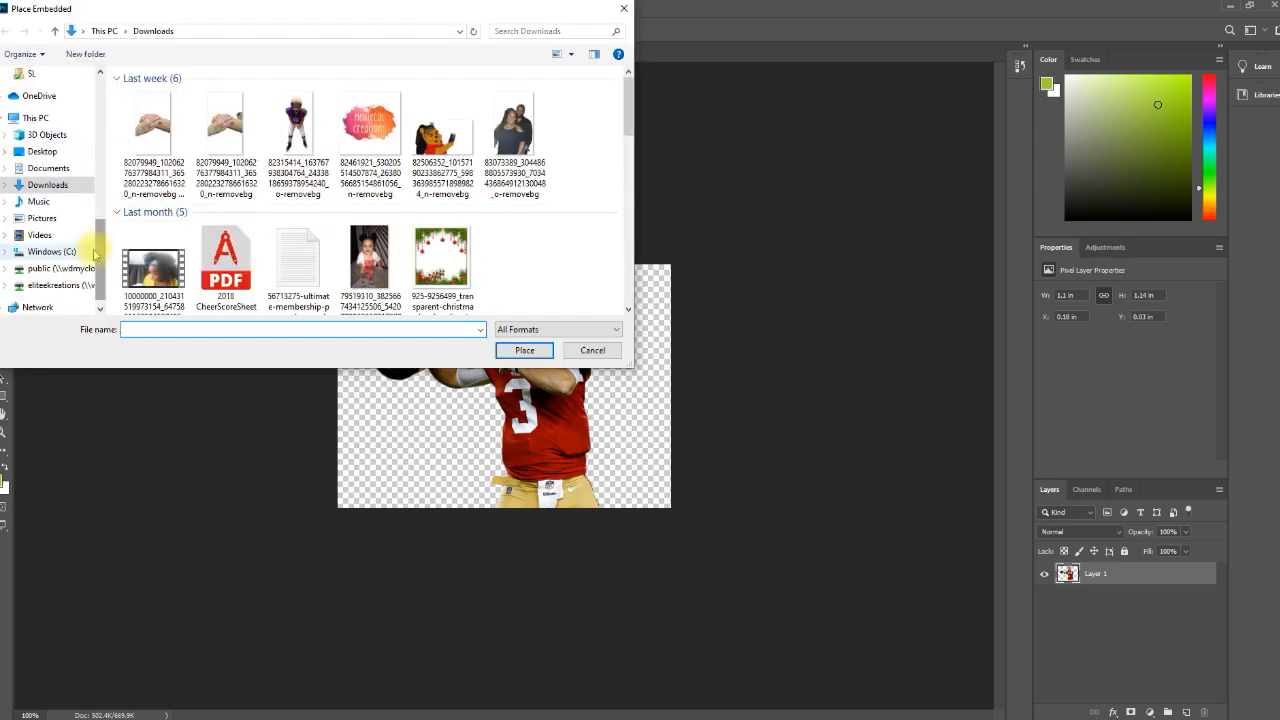
- Browse to the Downloads folder to choose the background image to place
{"action": "scroll", "scroll_direction": "up", "scroll_amount": 3}
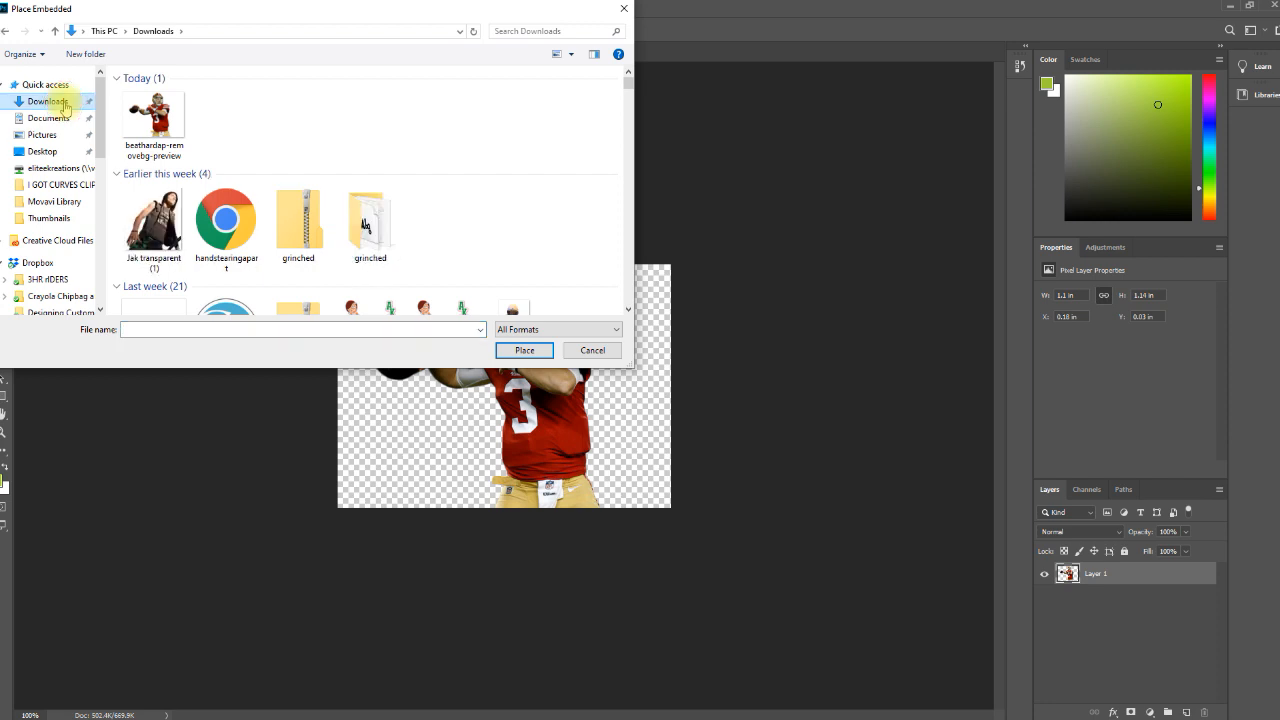
{"action": "left_click", "coordinate": [45, 84]}
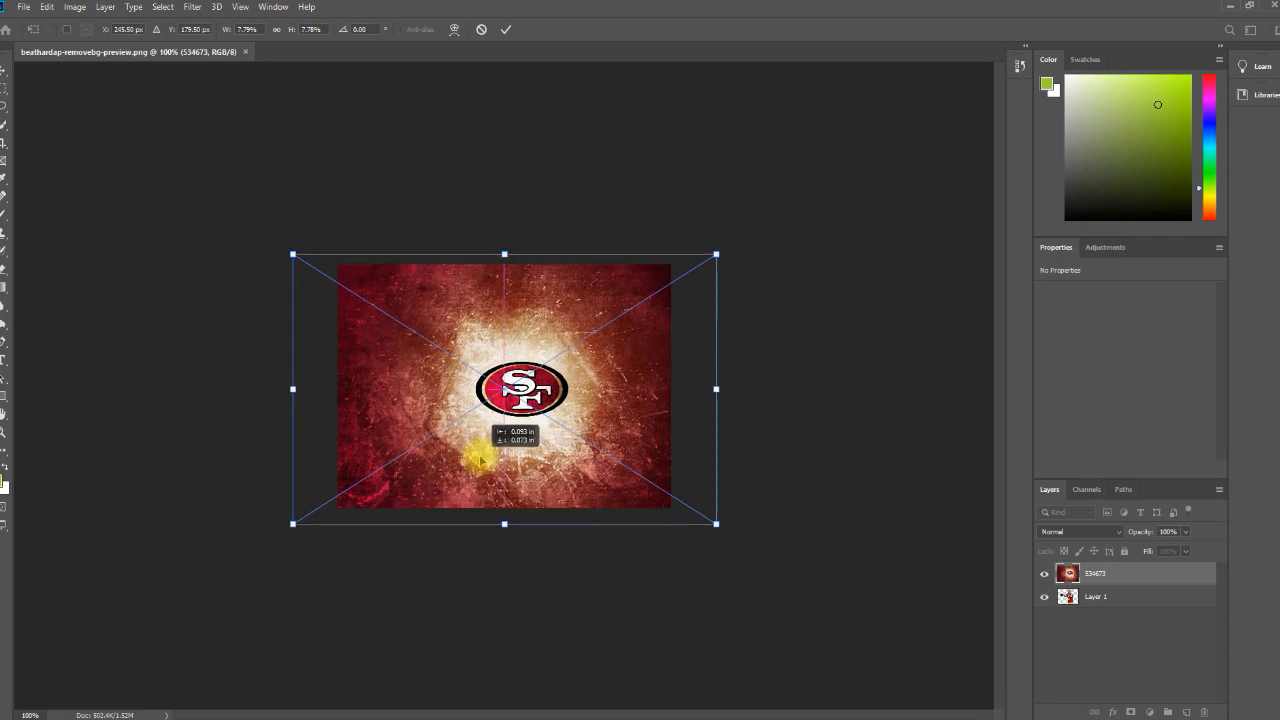
- Enlarge the placed red 49ers background so it covers the canvas
{"action": "left_click_drag", "start_coordinate": [480, 458], "coordinate": [420, 470]}
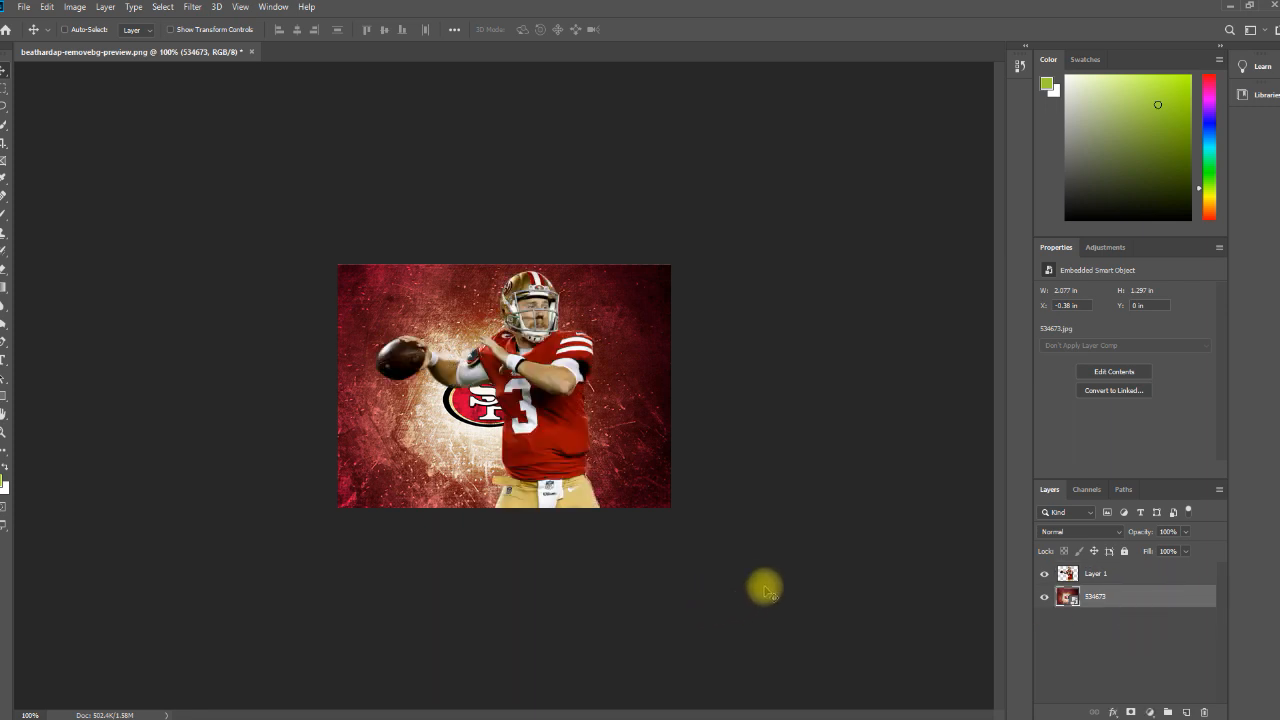
{"action": "mouse_move", "coordinate": [575, 432]}
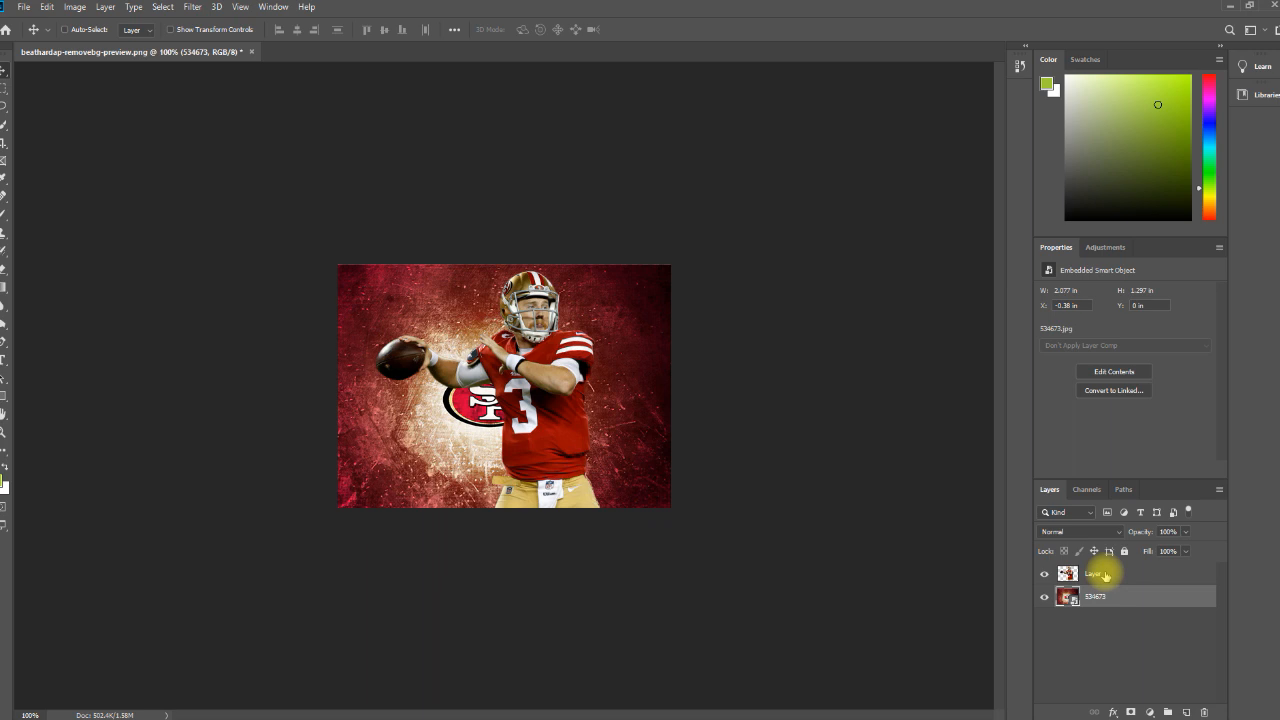
- Duplicate the selected player and background layers
{"action": "right_click", "coordinate": [1100, 574]}
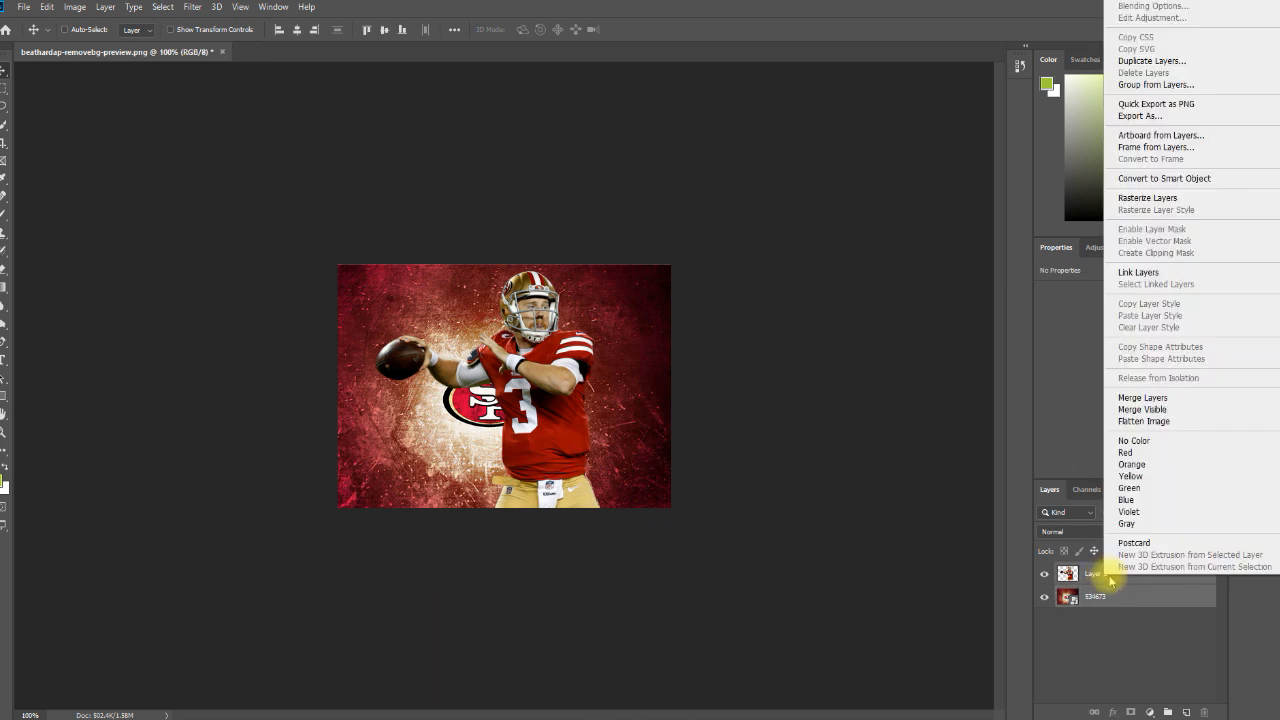
{"action": "left_click", "coordinate": [1151, 61]}
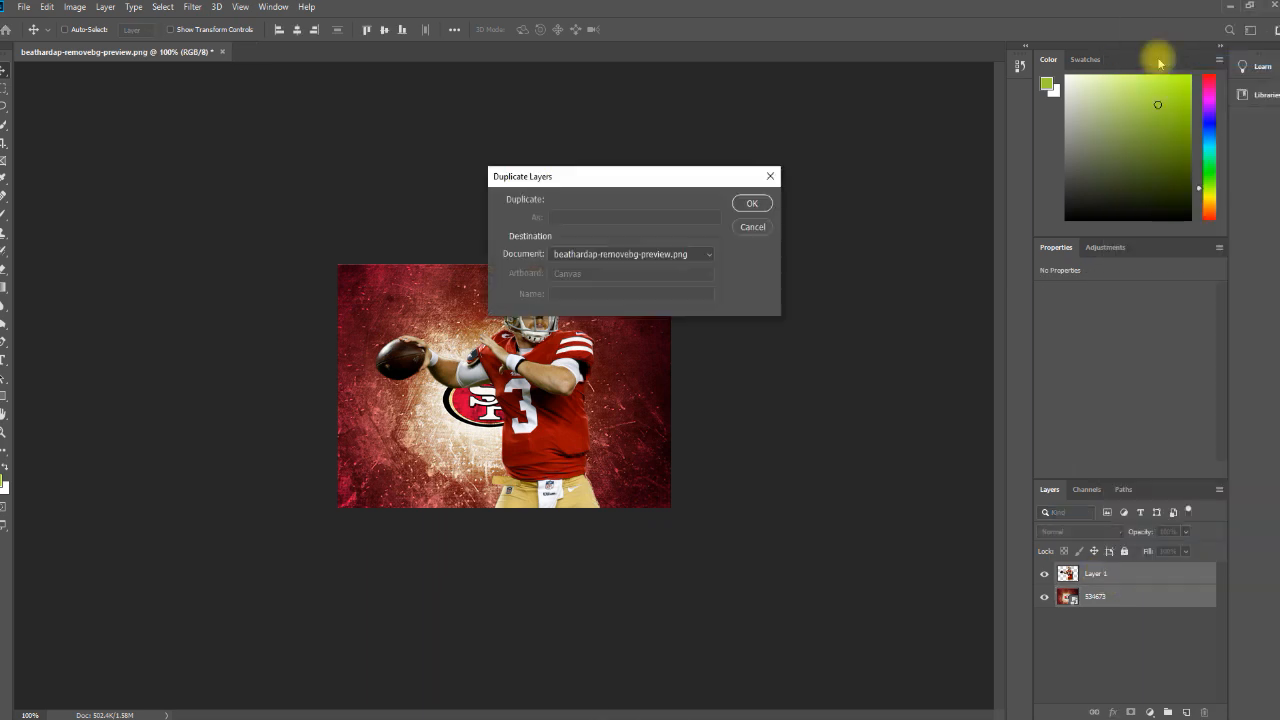
{"action": "left_click", "coordinate": [752, 203]}
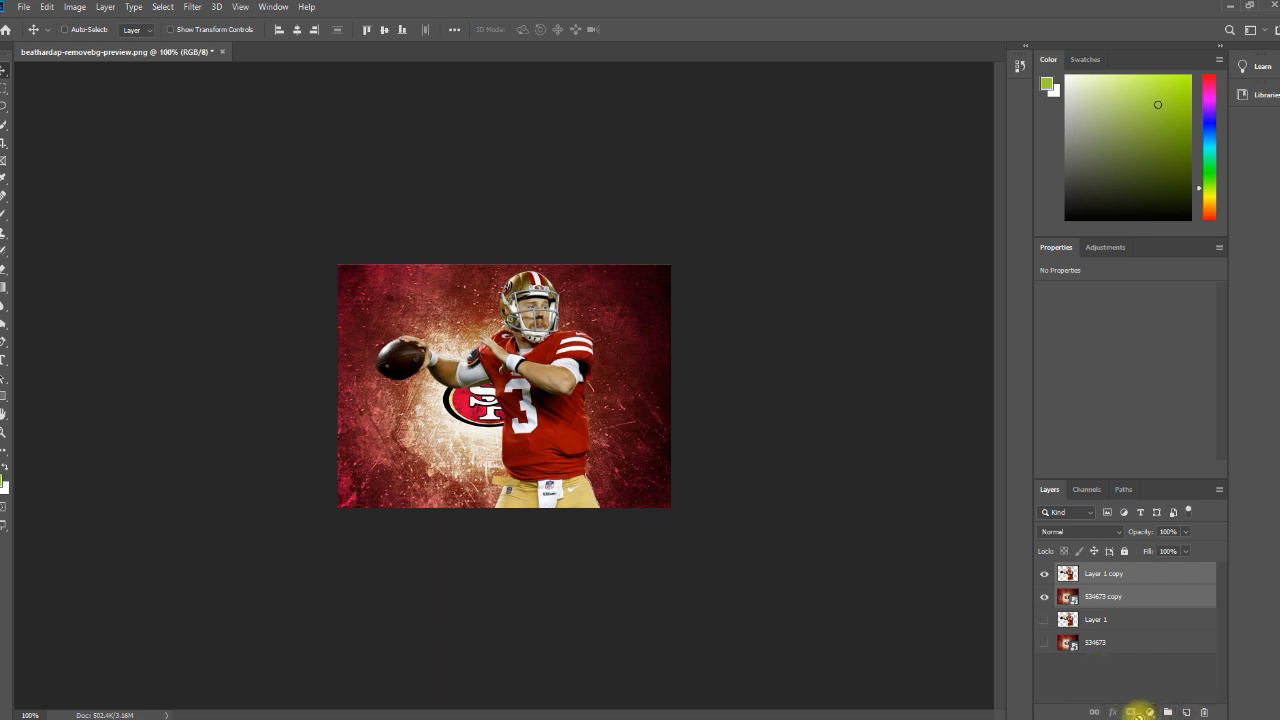
- Add a near-black Solid Color fill layer and move it to the bottom
{"action": "left_click", "coordinate": [1131, 711]}
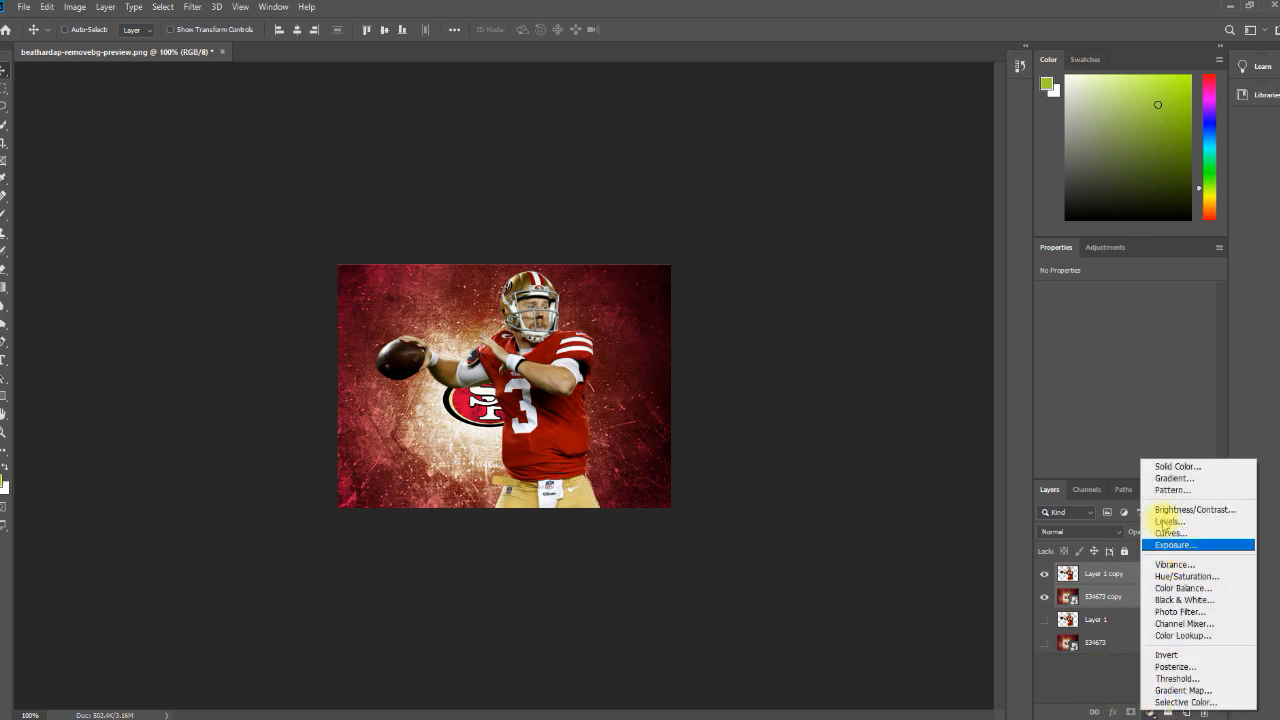
{"action": "left_click", "coordinate": [1177, 466]}
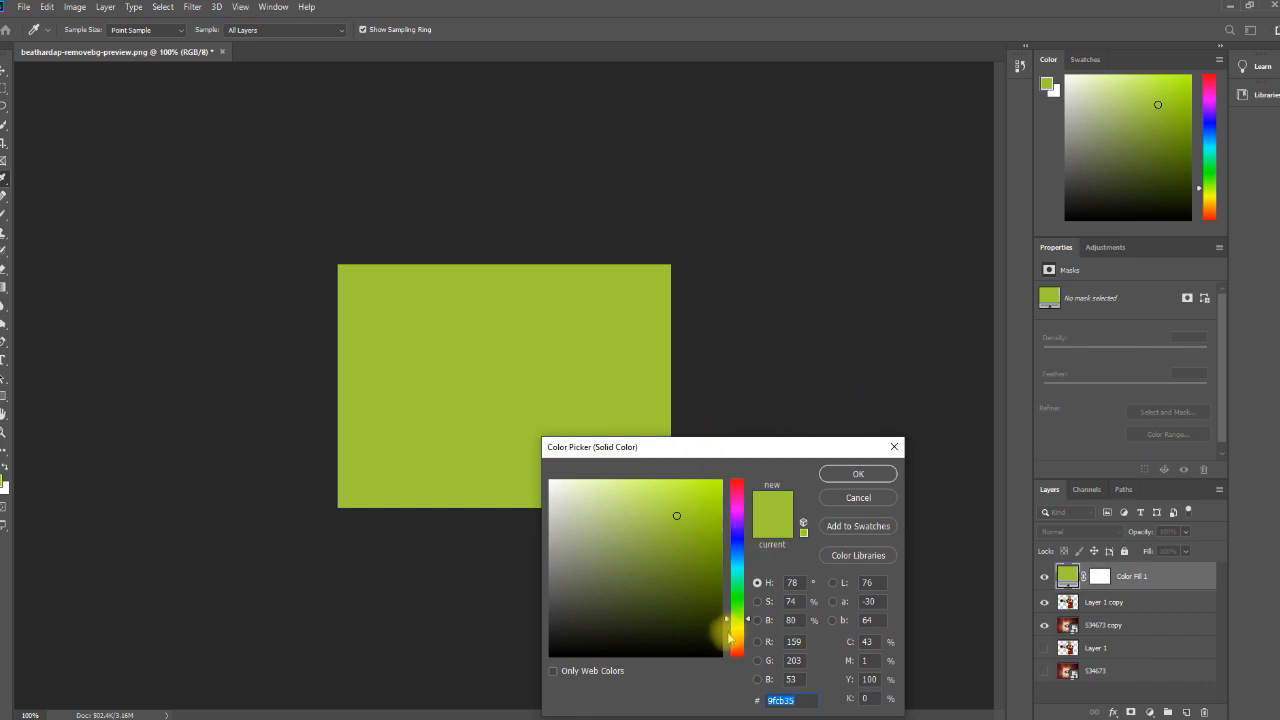
{"action": "left_click", "coordinate": [726, 636]}
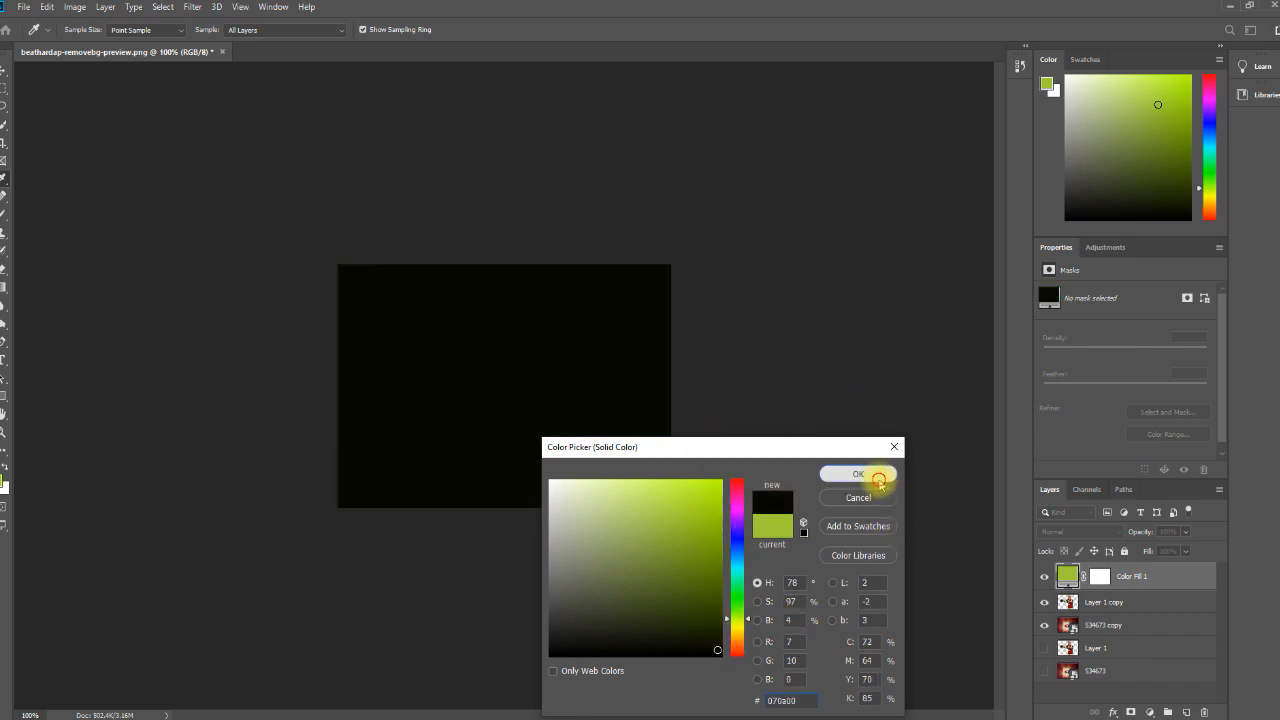
{"action": "left_click", "coordinate": [857, 473]}
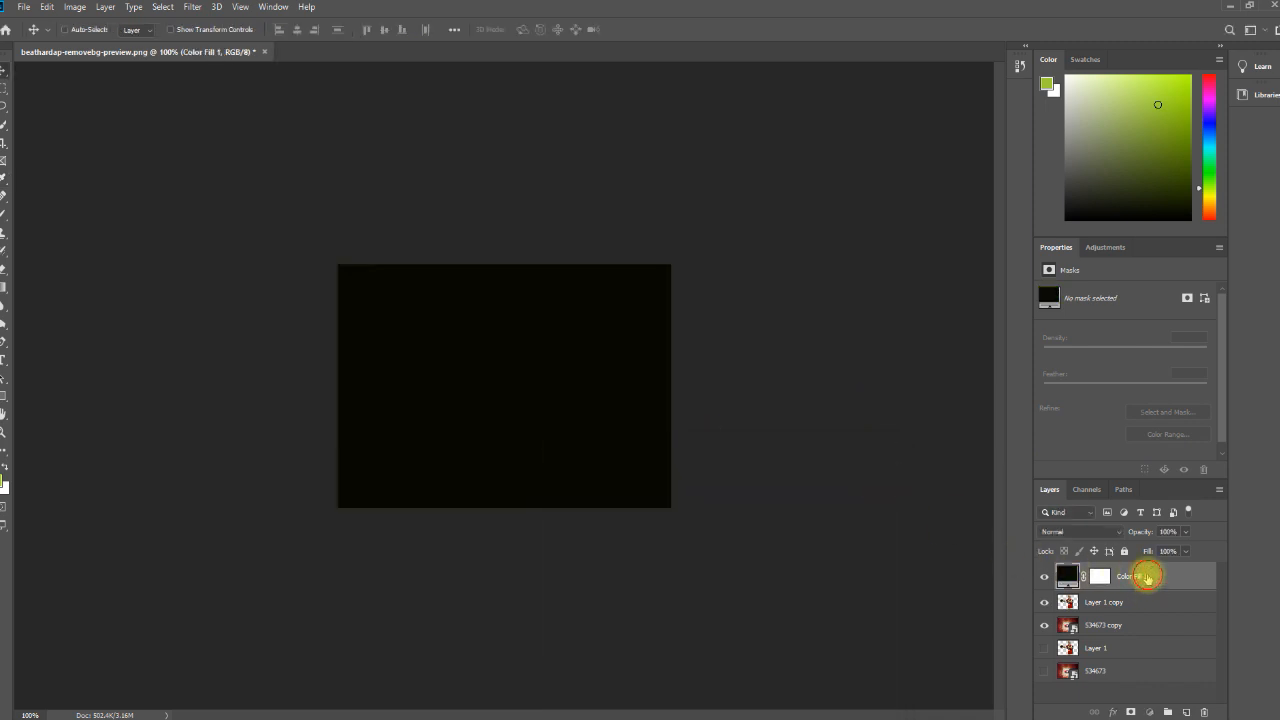
{"action": "left_click_drag", "start_coordinate": [1145, 575], "coordinate": [1145, 668]}
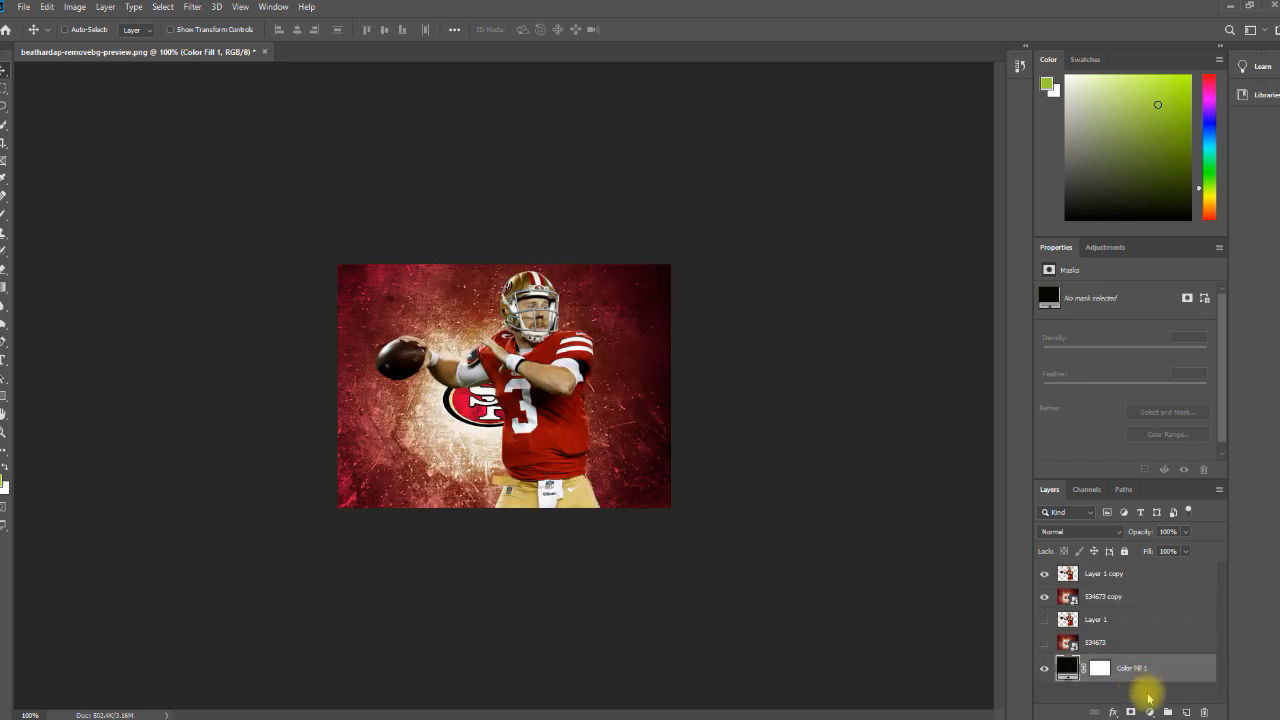
{"action": "mouse_move", "coordinate": [849, 435]}
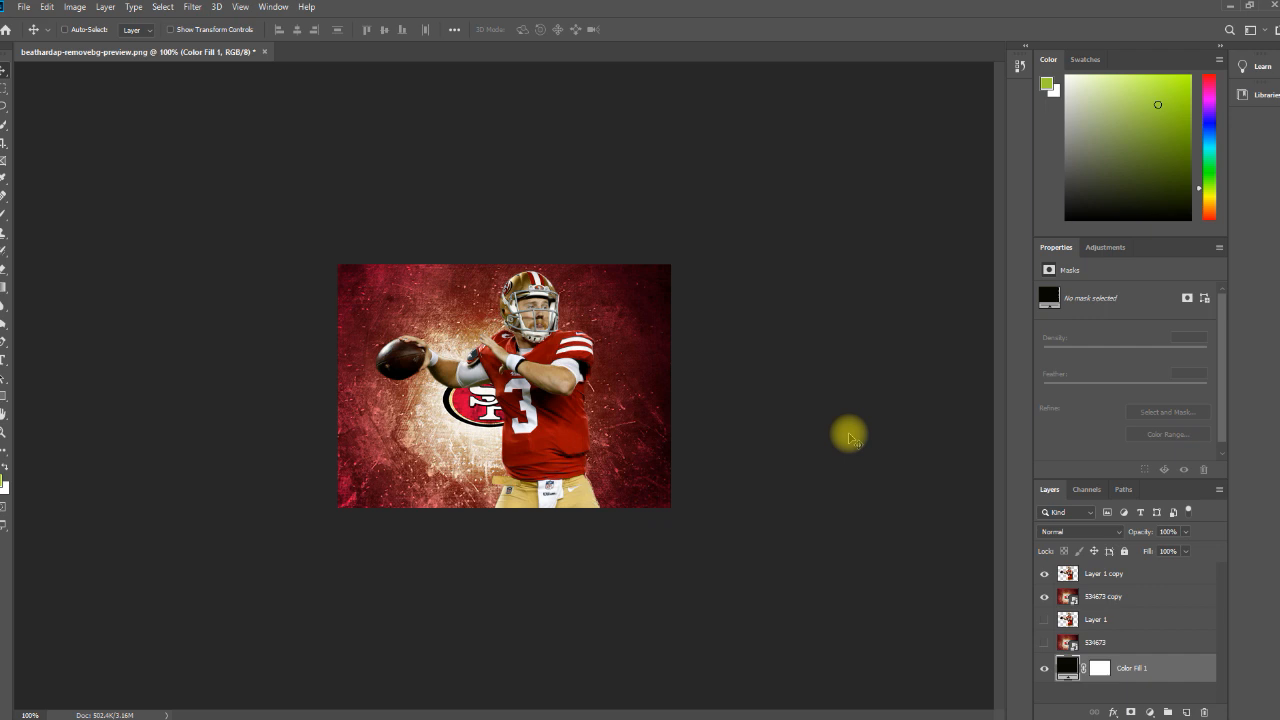
{"action": "mouse_move", "coordinate": [850, 435]}
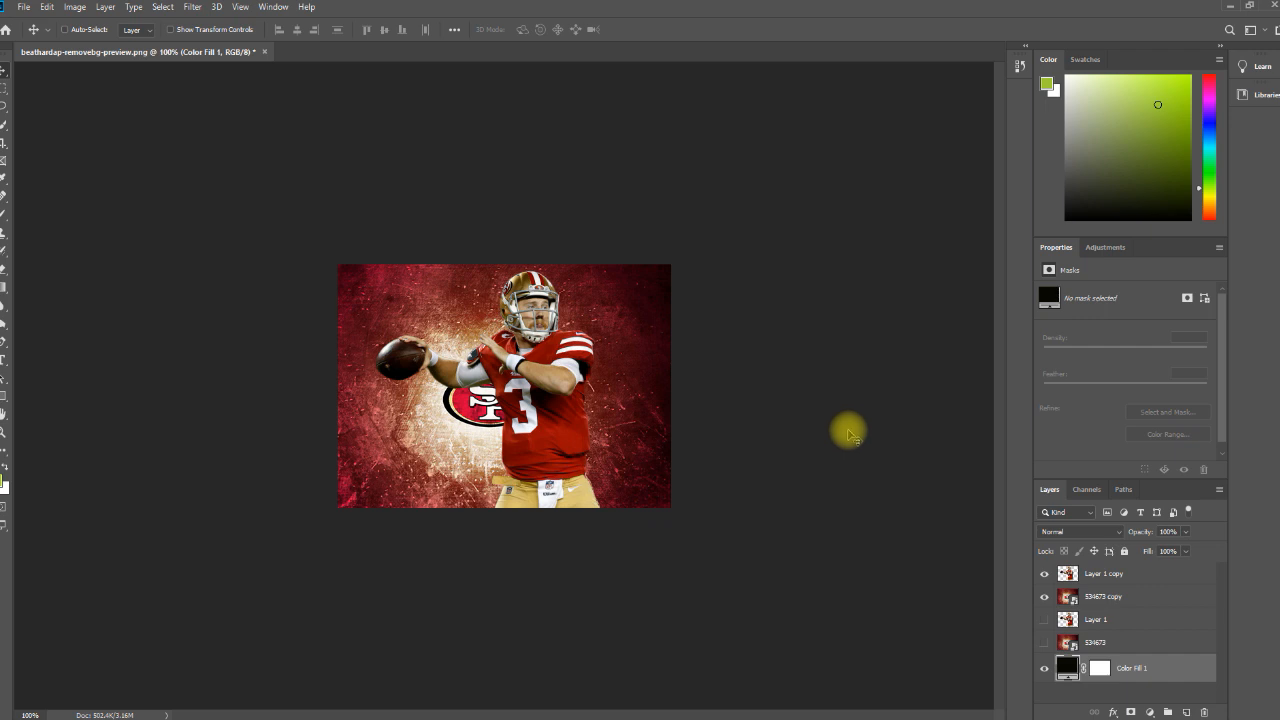
{"action": "mouse_move", "coordinate": [10, 270]}
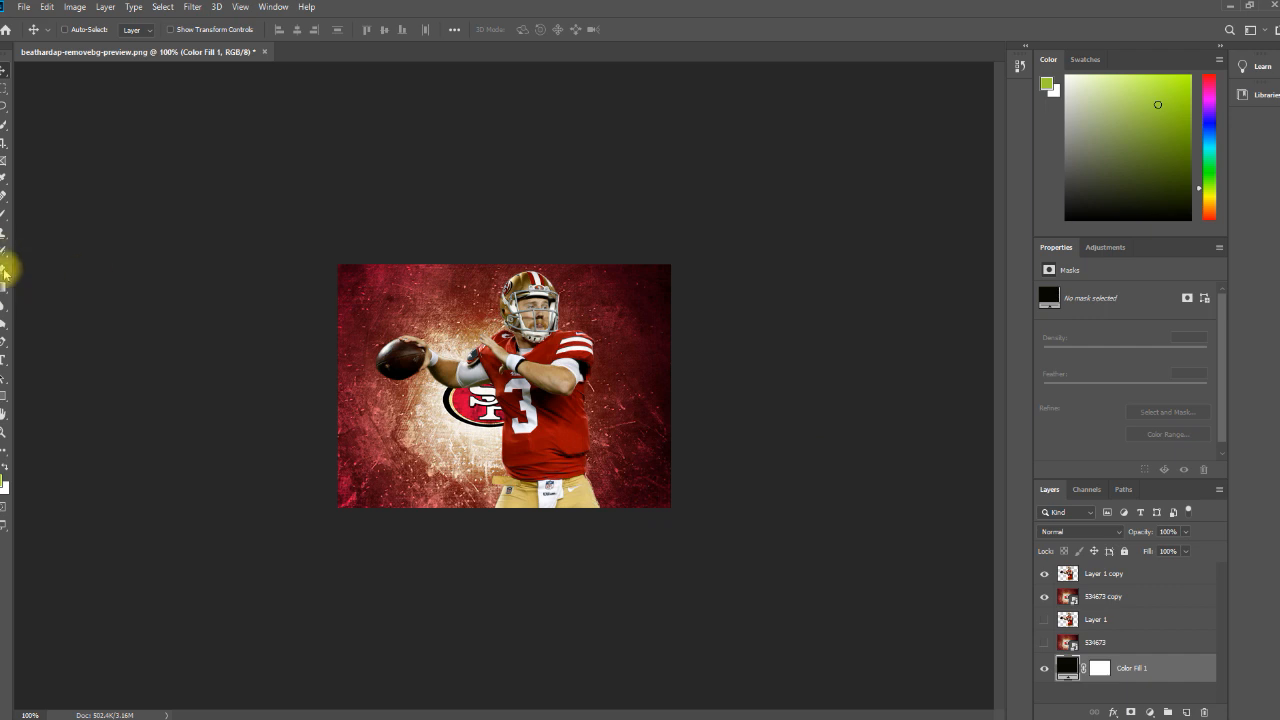
{"action": "mouse_move", "coordinate": [5, 270]}
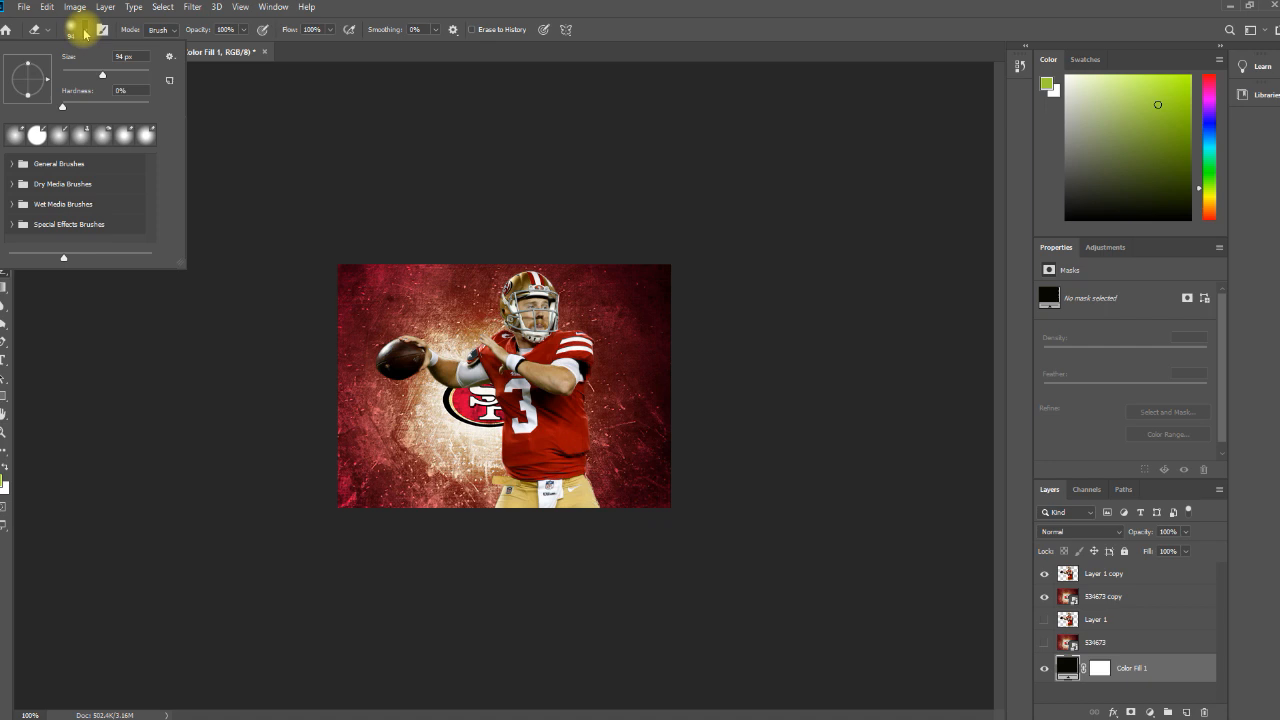
{"action": "mouse_move", "coordinate": [105, 77]}
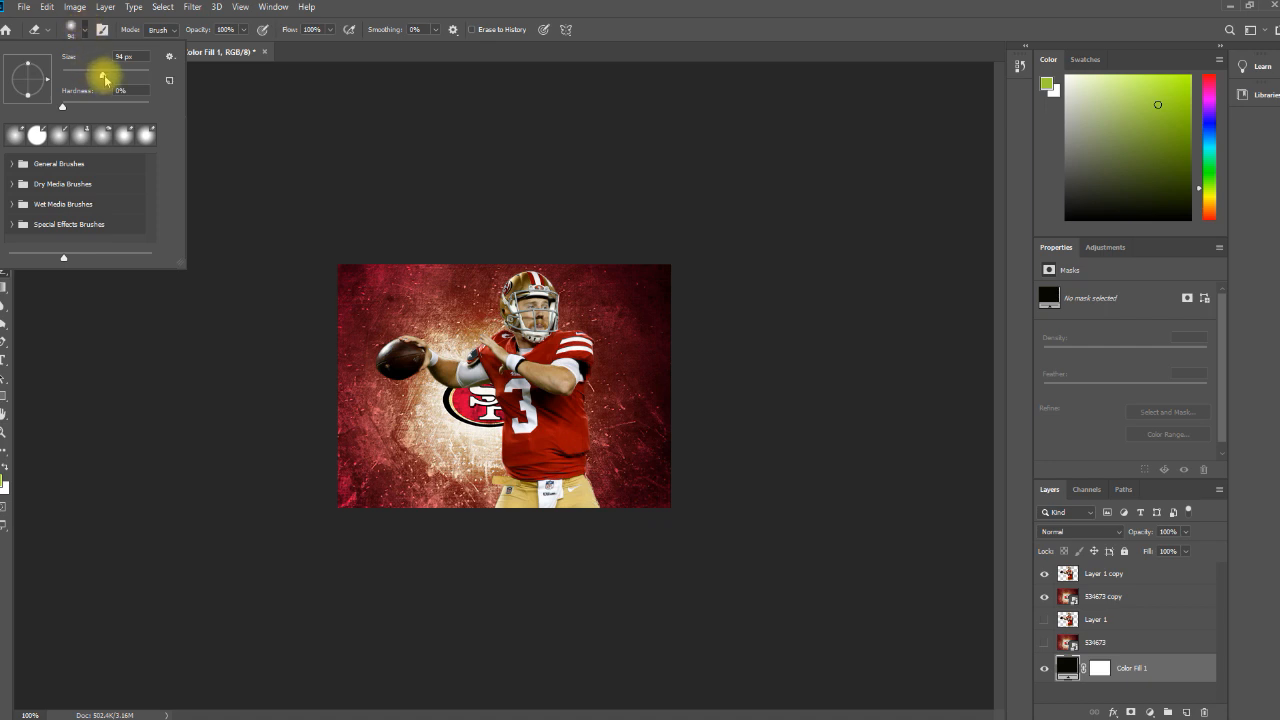
{"action": "mouse_move", "coordinate": [105, 80]}
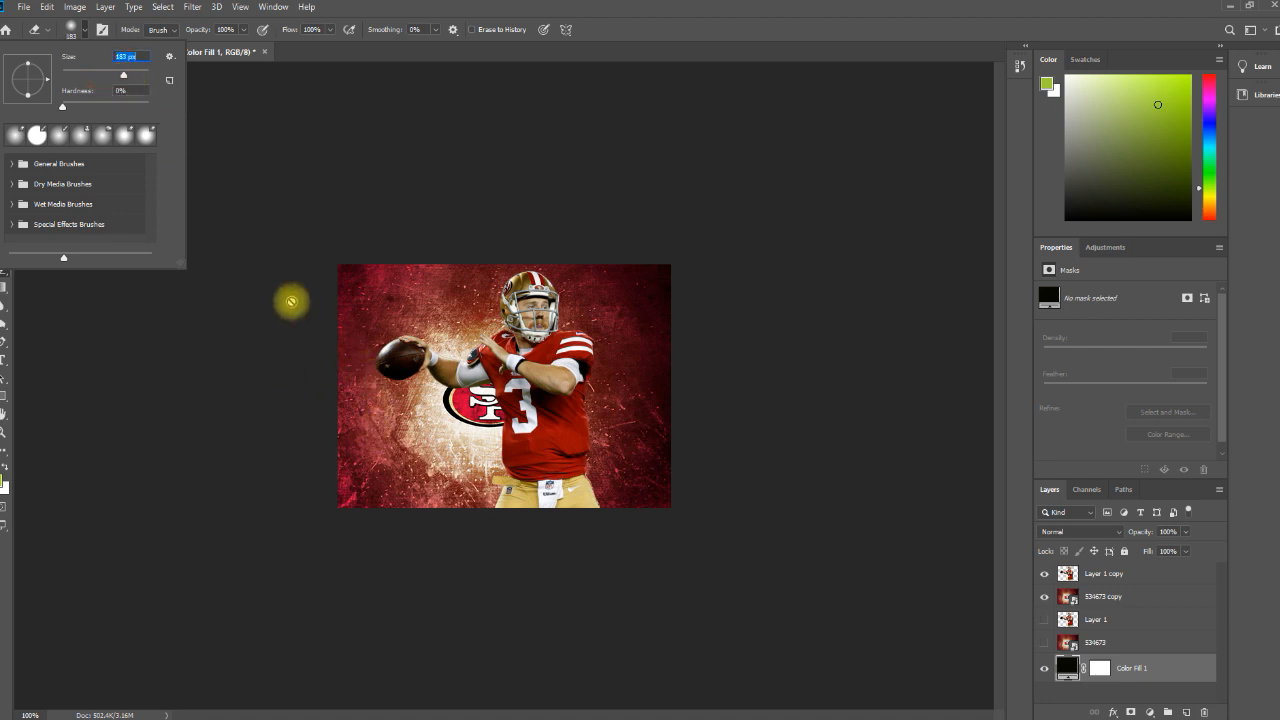
- Select the black fill layer, then the layer above it in the Layers panel
{"action": "left_click", "coordinate": [1067, 668]}
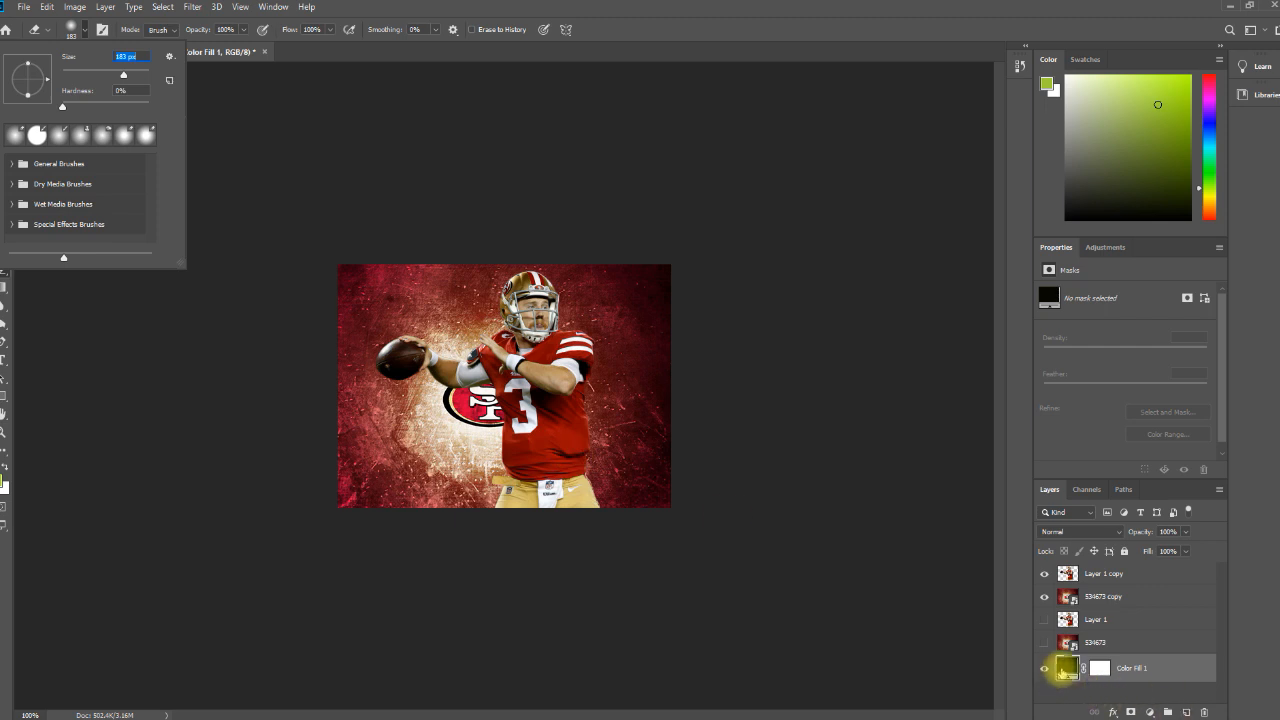
{"action": "left_click", "coordinate": [1104, 573]}
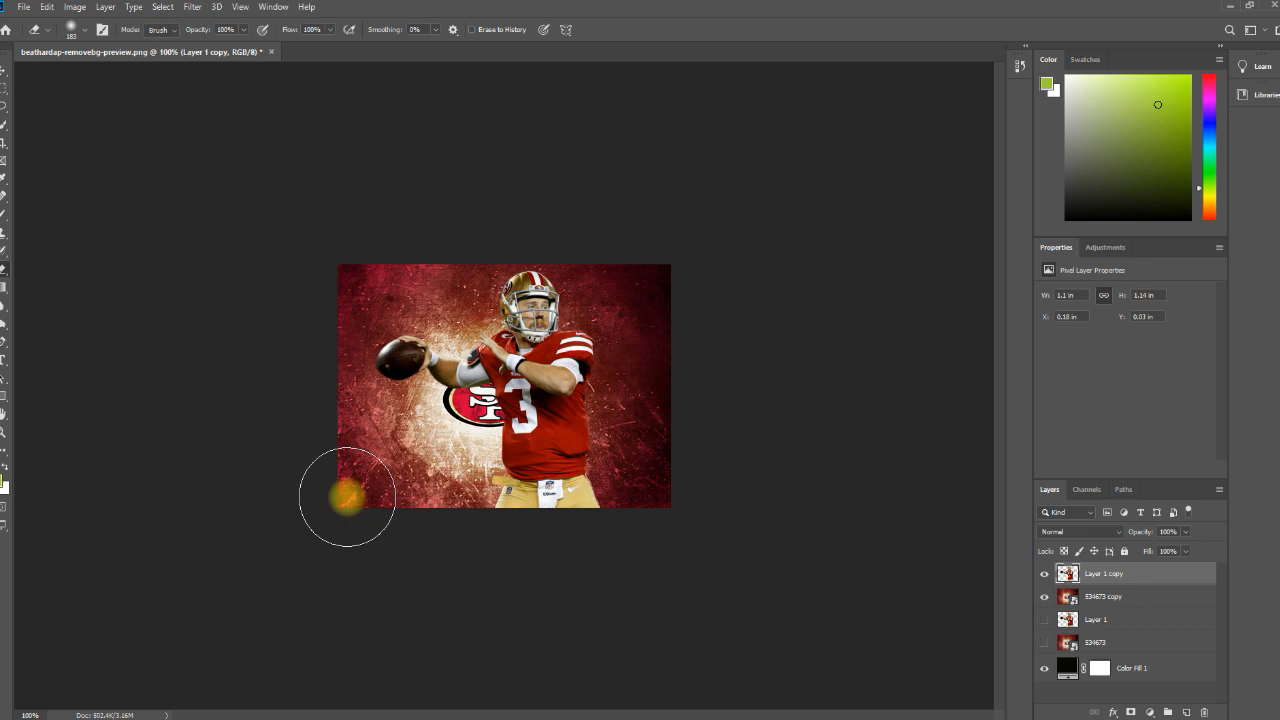
- Choose a soft round 0%-hardness brush tip for erasing, then select the background copy layer
{"action": "left_click", "coordinate": [85, 29]}
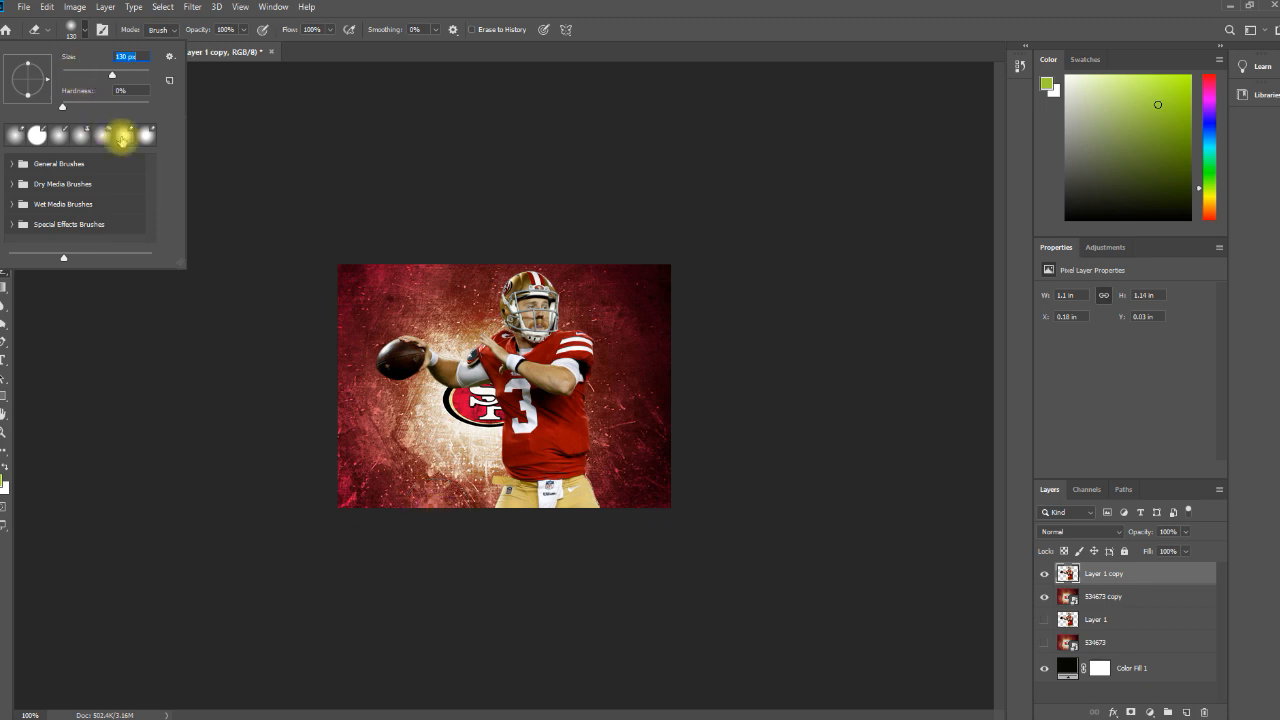
{"action": "mouse_move", "coordinate": [121, 134]}
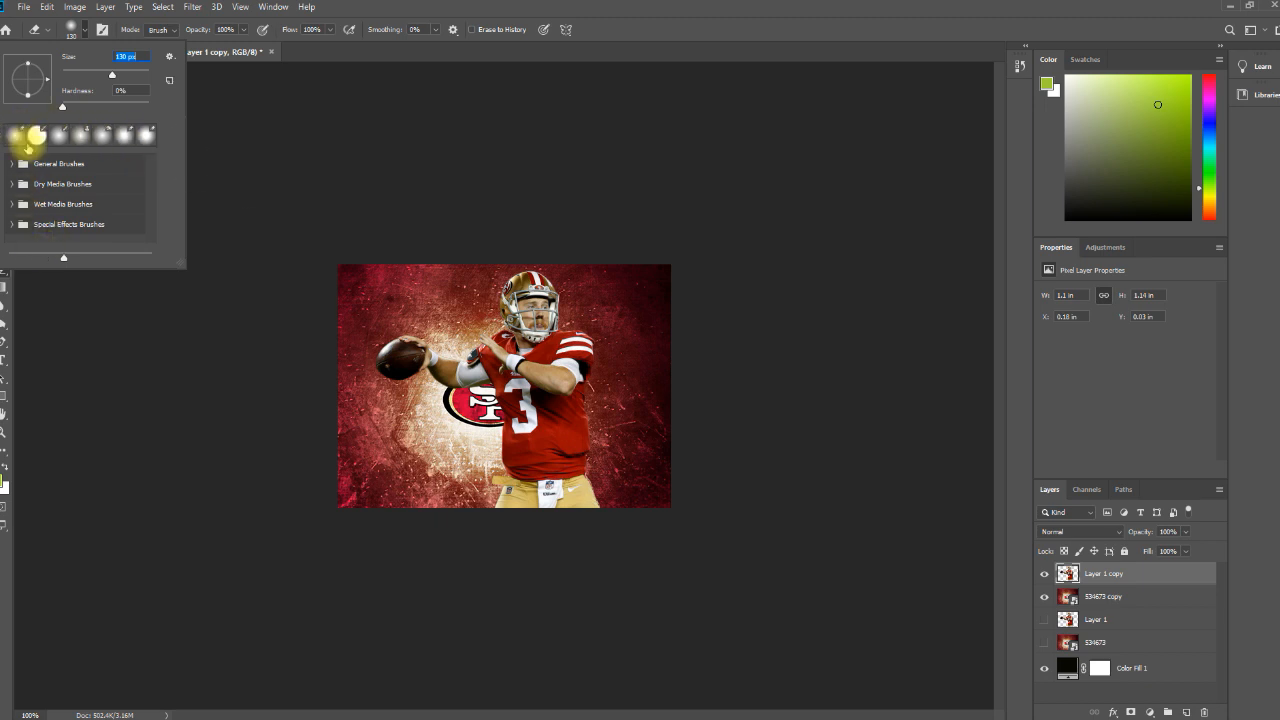
{"action": "left_click", "coordinate": [47, 135]}
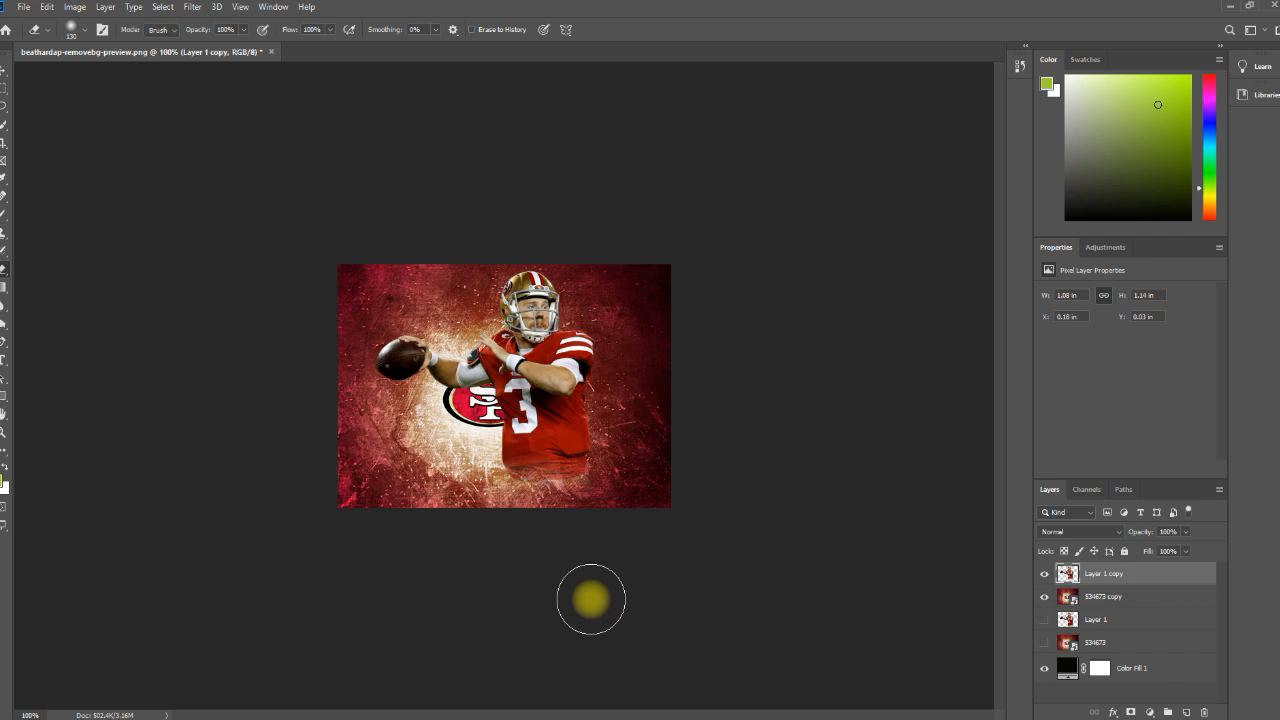
{"action": "mouse_move", "coordinate": [521, 541]}
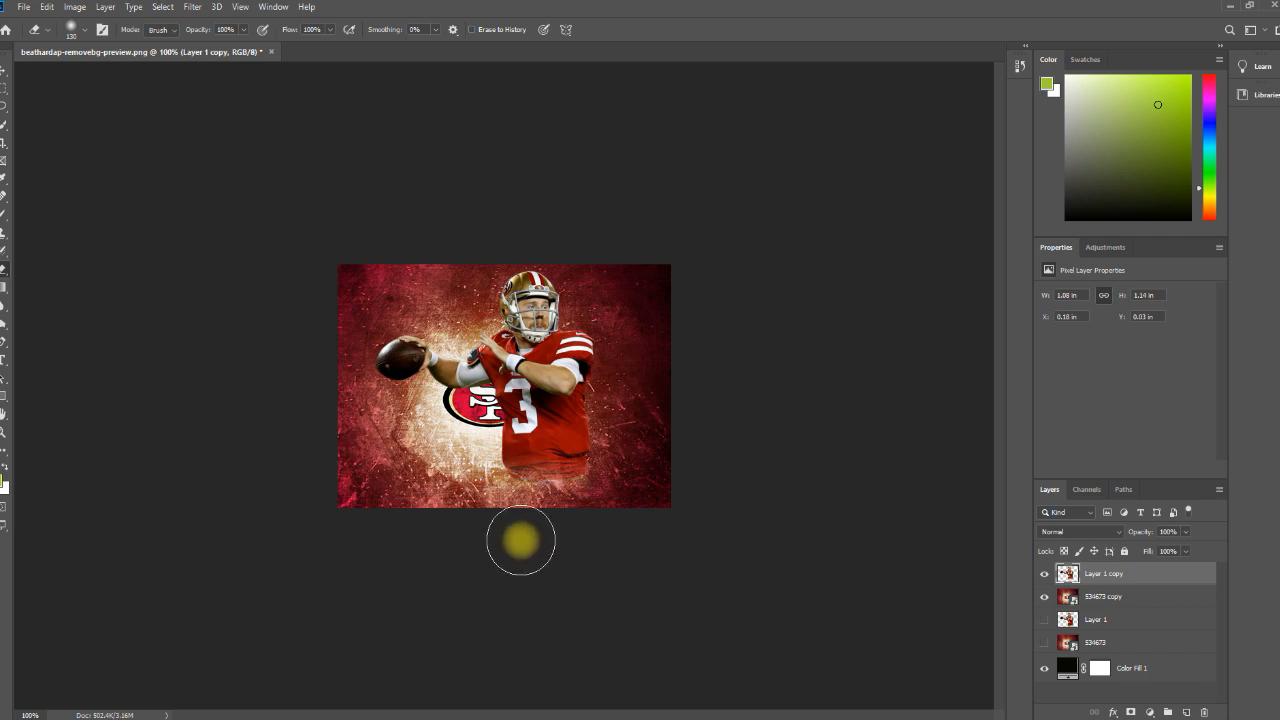
{"action": "mouse_move", "coordinate": [518, 523]}
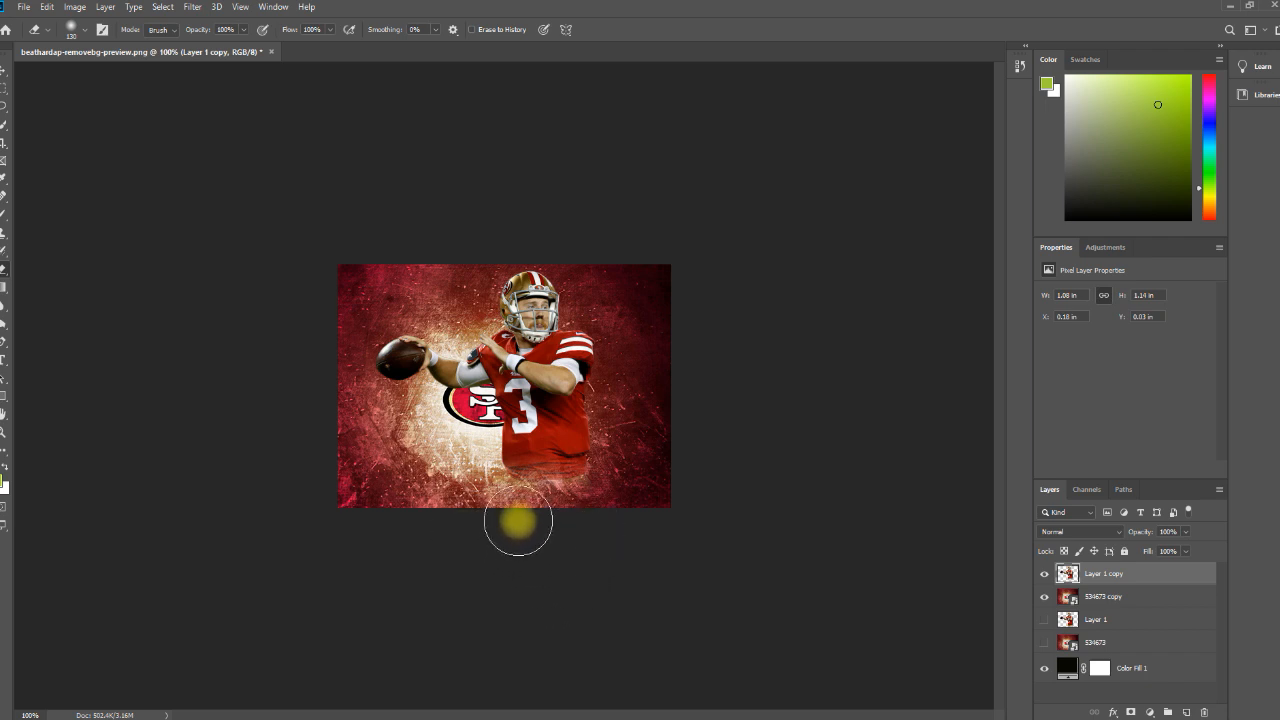
{"action": "mouse_move", "coordinate": [512, 513]}
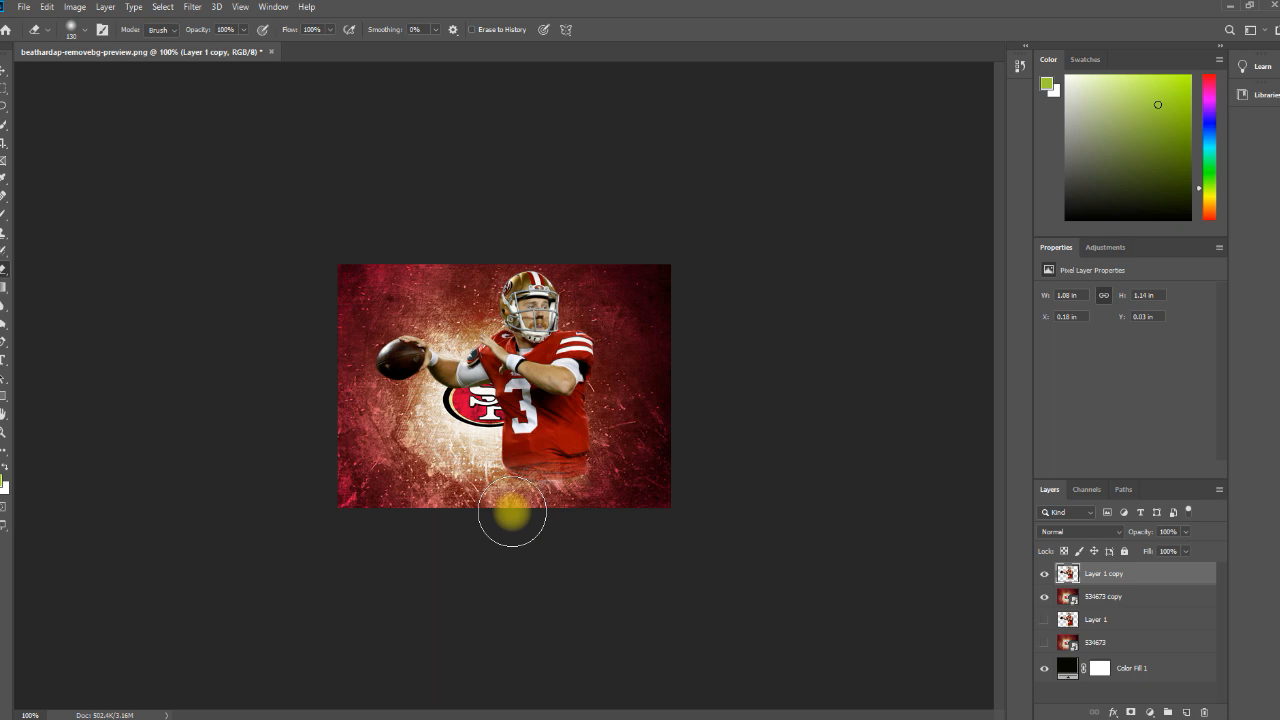
{"action": "mouse_move", "coordinate": [658, 498]}
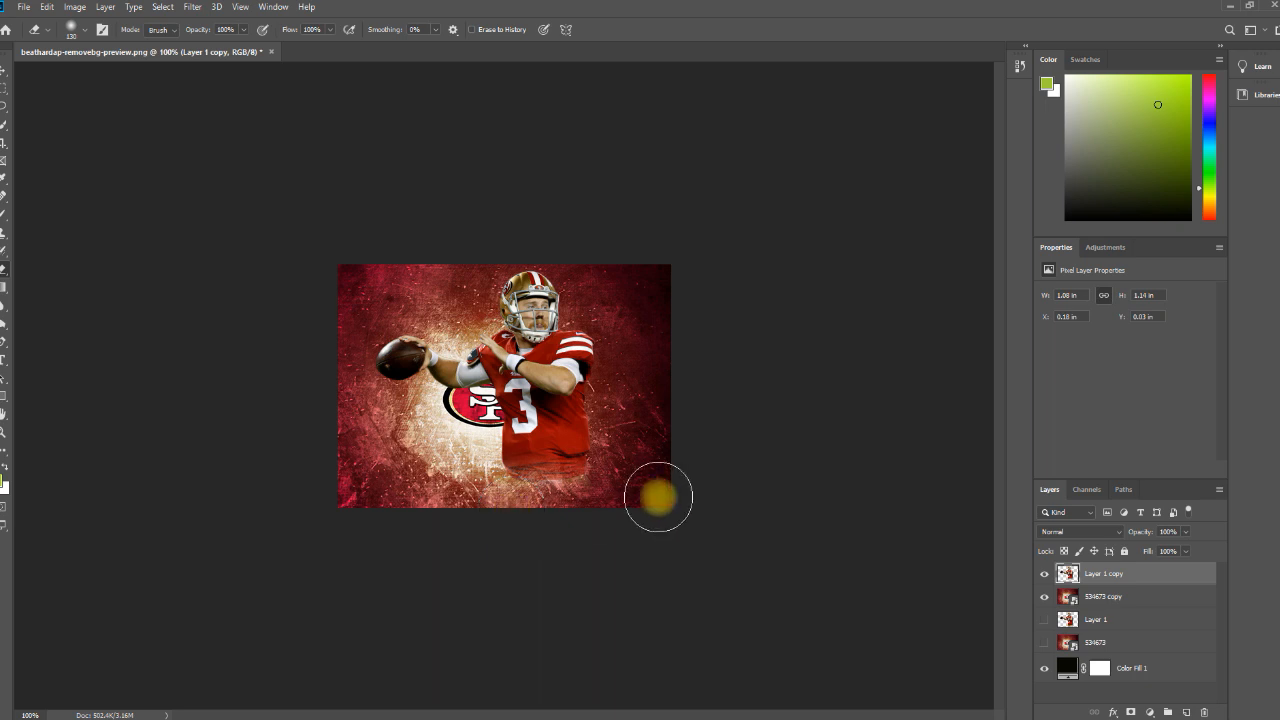
{"action": "left_click", "coordinate": [1103, 596]}
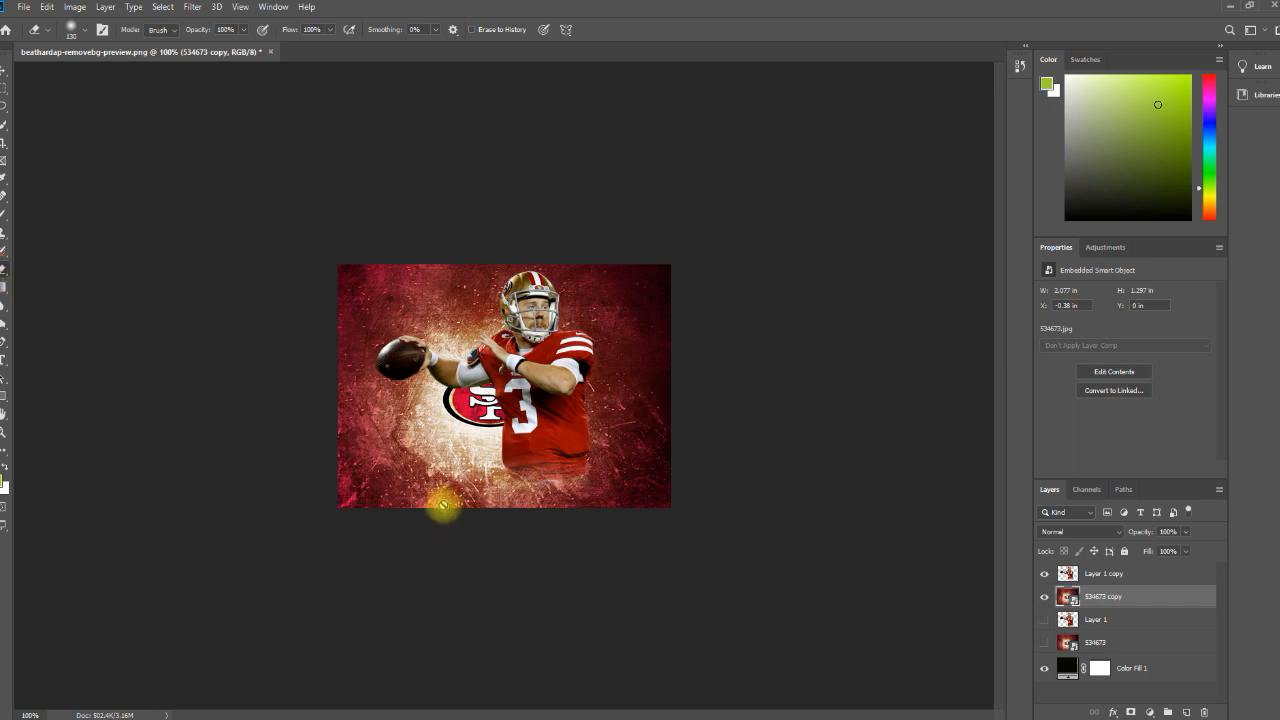
{"action": "mouse_move", "coordinate": [693, 470]}
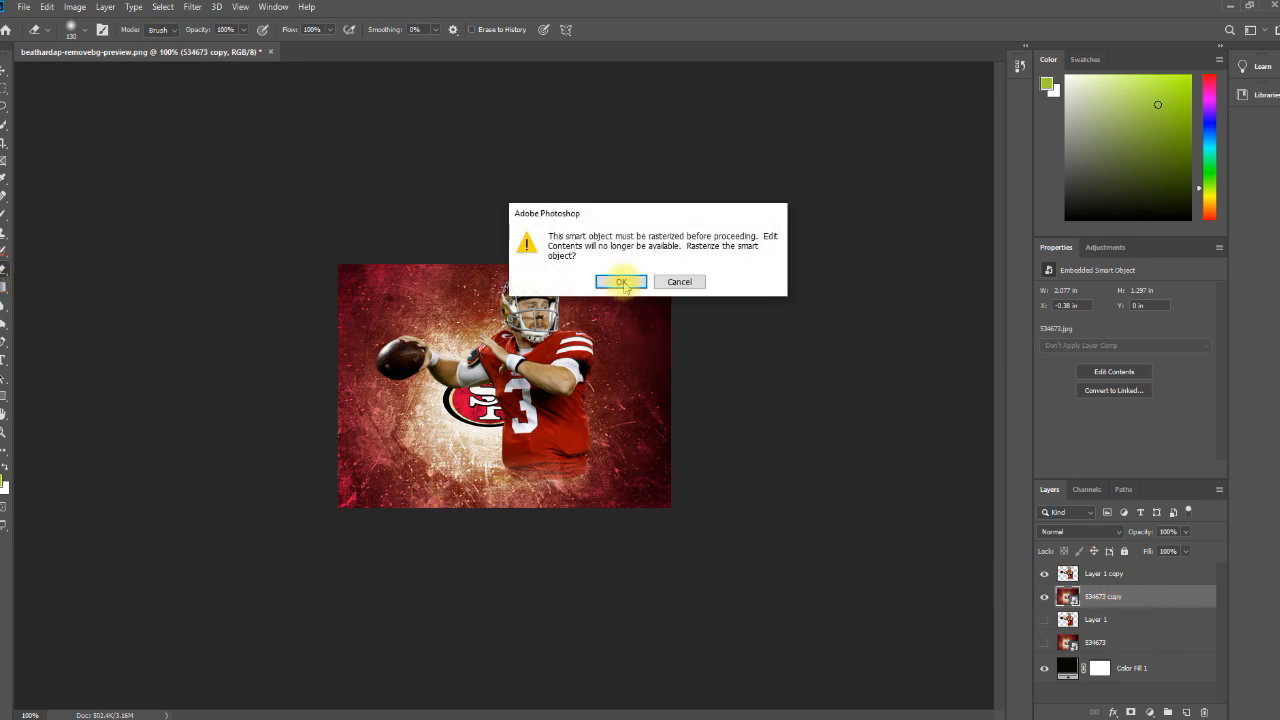
- Rasterize the 534673 copy and erase its bottom edge with the soft eraser
{"action": "left_click", "coordinate": [621, 281]}
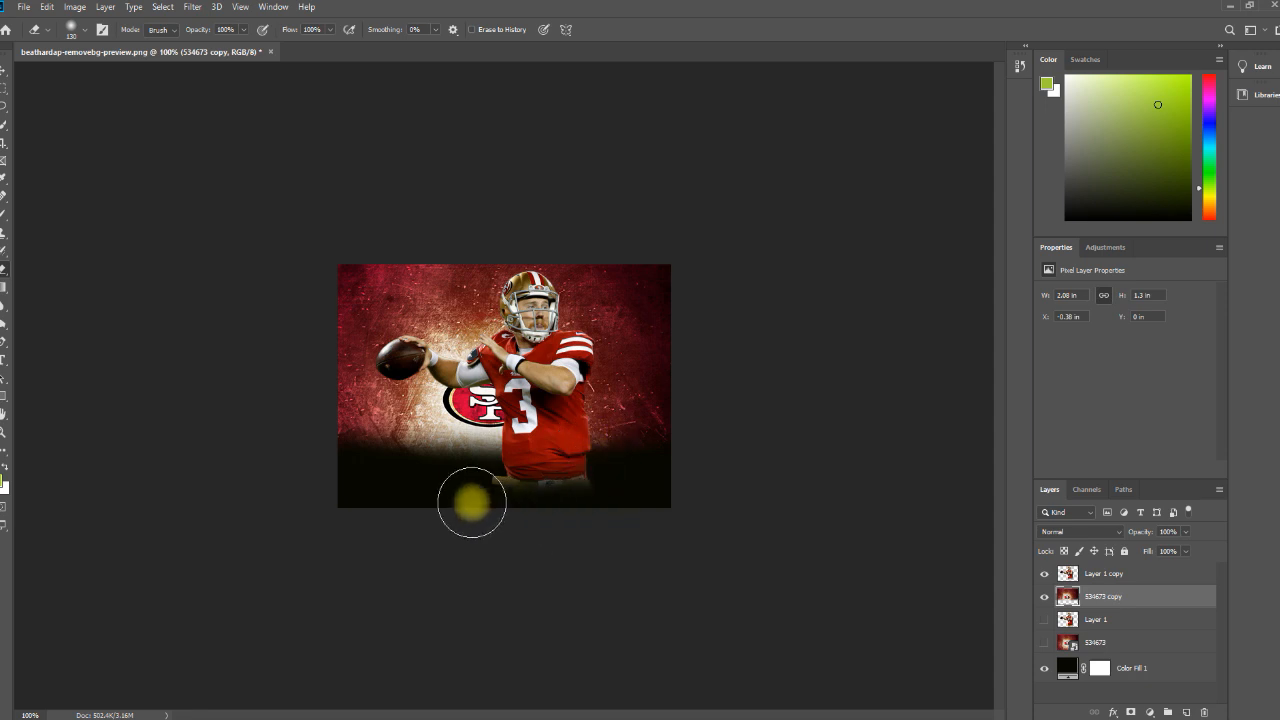
{"action": "left_click_drag", "start_coordinate": [472, 503], "coordinate": [545, 410]}
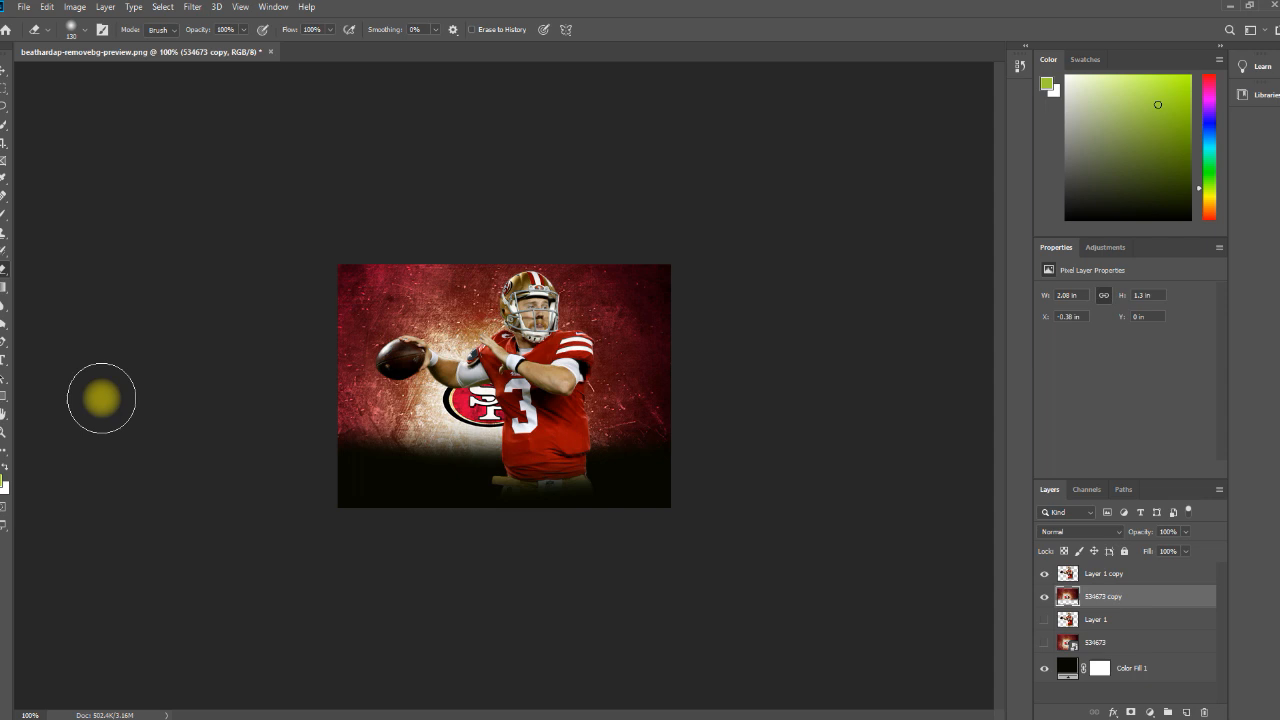
{"action": "mouse_move", "coordinate": [497, 494]}
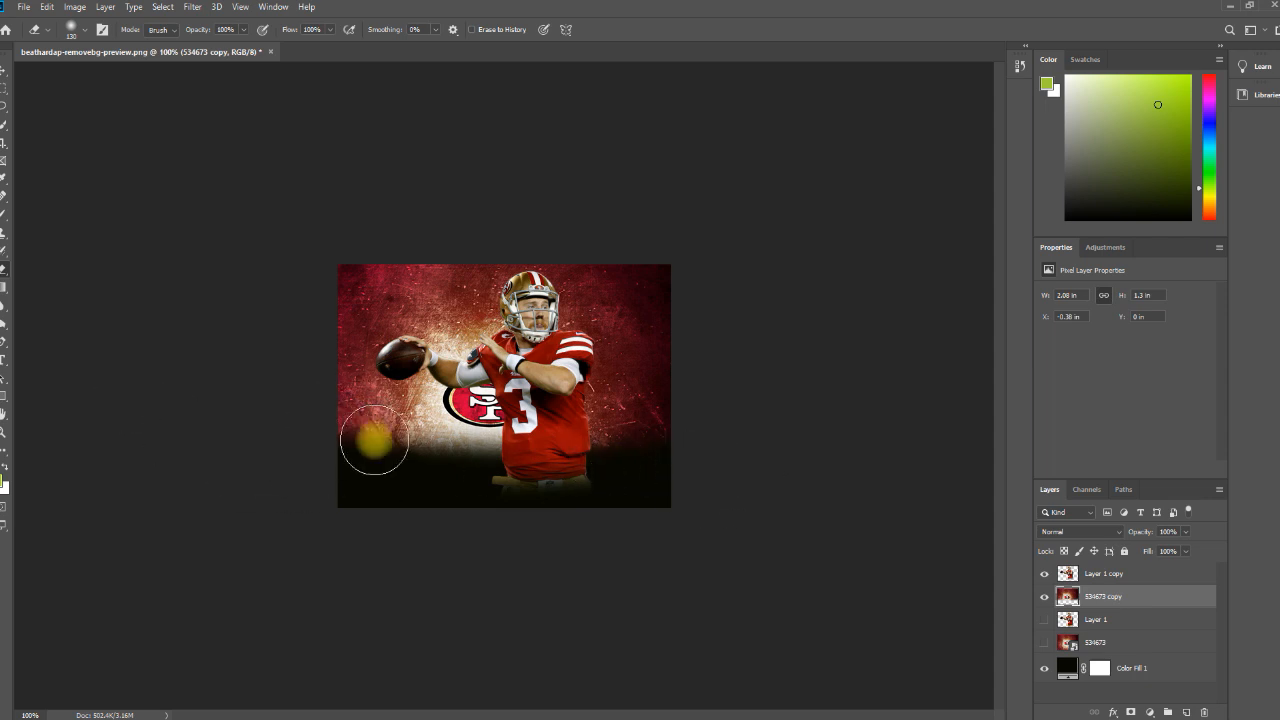
{"action": "mouse_move", "coordinate": [208, 348]}
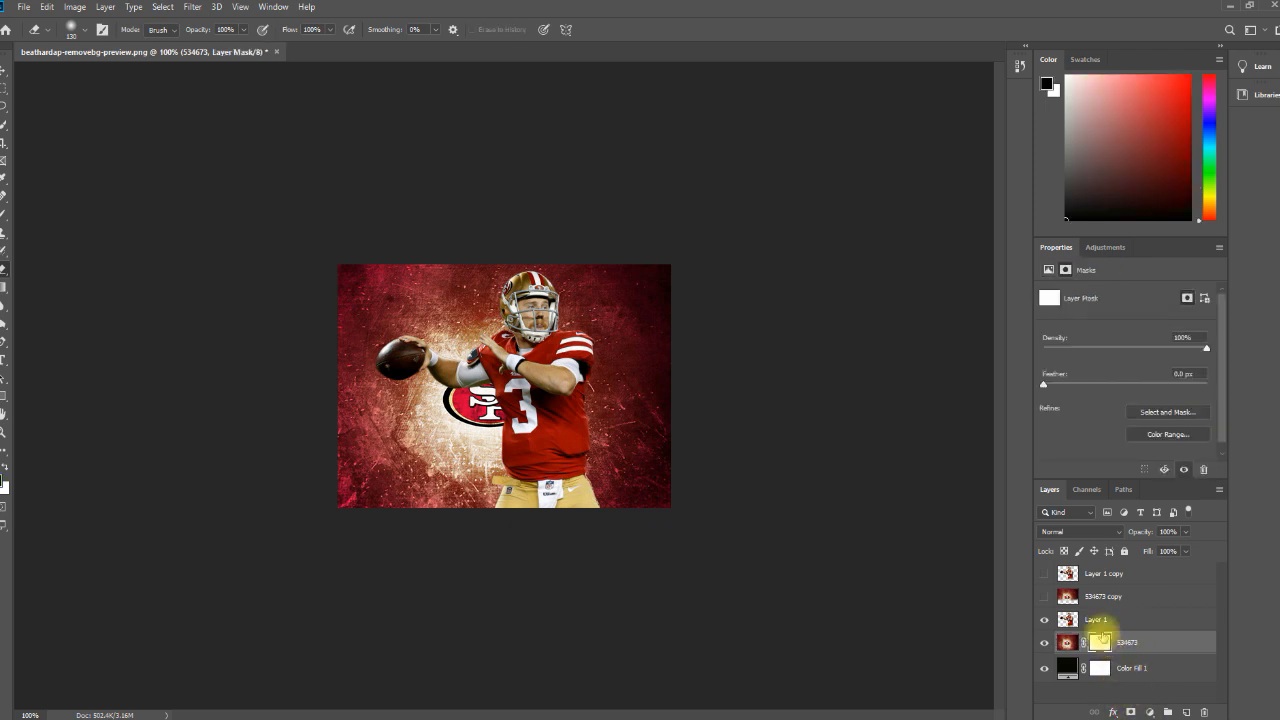
- Add a layer mask to the player layer and undo the stray paint stroke
{"action": "left_click", "coordinate": [1096, 619]}
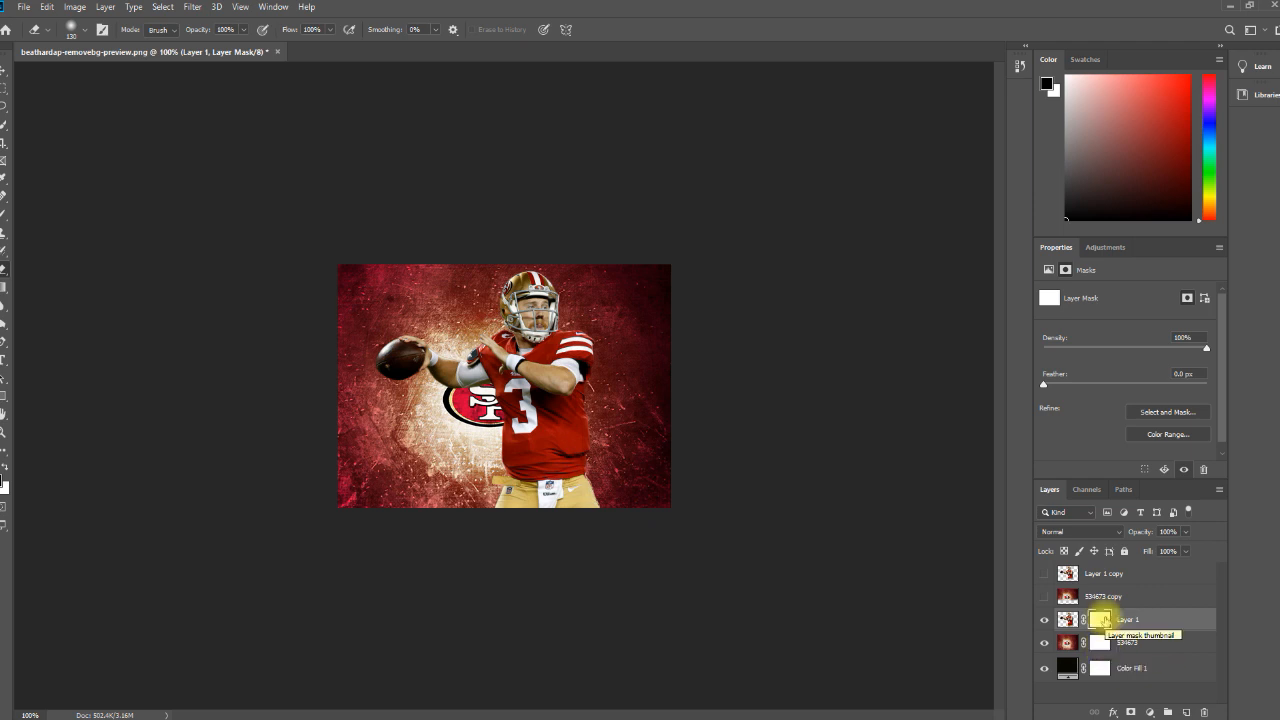
{"action": "left_click", "coordinate": [1067, 619]}
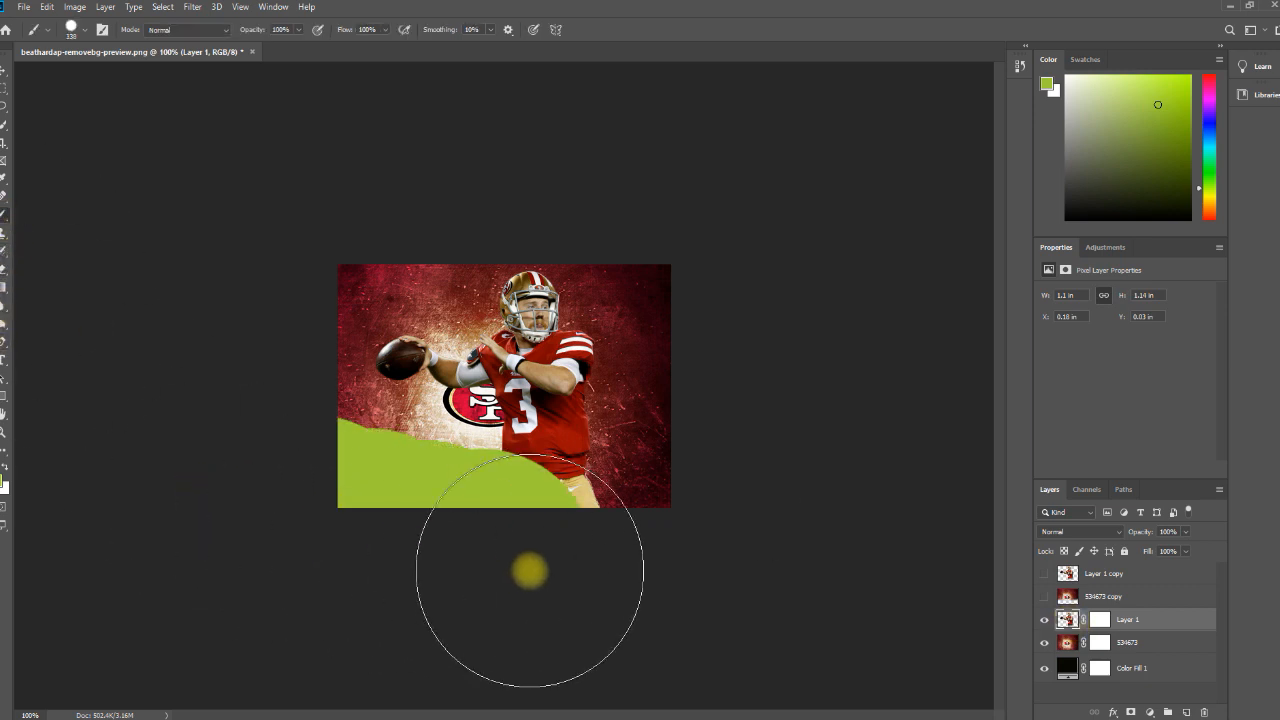
{"action": "left_click_drag", "start_coordinate": [530, 570], "coordinate": [92, 327]}
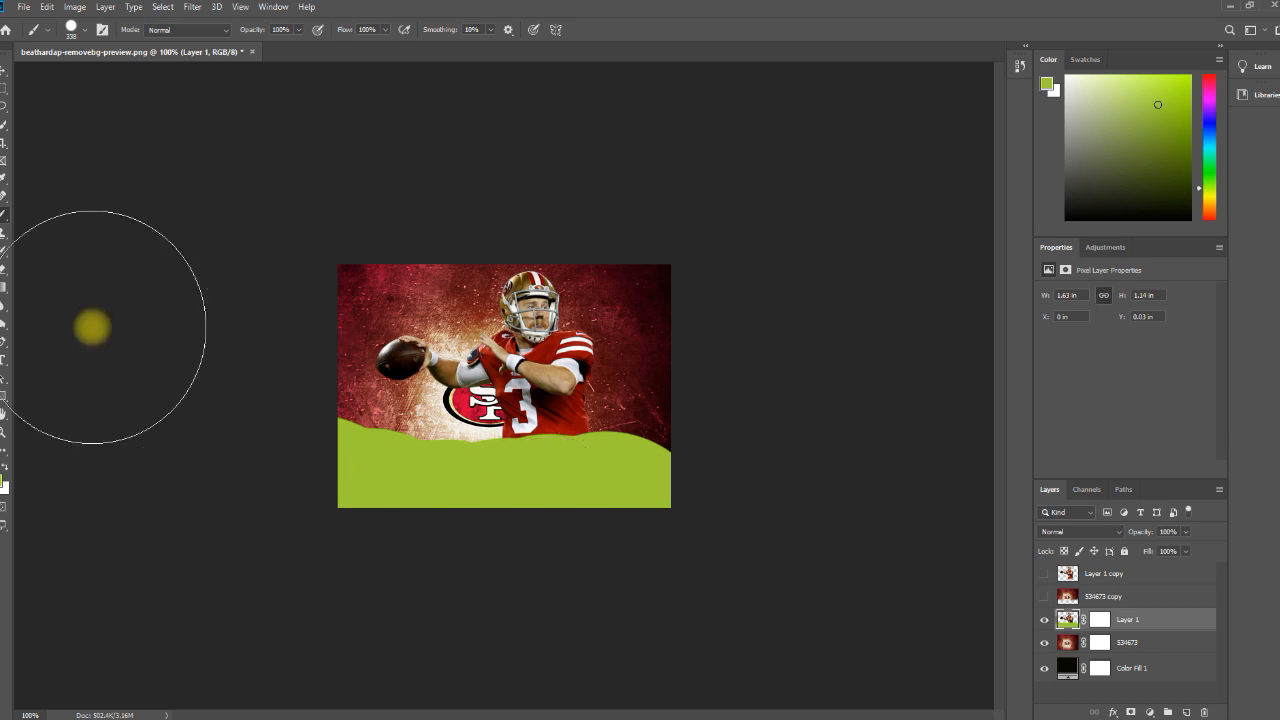
{"action": "key", "text": "ctrl+z"}
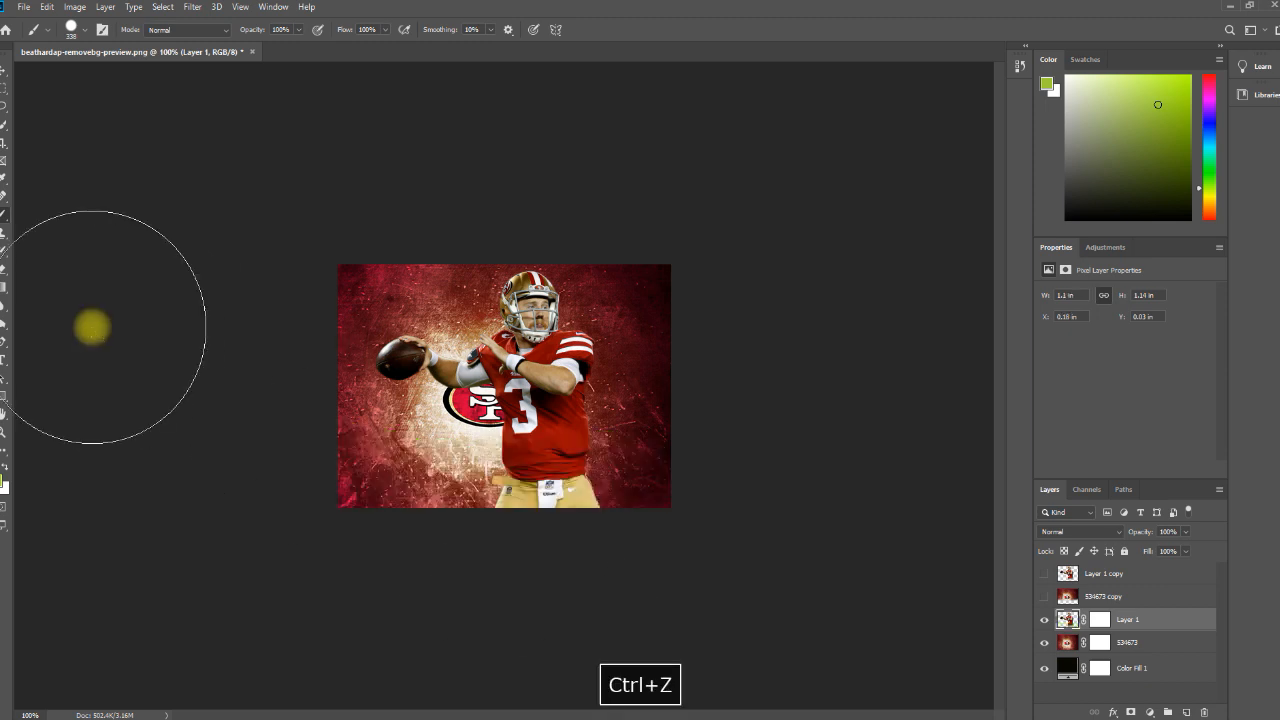
{"action": "key", "text": "ctrl+z"}
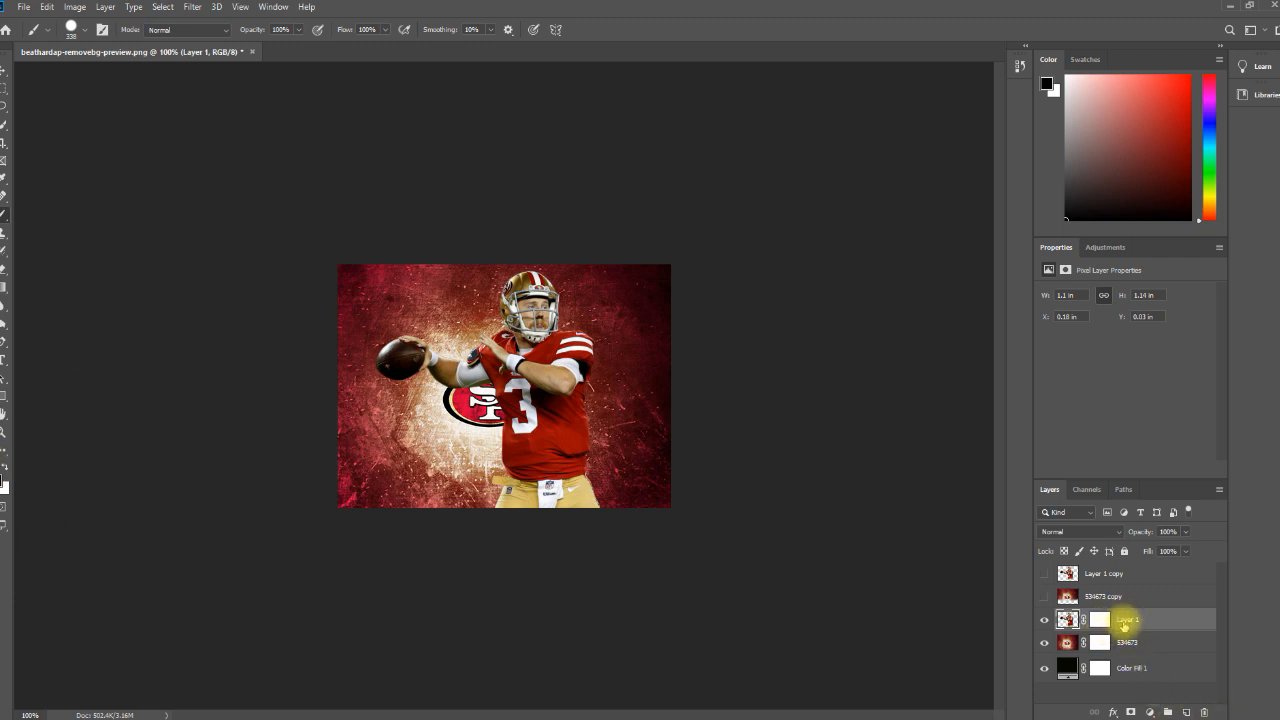
{"action": "left_click", "coordinate": [1099, 619]}
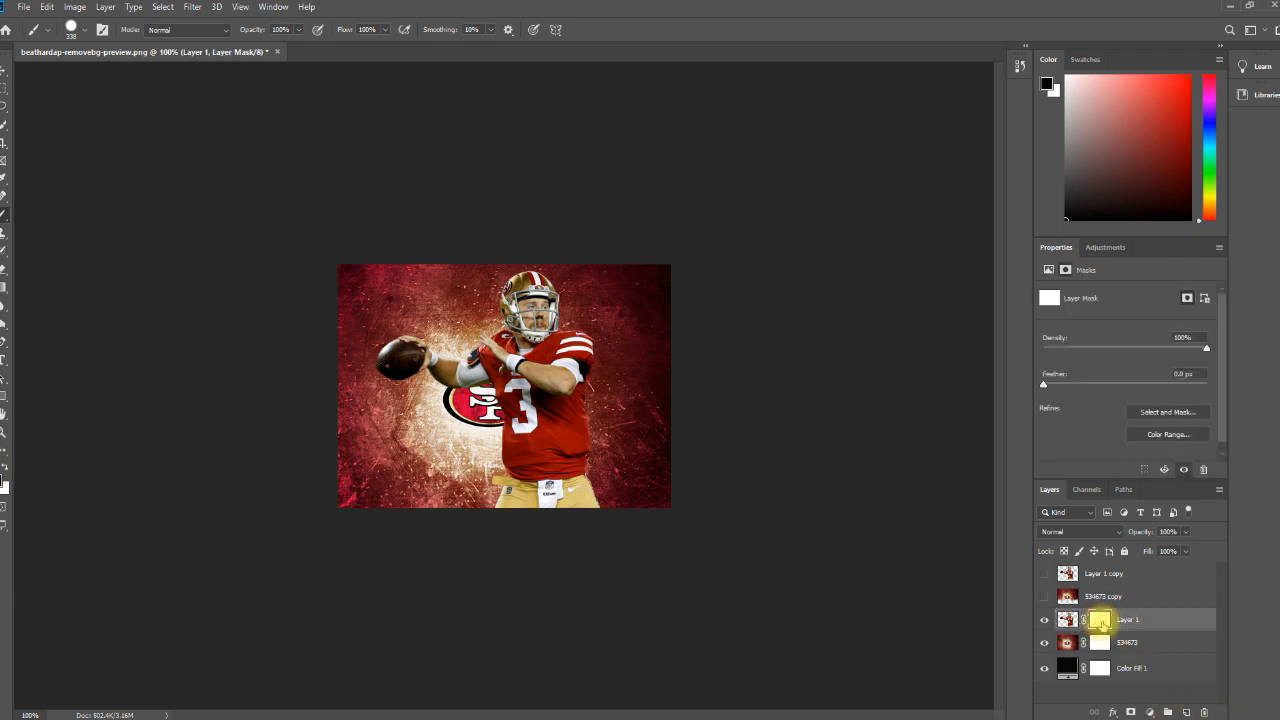
{"action": "mouse_move", "coordinate": [717, 517]}
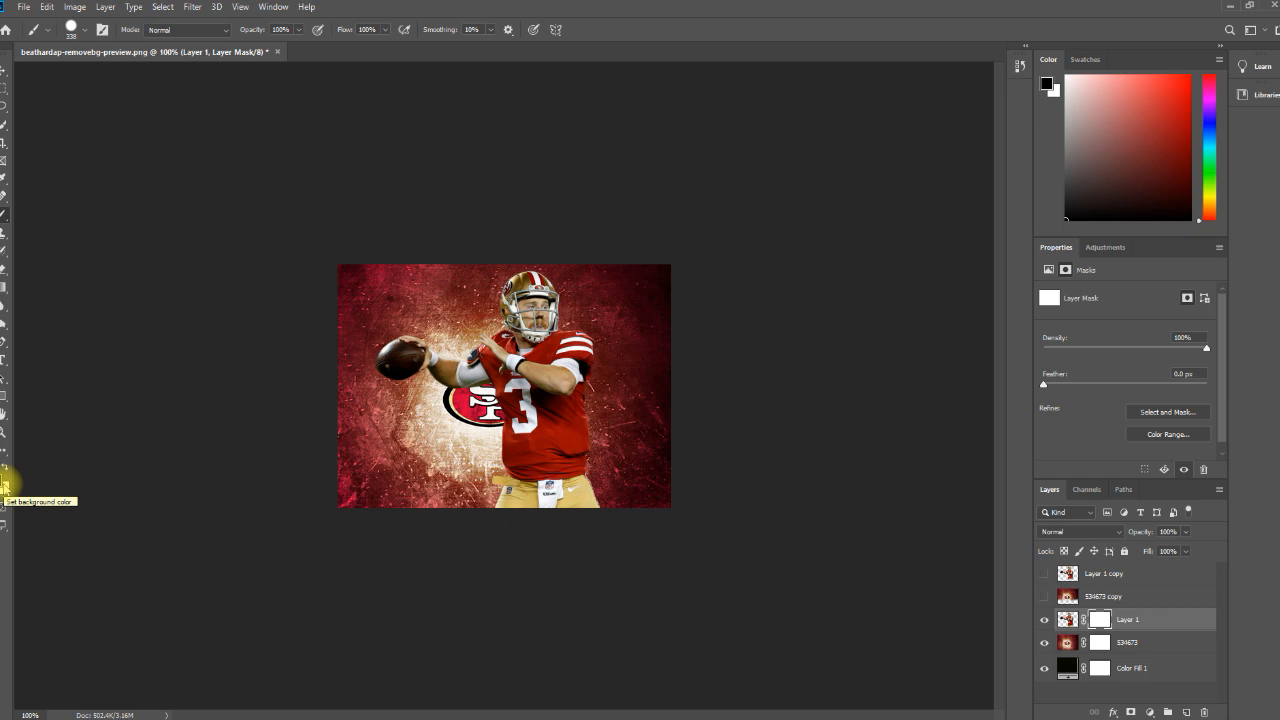
{"action": "mouse_move", "coordinate": [268, 603]}
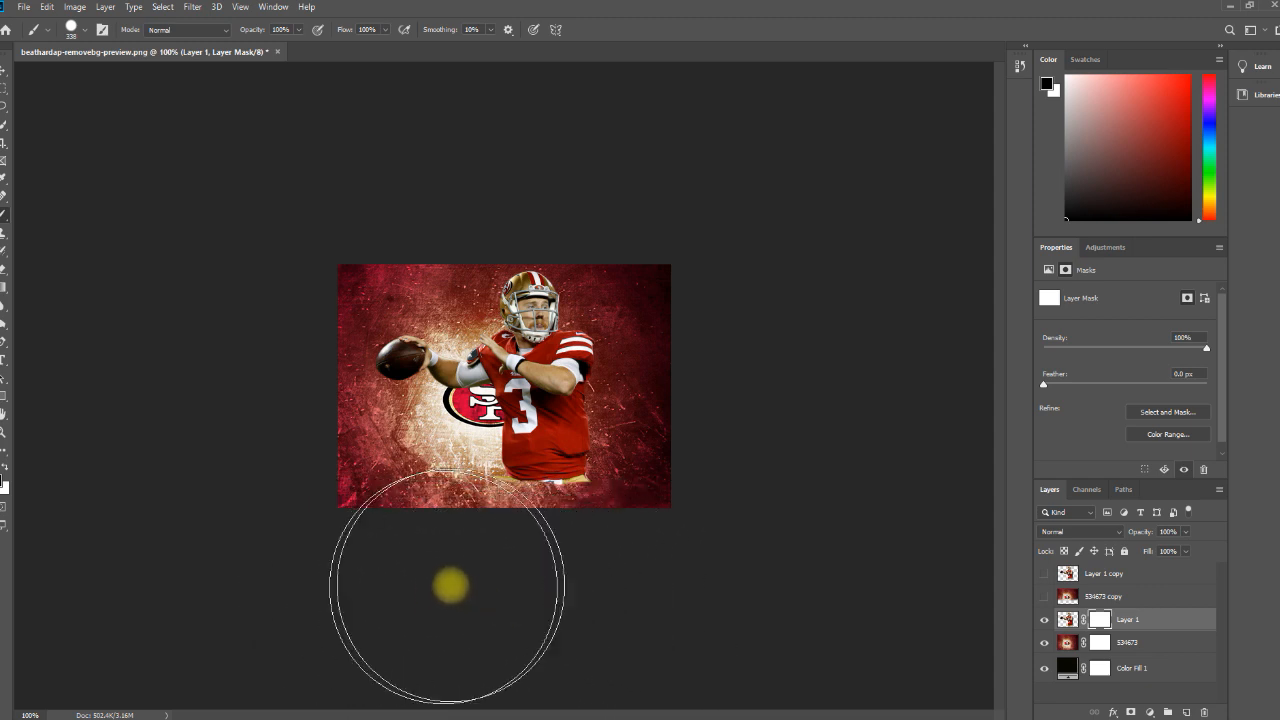
{"action": "mouse_move", "coordinate": [520, 587]}
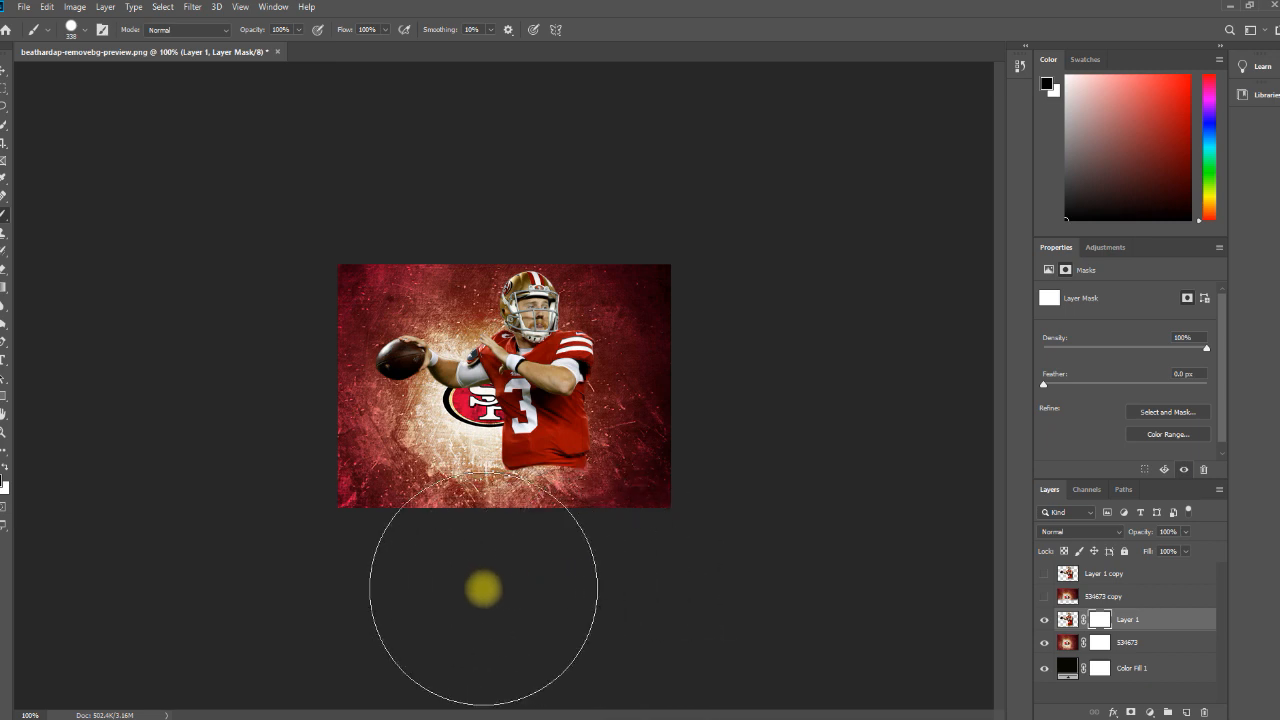
{"action": "key", "text": "ctrl+z"}
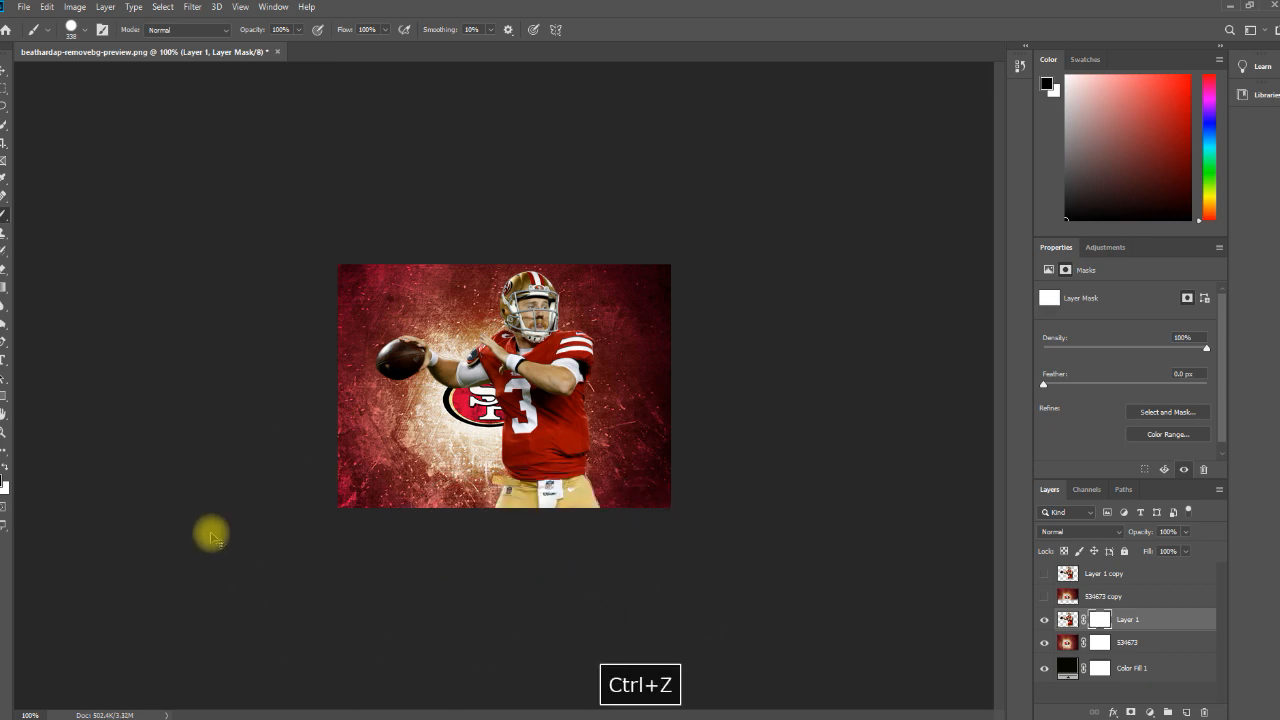
{"action": "mouse_move", "coordinate": [578, 558]}
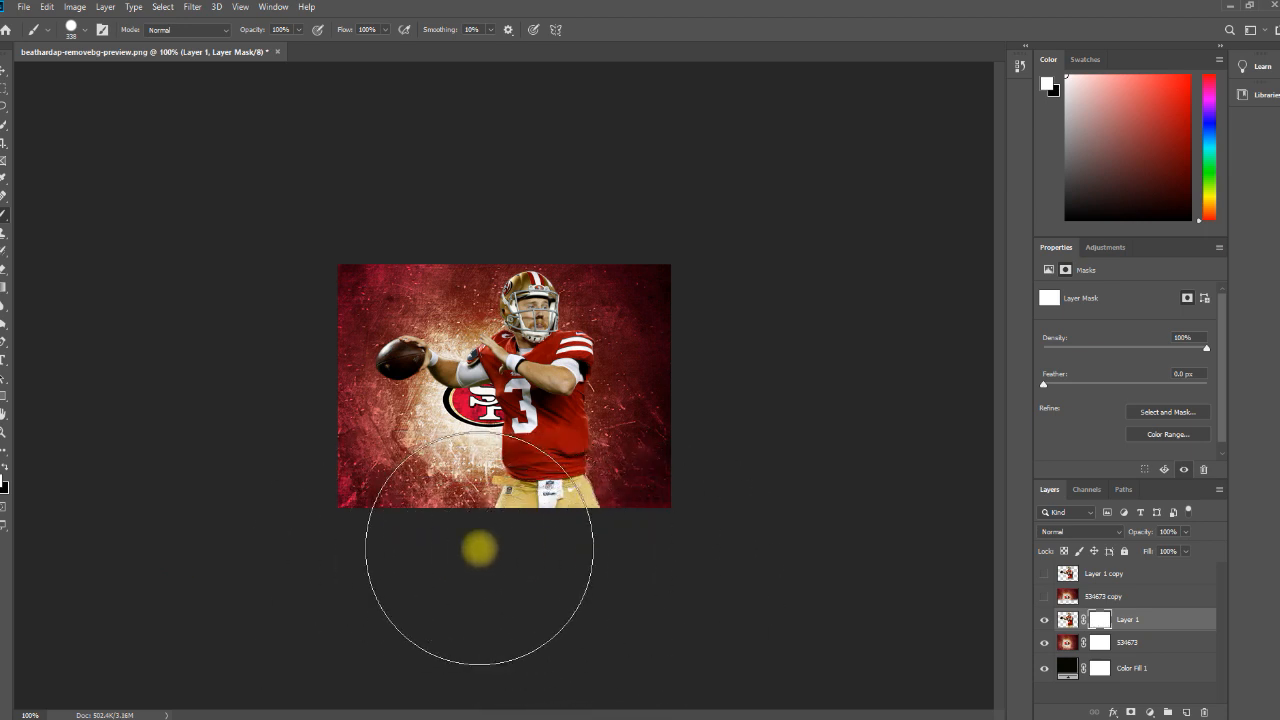
- Replace the brush size value to set a smaller brush of about 81 px
{"action": "left_click", "coordinate": [77, 29]}
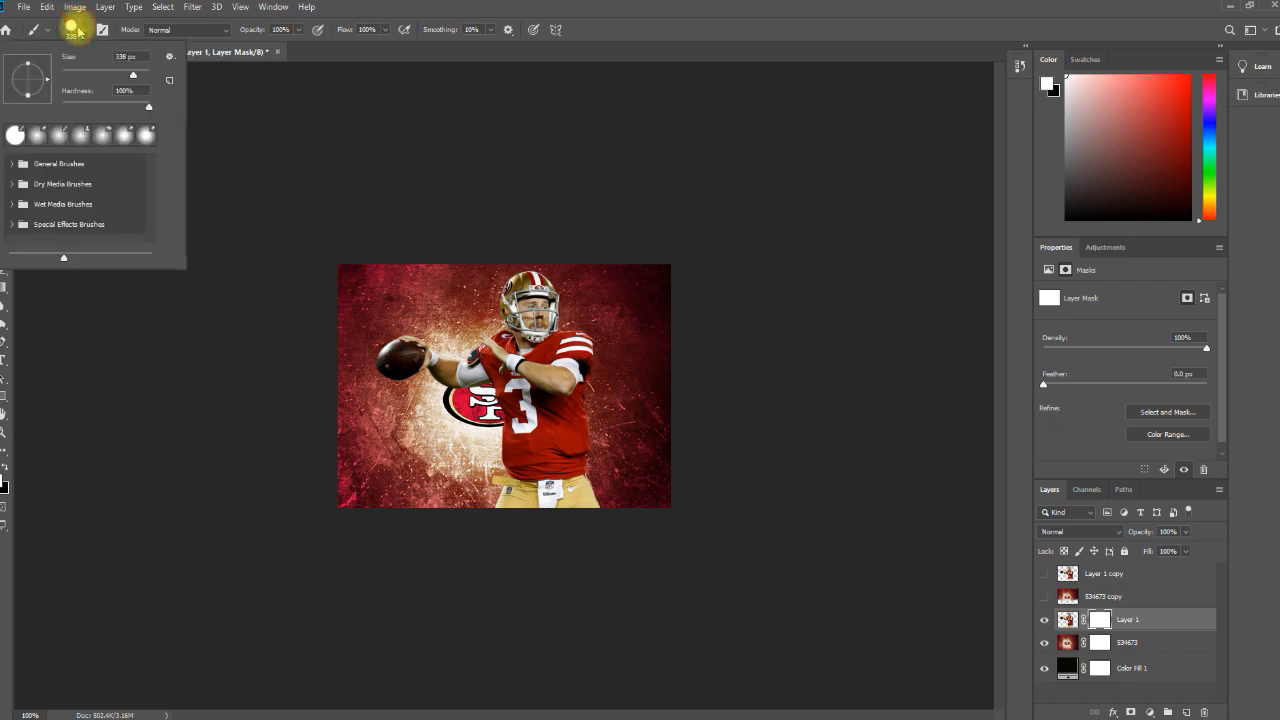
{"action": "triple_click", "coordinate": [125, 56]}
{"action": "type", "text": "81"}
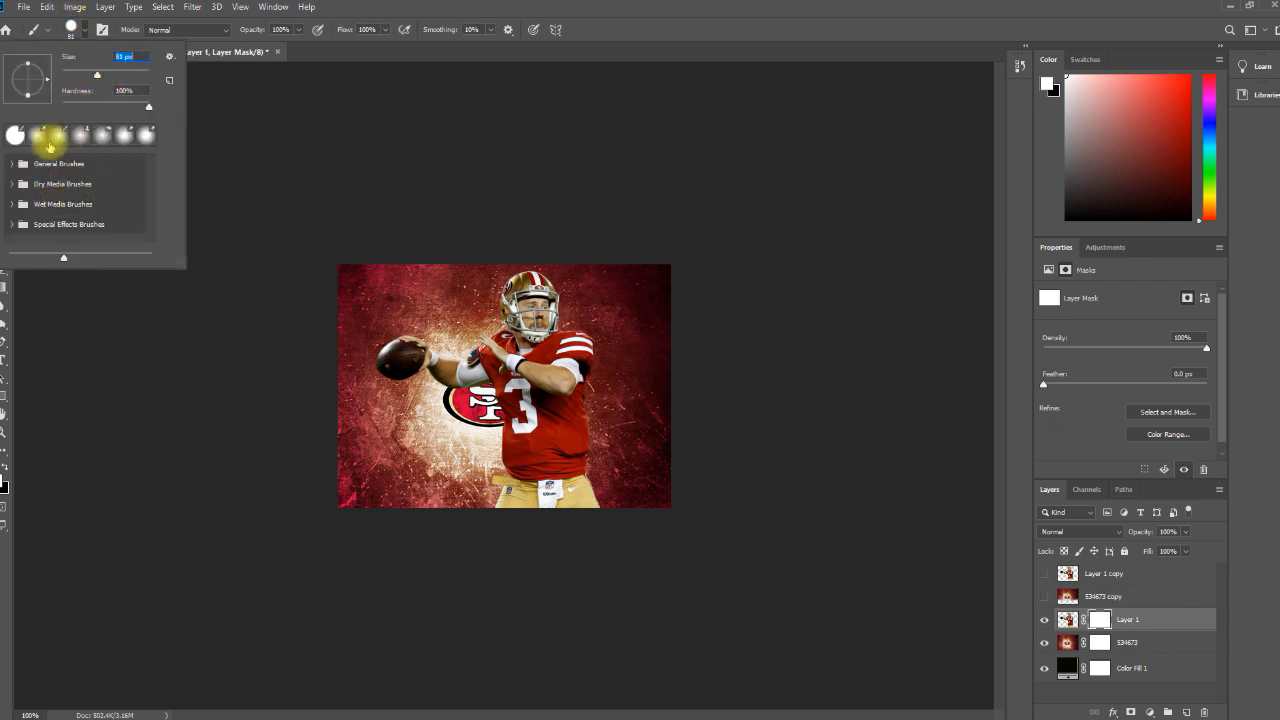
{"action": "mouse_move", "coordinate": [40, 135]}
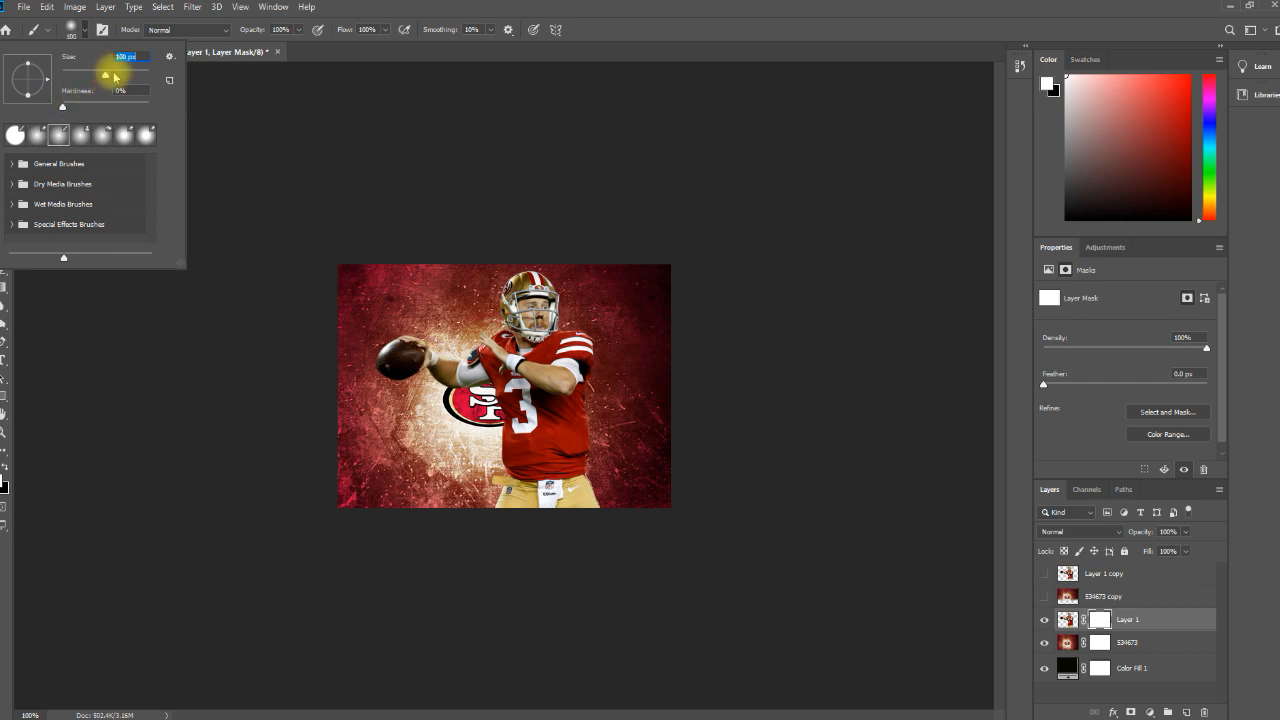
{"action": "mouse_move", "coordinate": [857, 557]}
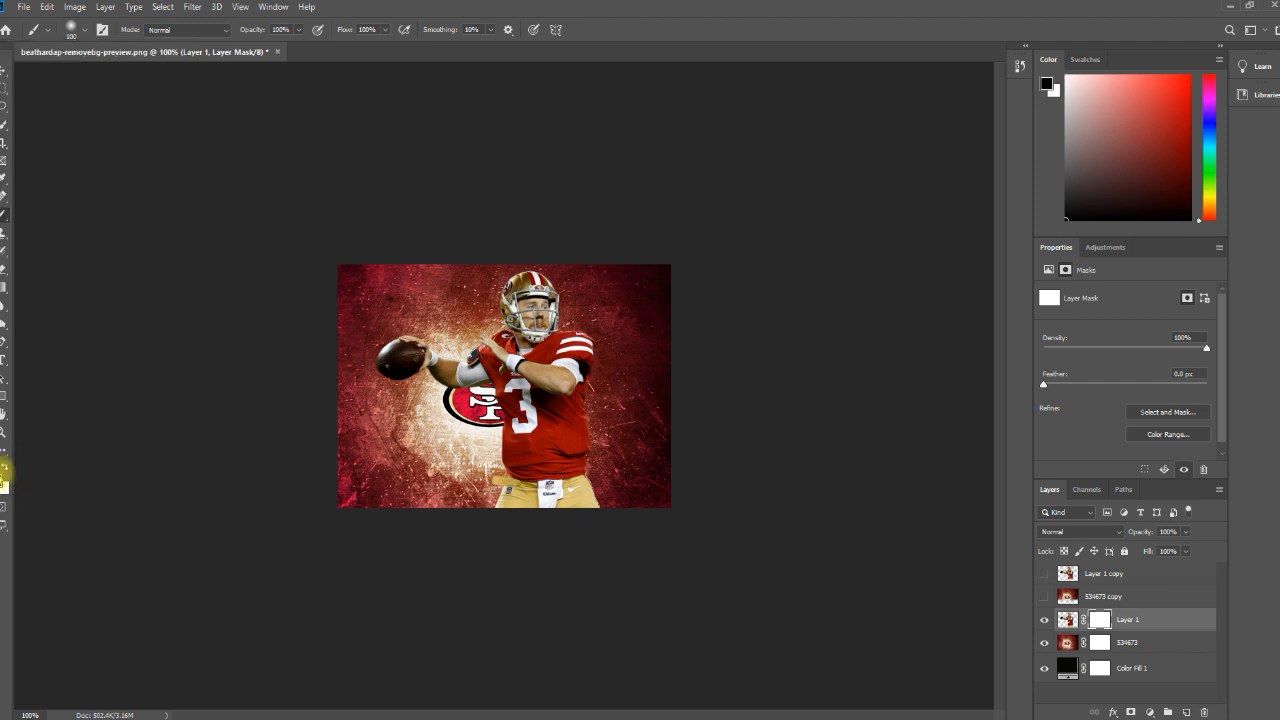
{"action": "mouse_move", "coordinate": [580, 522]}
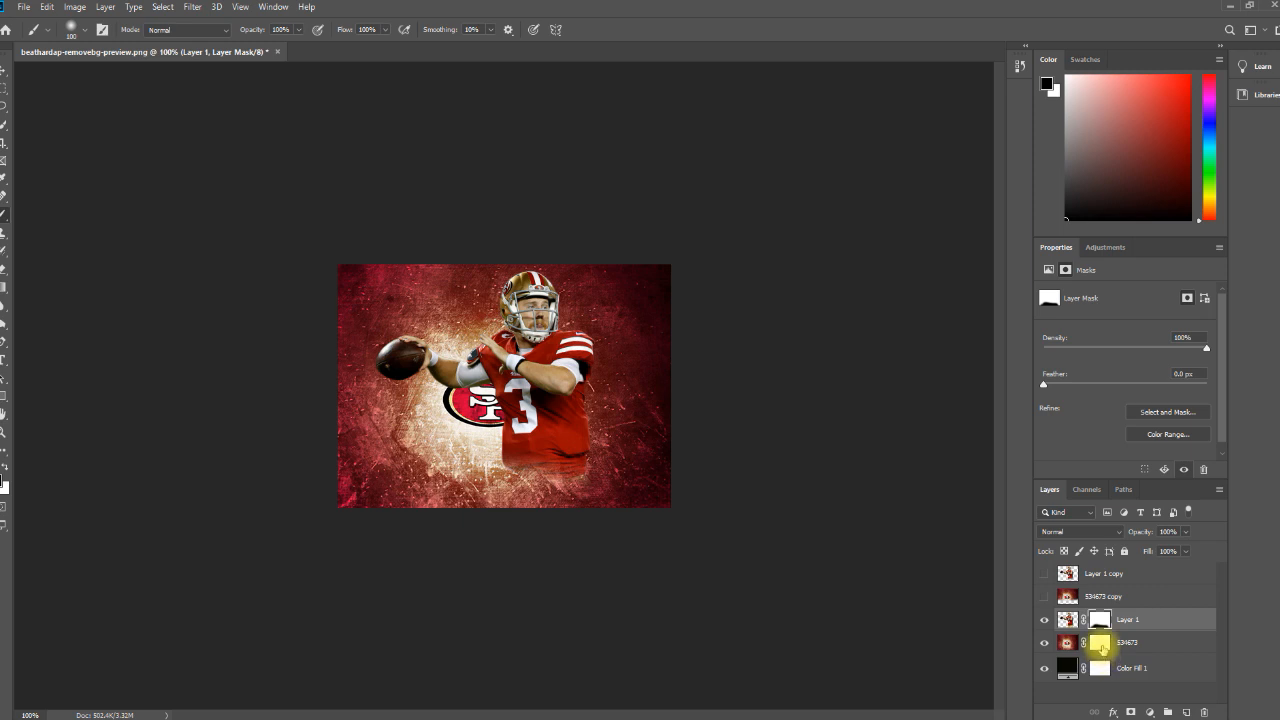
- On the 534673 layer mask, adjust the brush and paint the darkened bottom back in
{"action": "left_click", "coordinate": [1127, 642]}
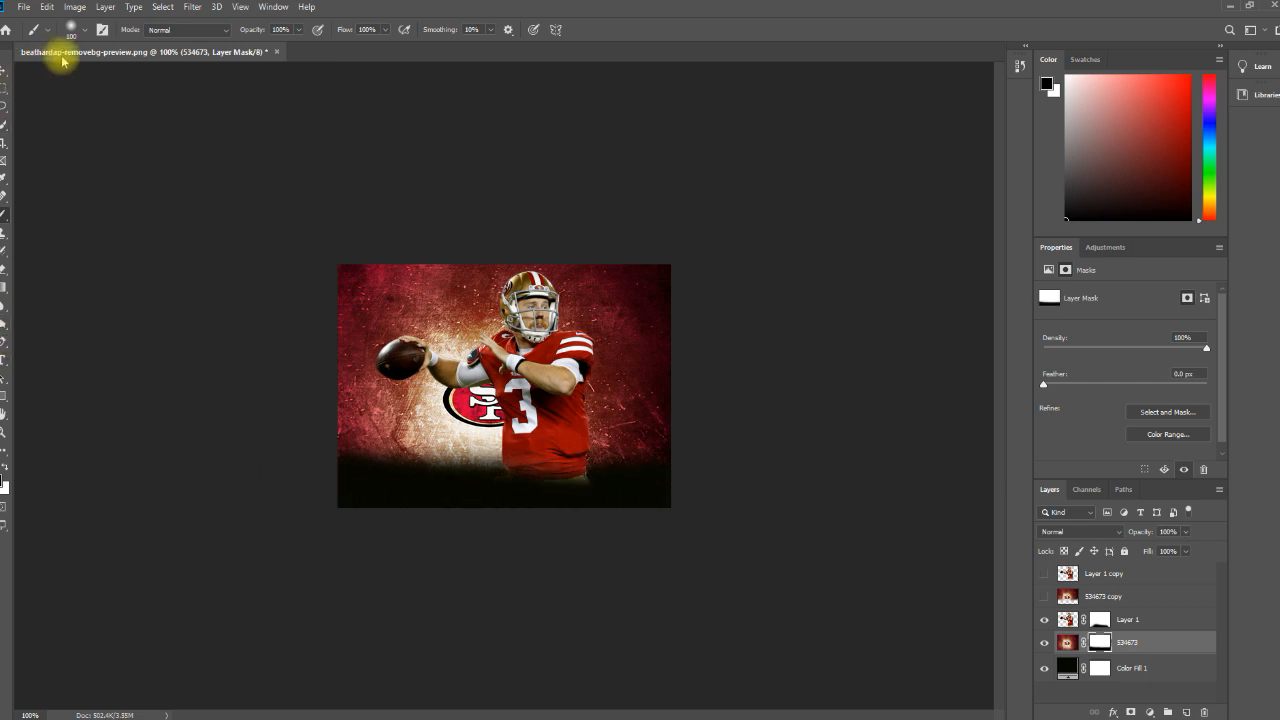
{"action": "left_click", "coordinate": [71, 29]}
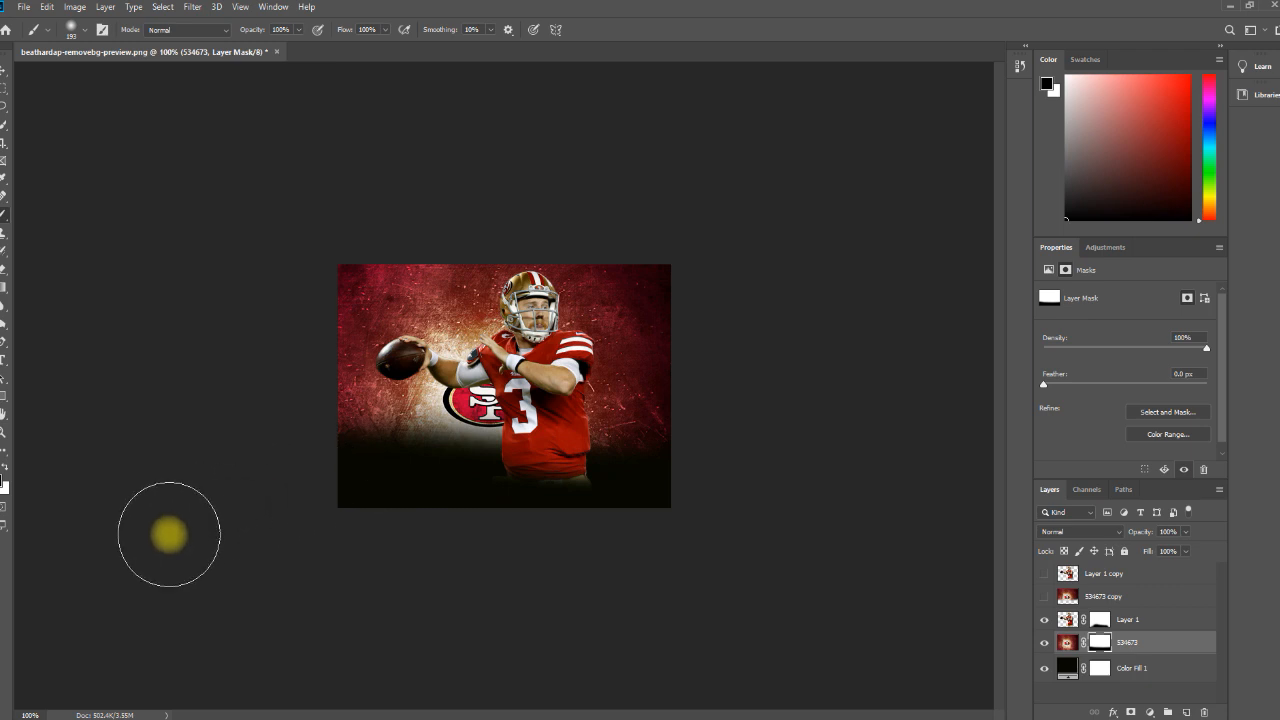
{"action": "mouse_move", "coordinate": [65, 490]}
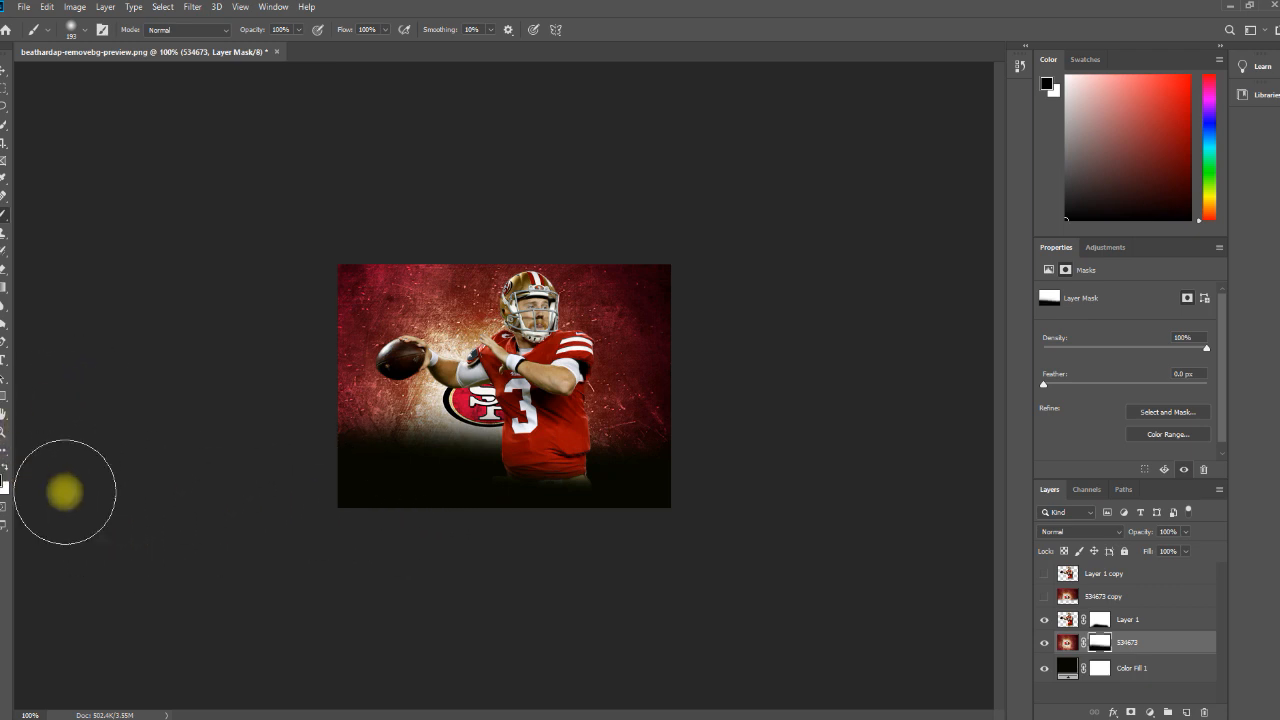
{"action": "mouse_move", "coordinate": [114, 510]}
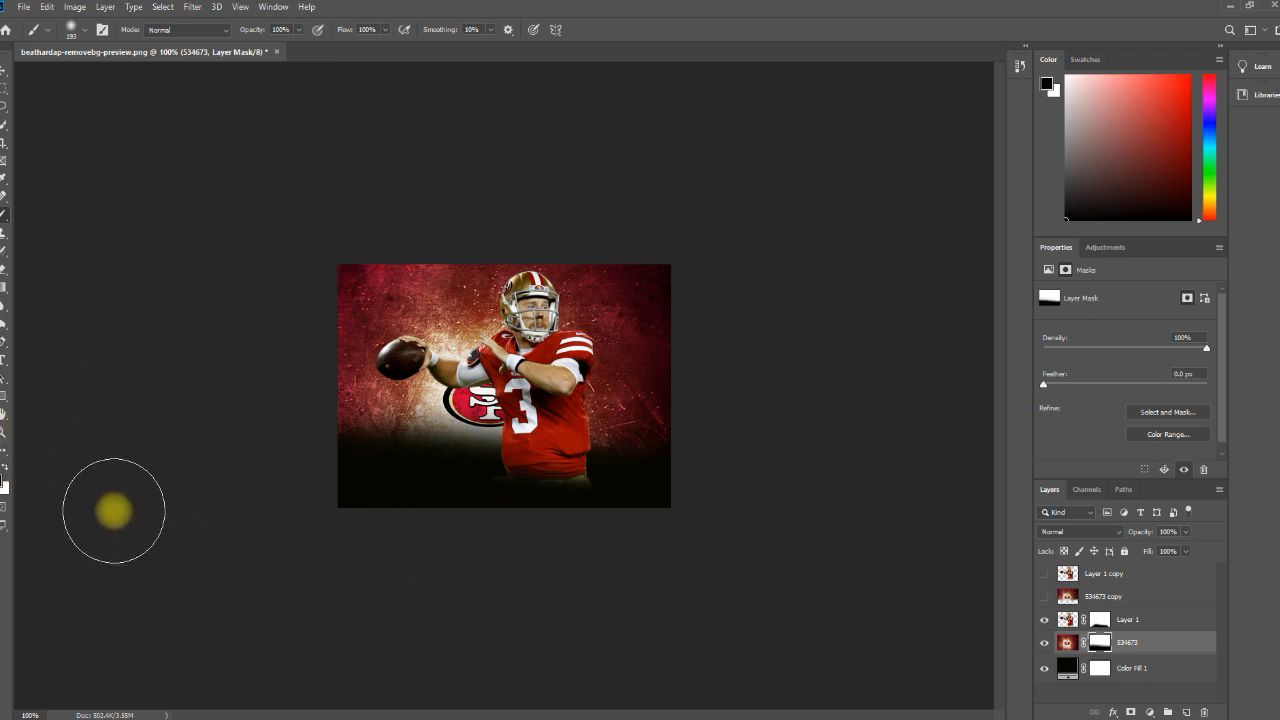
{"action": "mouse_move", "coordinate": [10, 470]}
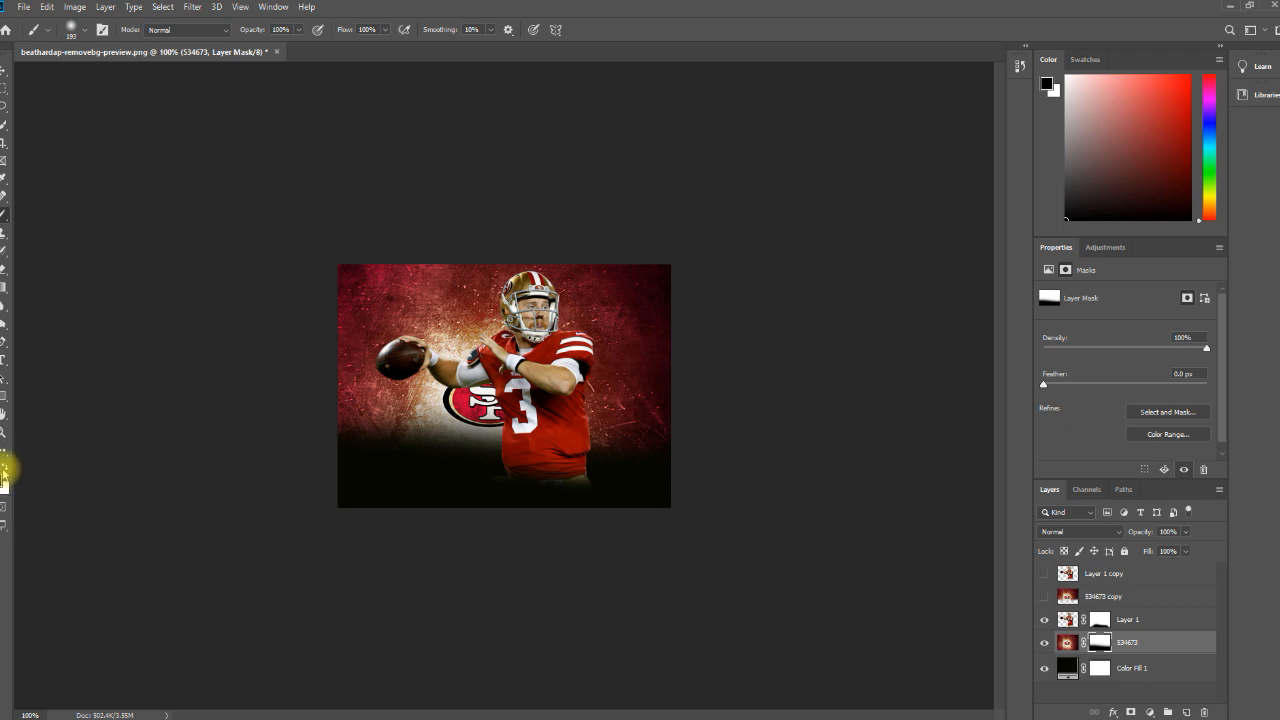
{"action": "mouse_move", "coordinate": [333, 440]}
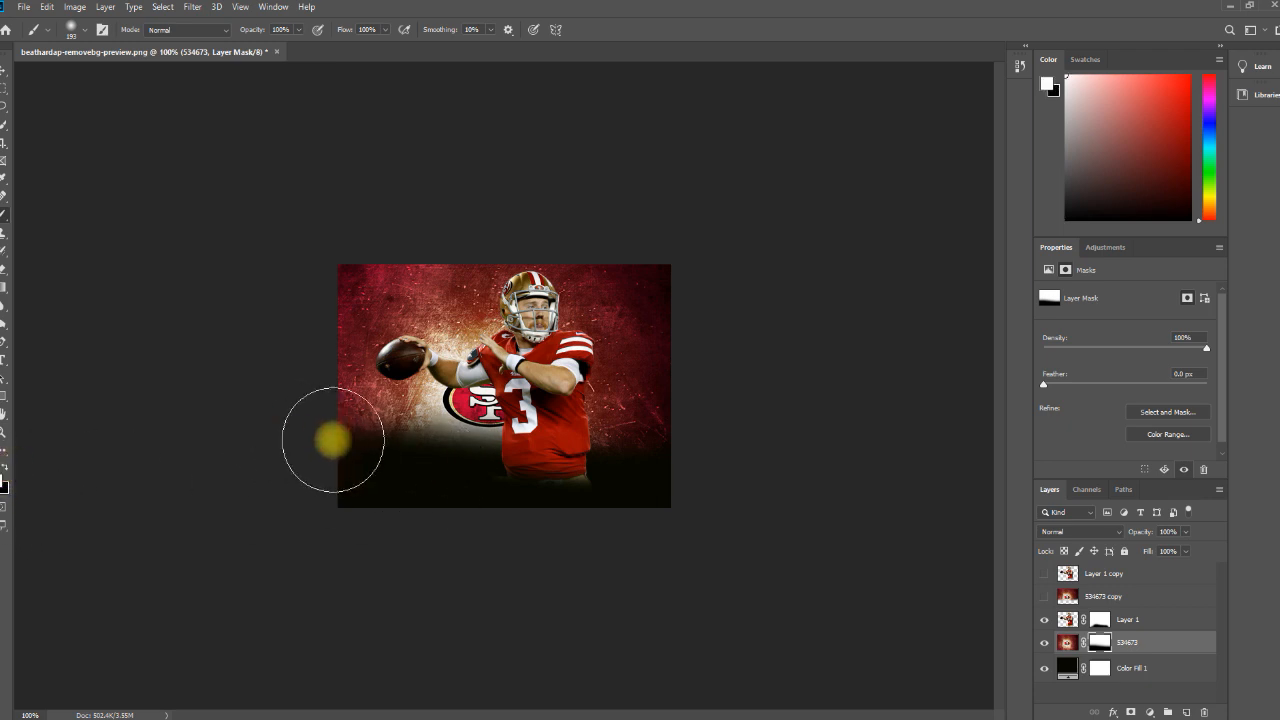
{"action": "left_click_drag", "start_coordinate": [333, 440], "coordinate": [545, 480]}
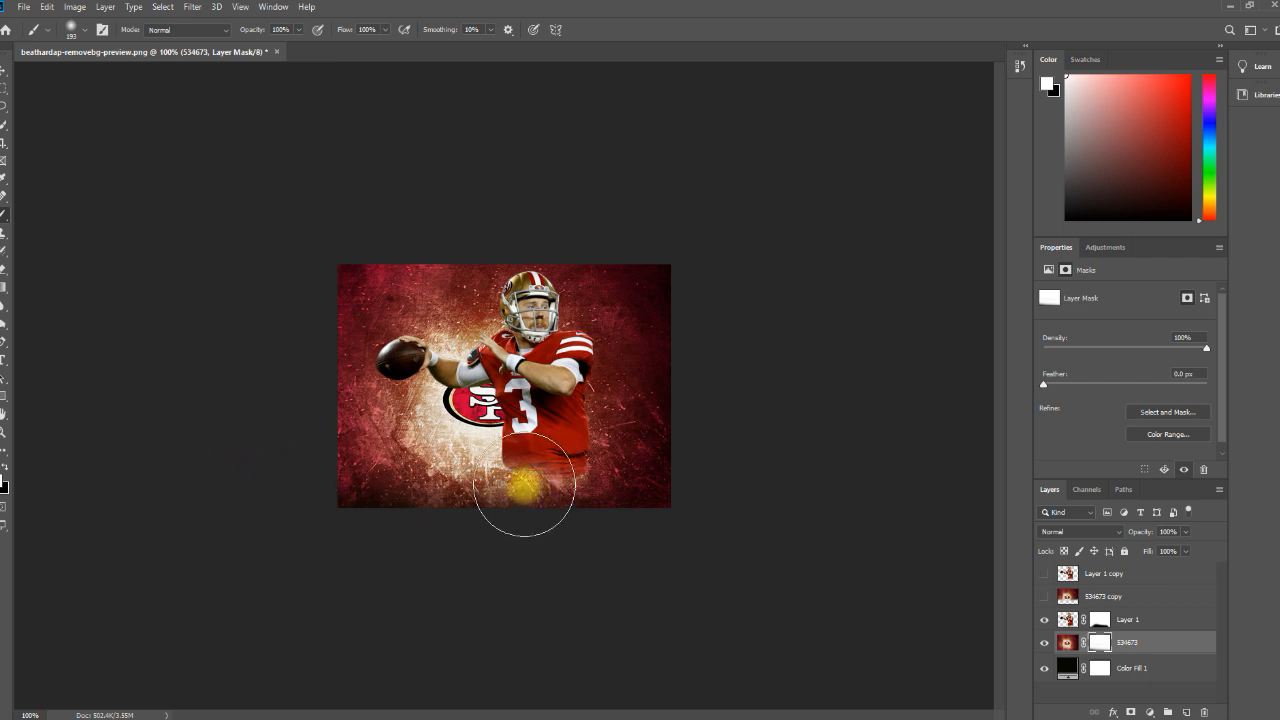
{"action": "mouse_move", "coordinate": [867, 637]}
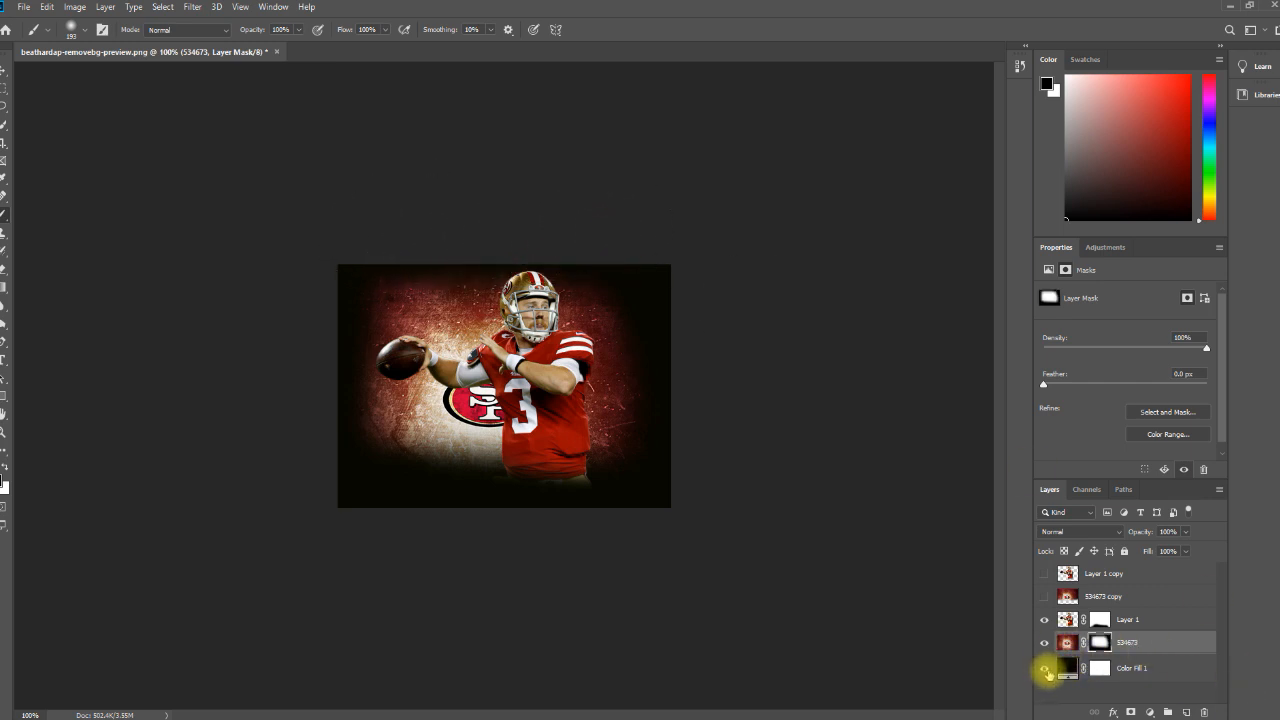
- Toggle Color Fill 1's visibility to check the feathered vignette edges, then select Layer 1
{"action": "left_click", "coordinate": [1044, 668]}
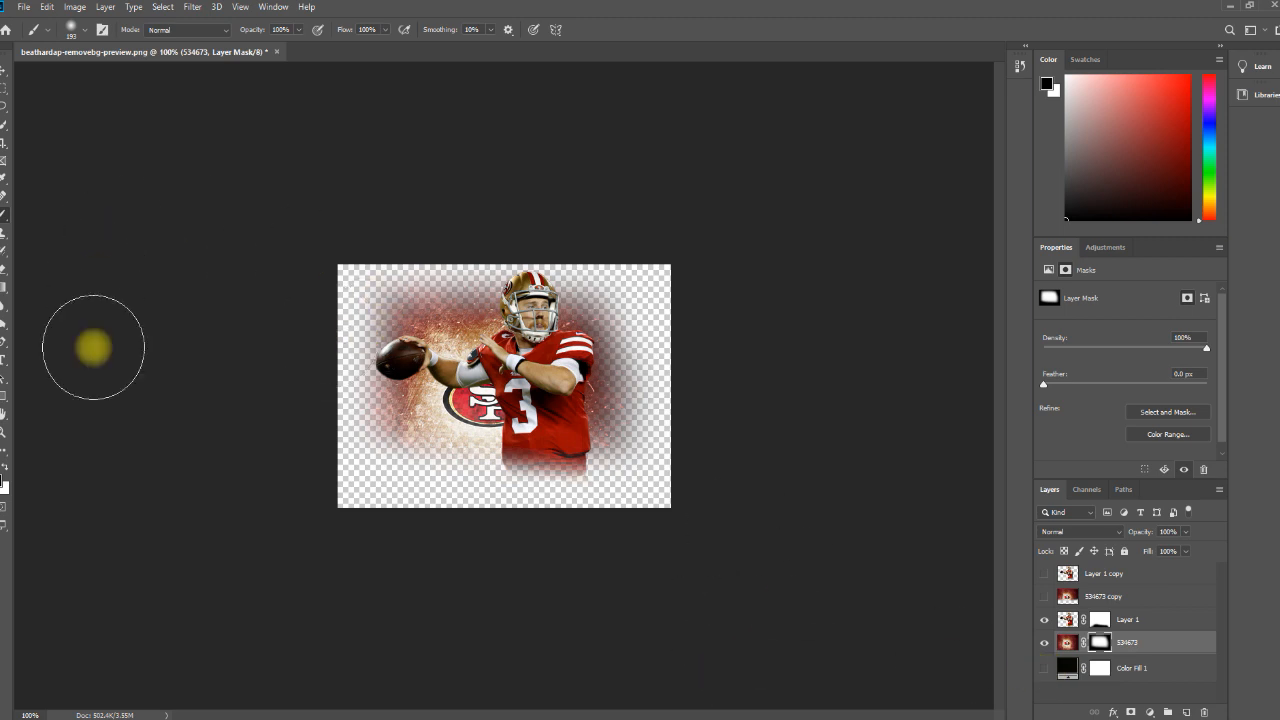
{"action": "mouse_move", "coordinate": [504, 525]}
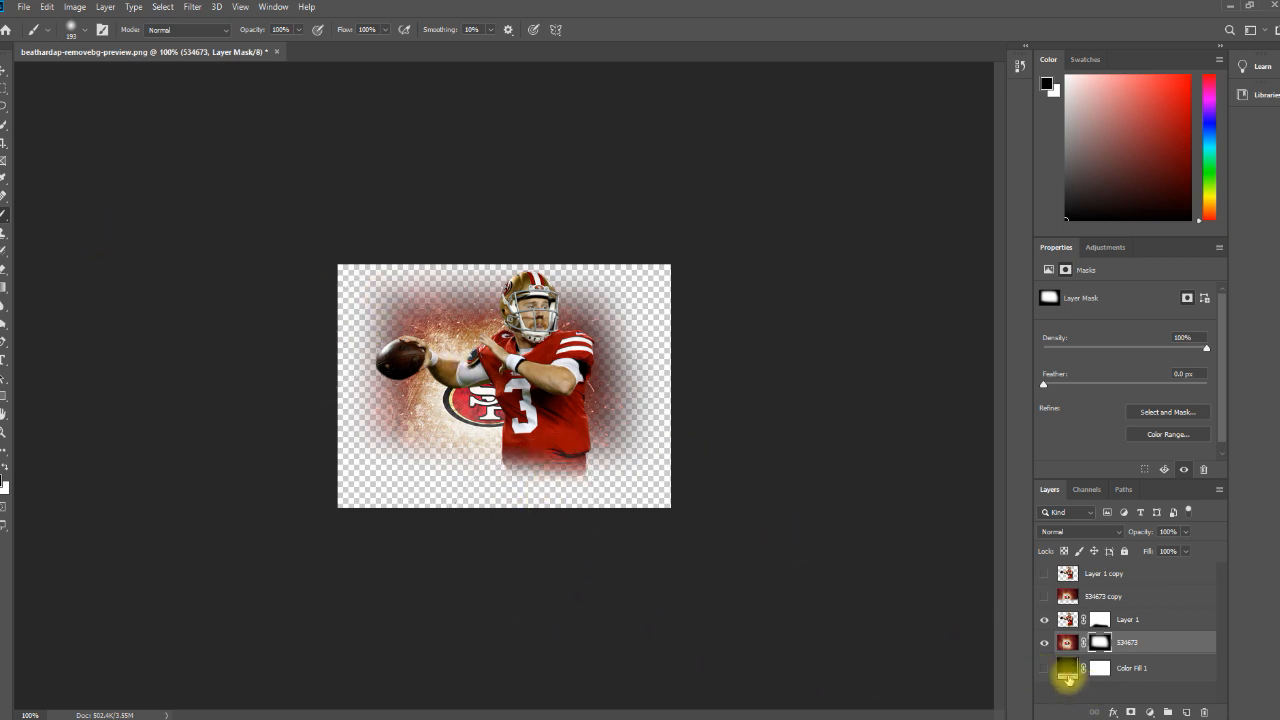
{"action": "left_click", "coordinate": [1044, 668]}
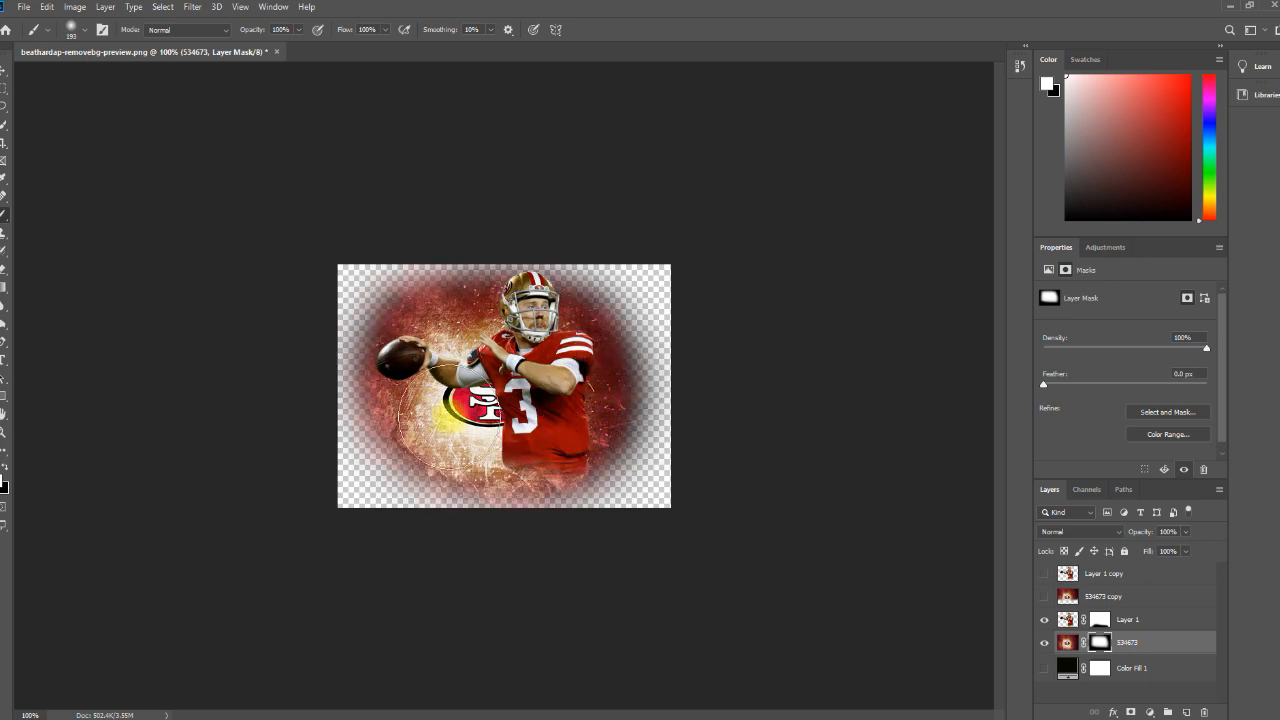
{"action": "left_click", "coordinate": [1044, 668]}
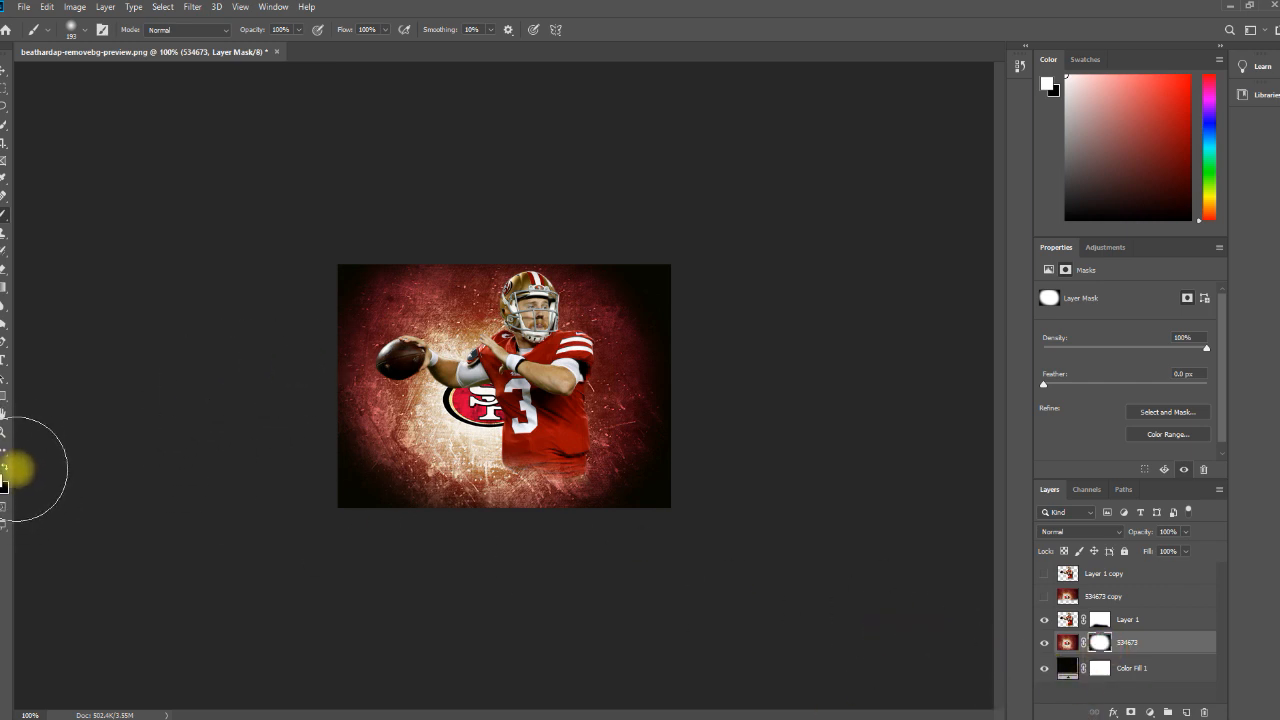
{"action": "mouse_move", "coordinate": [241, 528]}
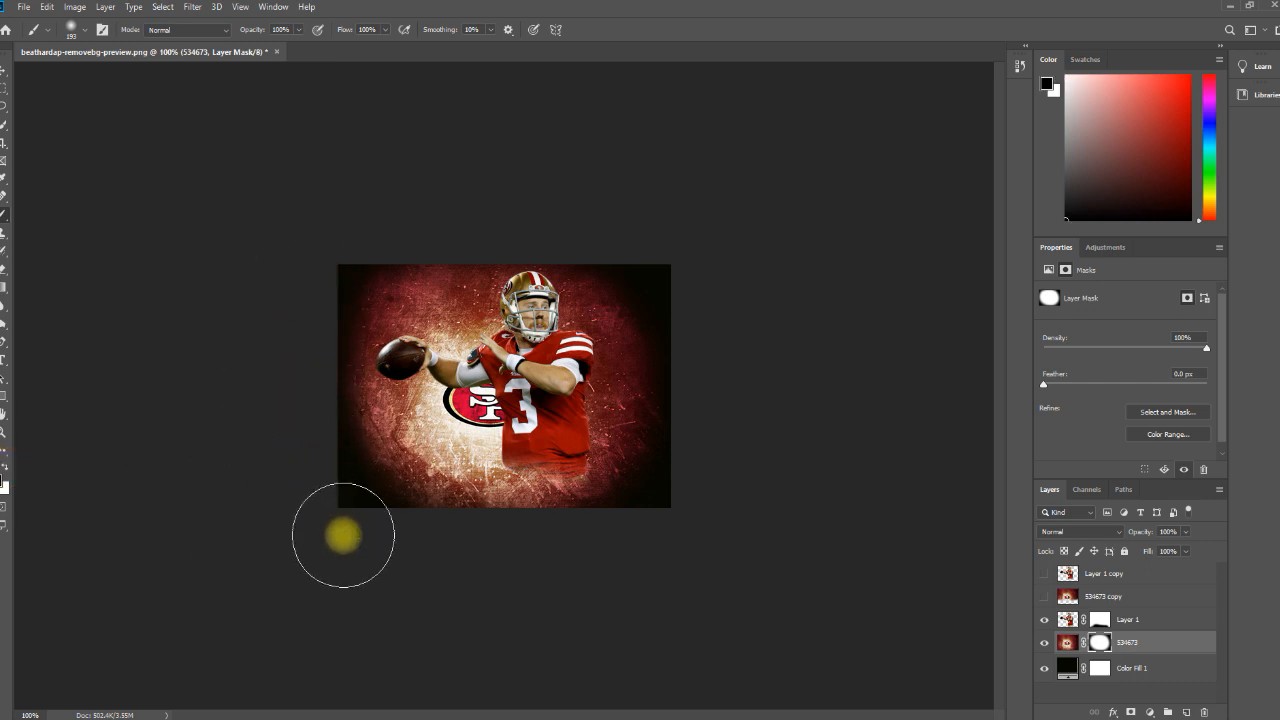
{"action": "mouse_move", "coordinate": [500, 555]}
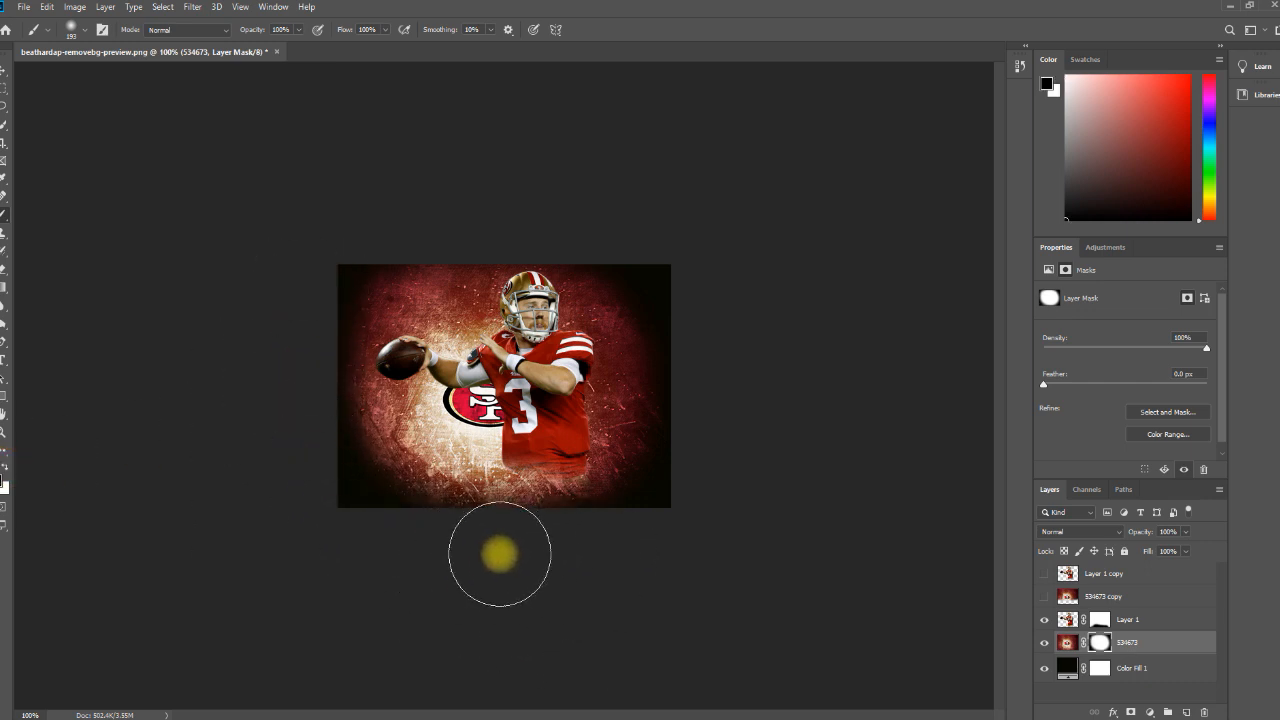
{"action": "mouse_move", "coordinate": [544, 225]}
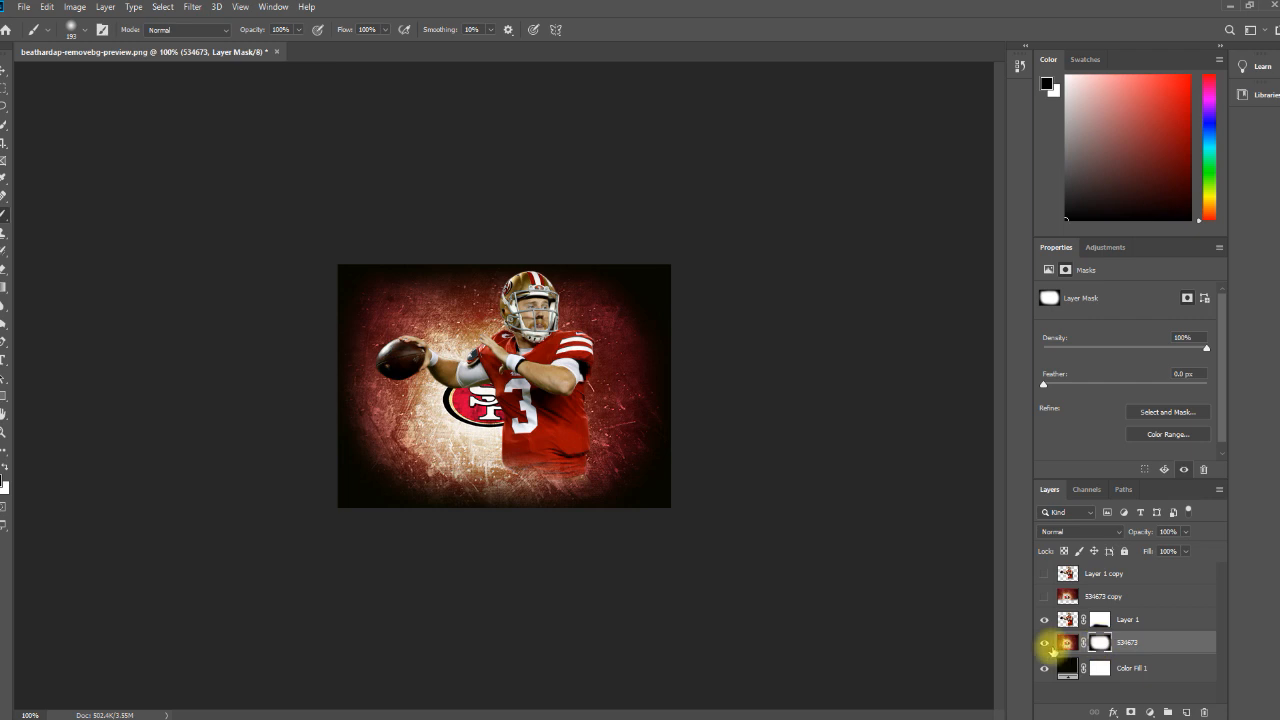
{"action": "left_click", "coordinate": [1044, 668]}
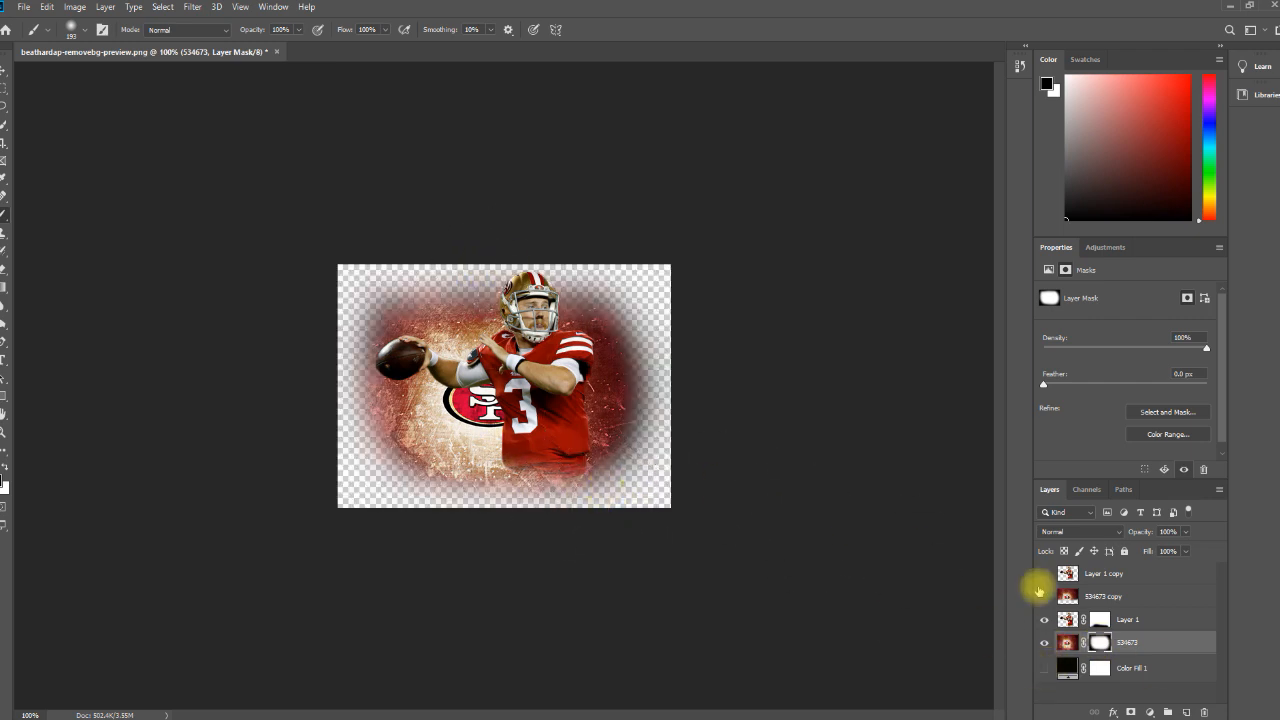
{"action": "left_click", "coordinate": [1128, 619]}
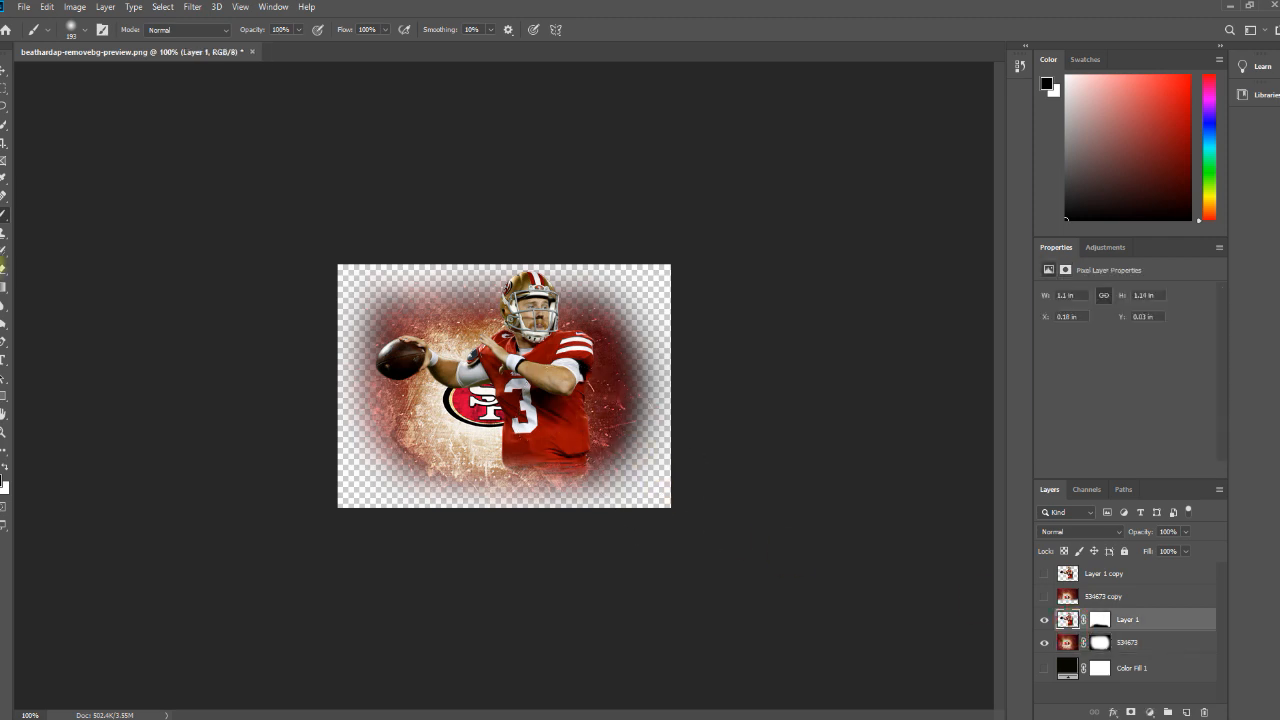
- Move the quarterback down and right with the Move tool, undoing the accidental vector mask
{"action": "key", "text": "v"}
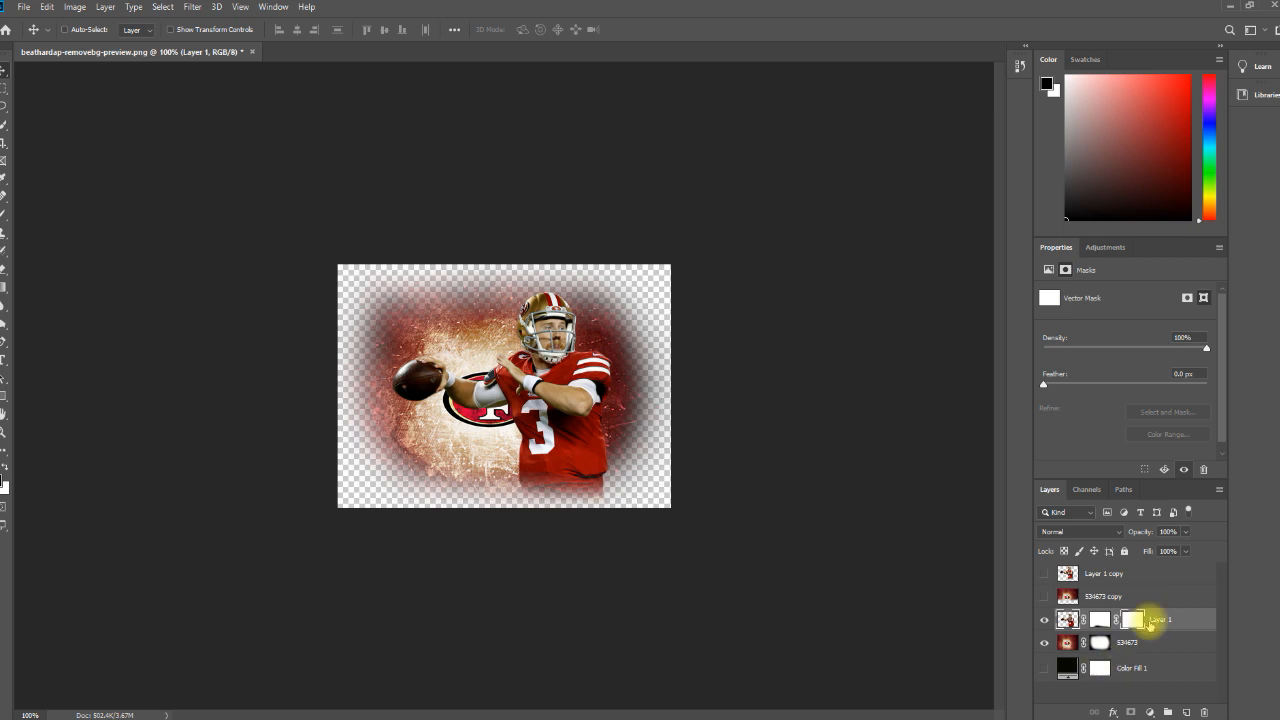
{"action": "key", "text": "ctrl+z"}
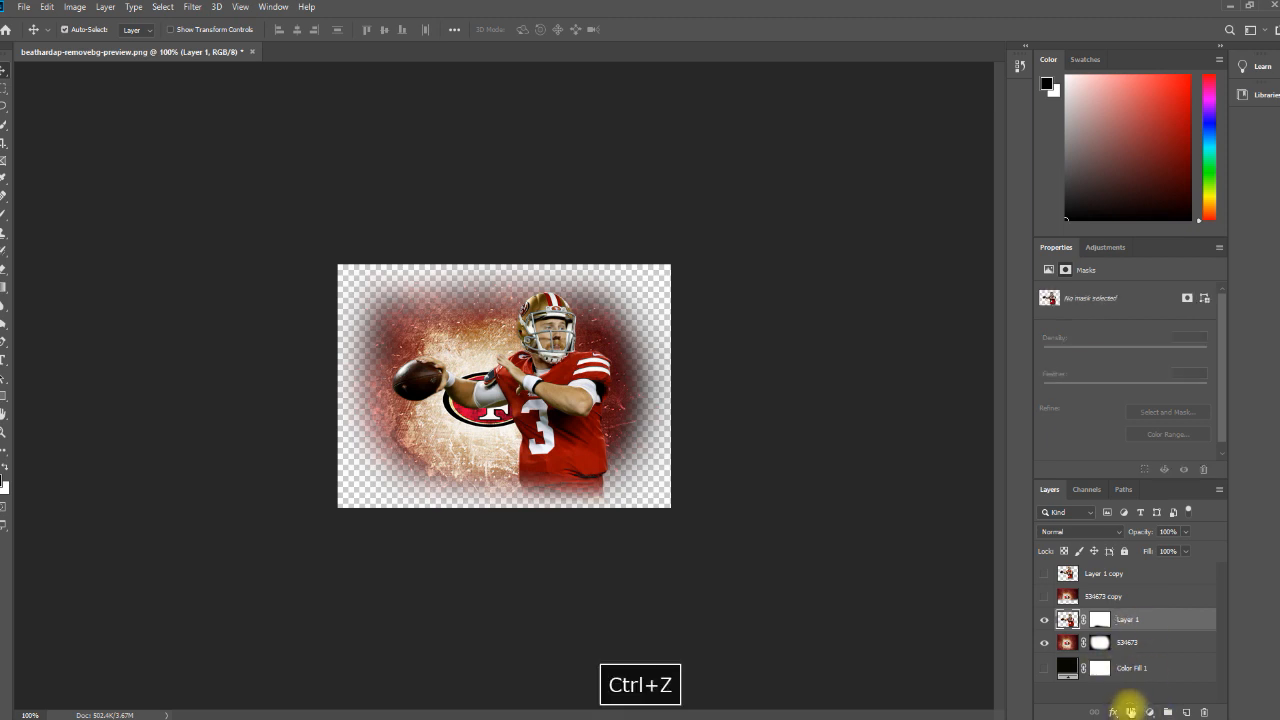
- Add a Solid Color fill layer with a near-white colour
{"action": "left_click", "coordinate": [1131, 711]}
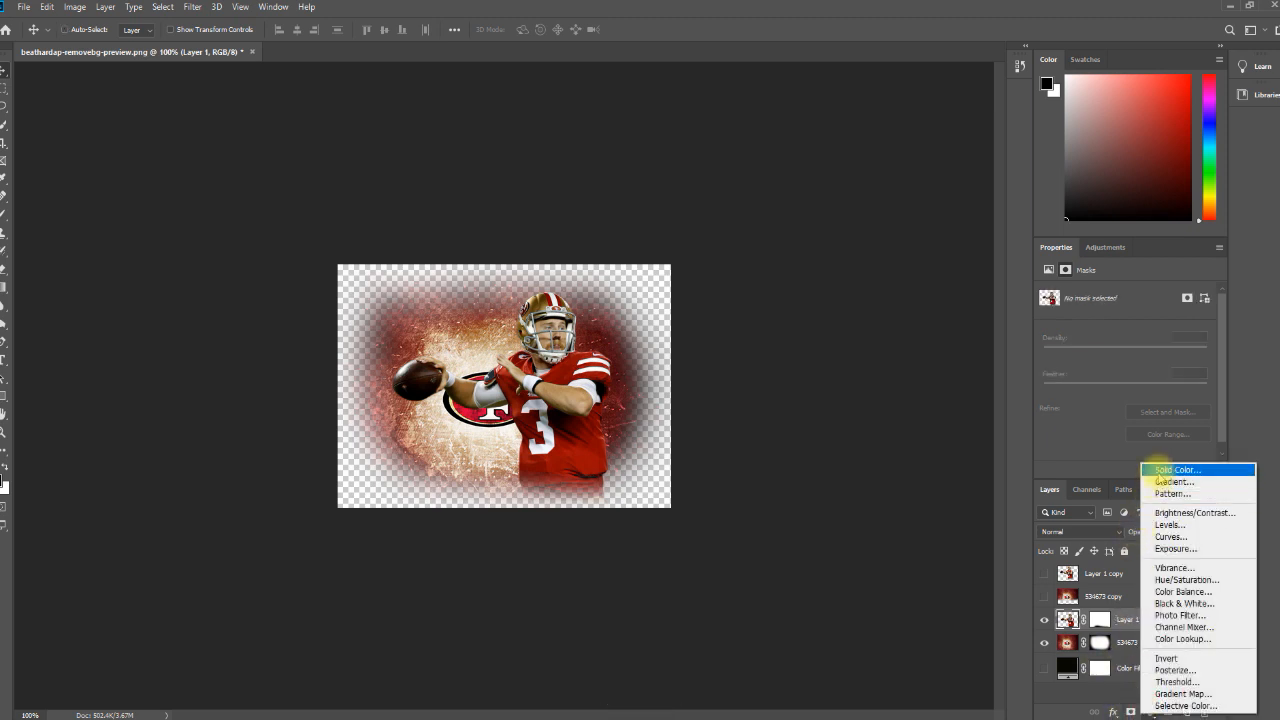
{"action": "left_click", "coordinate": [1177, 469]}
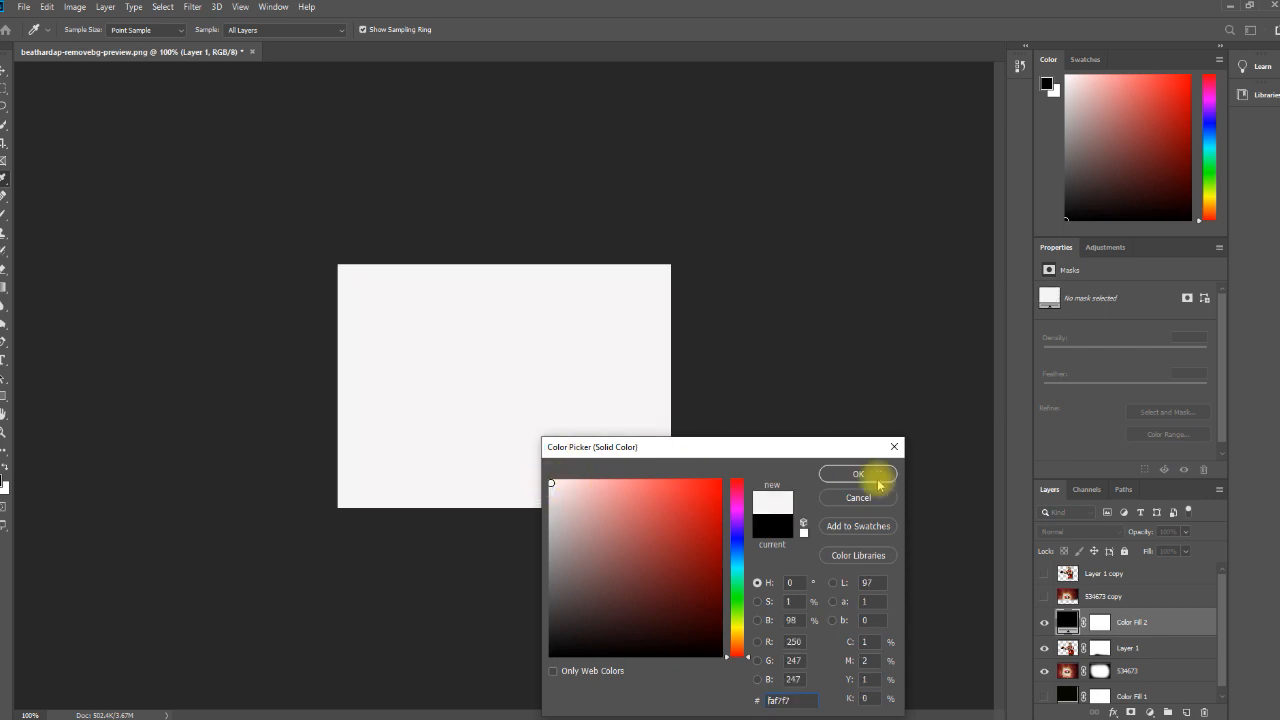
{"action": "left_click", "coordinate": [858, 473]}
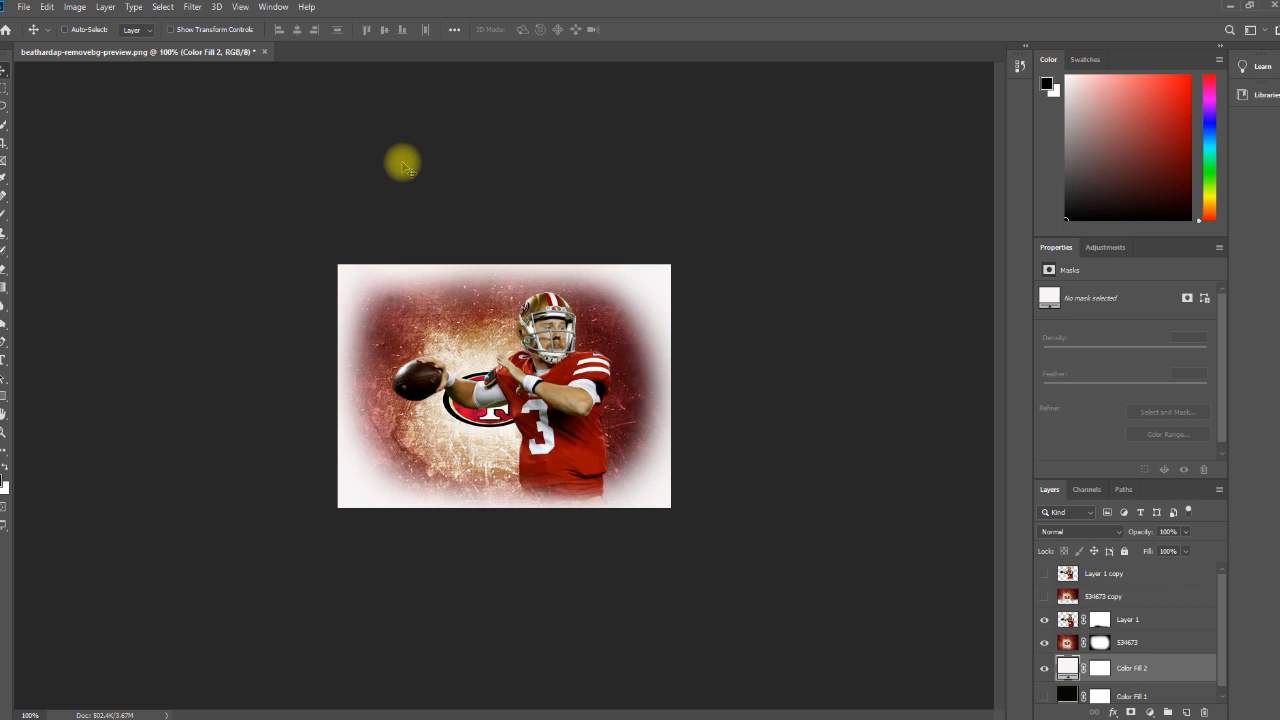
{"action": "mouse_move", "coordinate": [610, 508]}
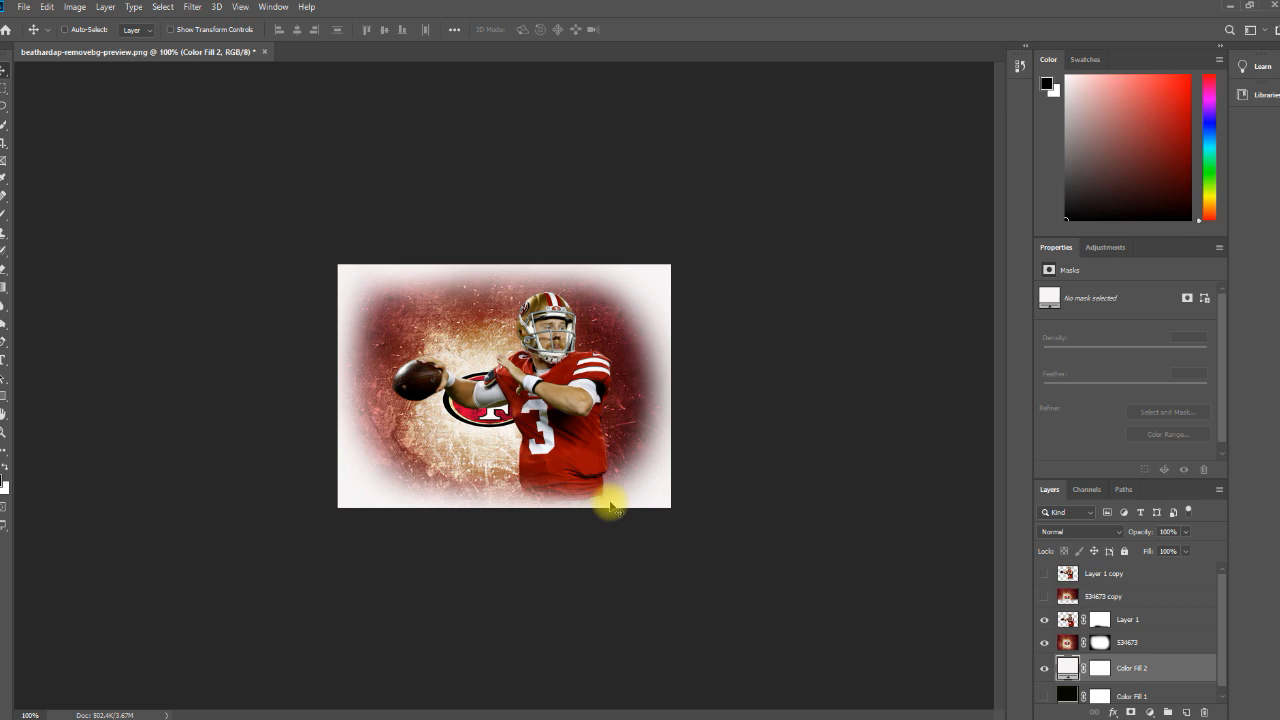
{"action": "mouse_move", "coordinate": [302, 168]}
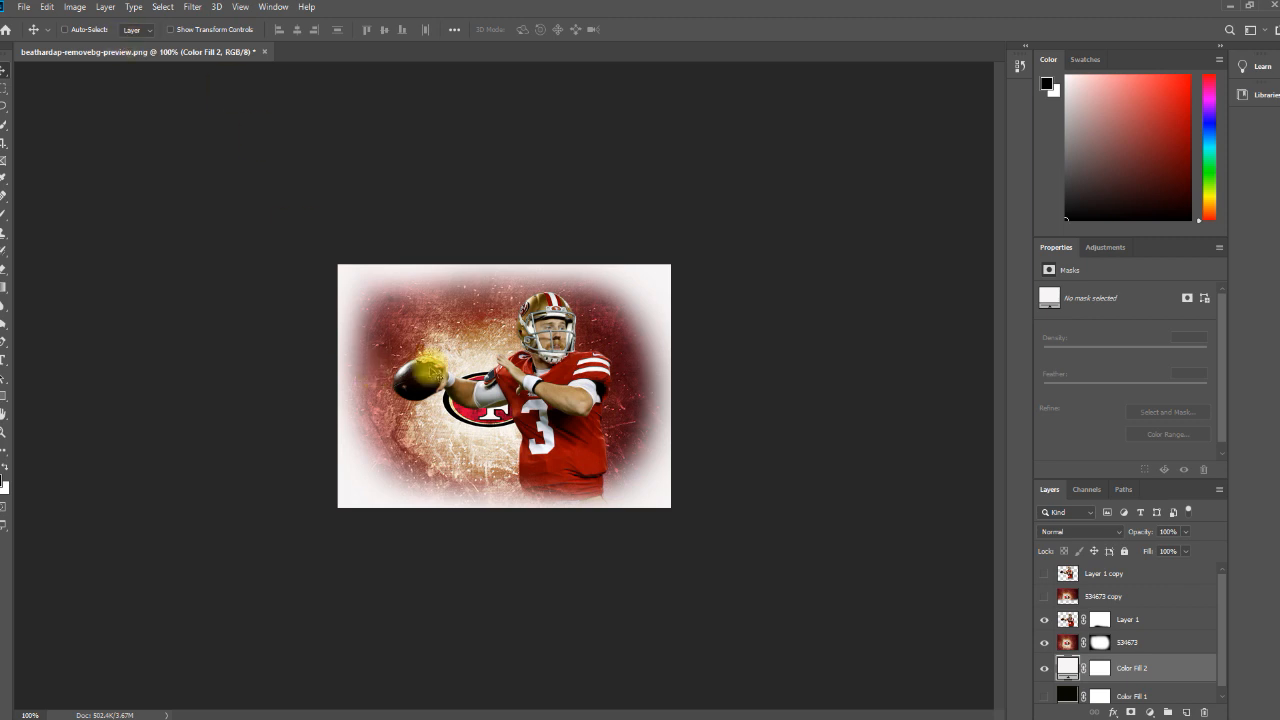
{"action": "key", "text": "v"}
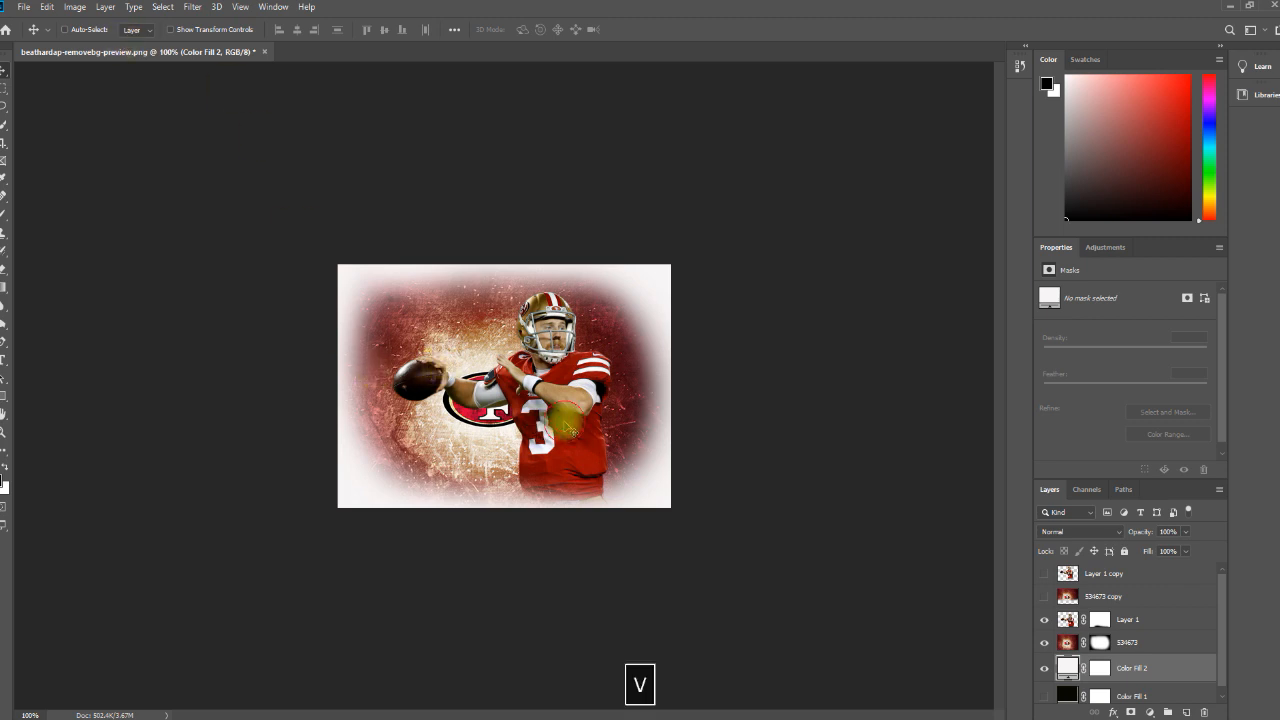
{"action": "mouse_move", "coordinate": [996, 578]}
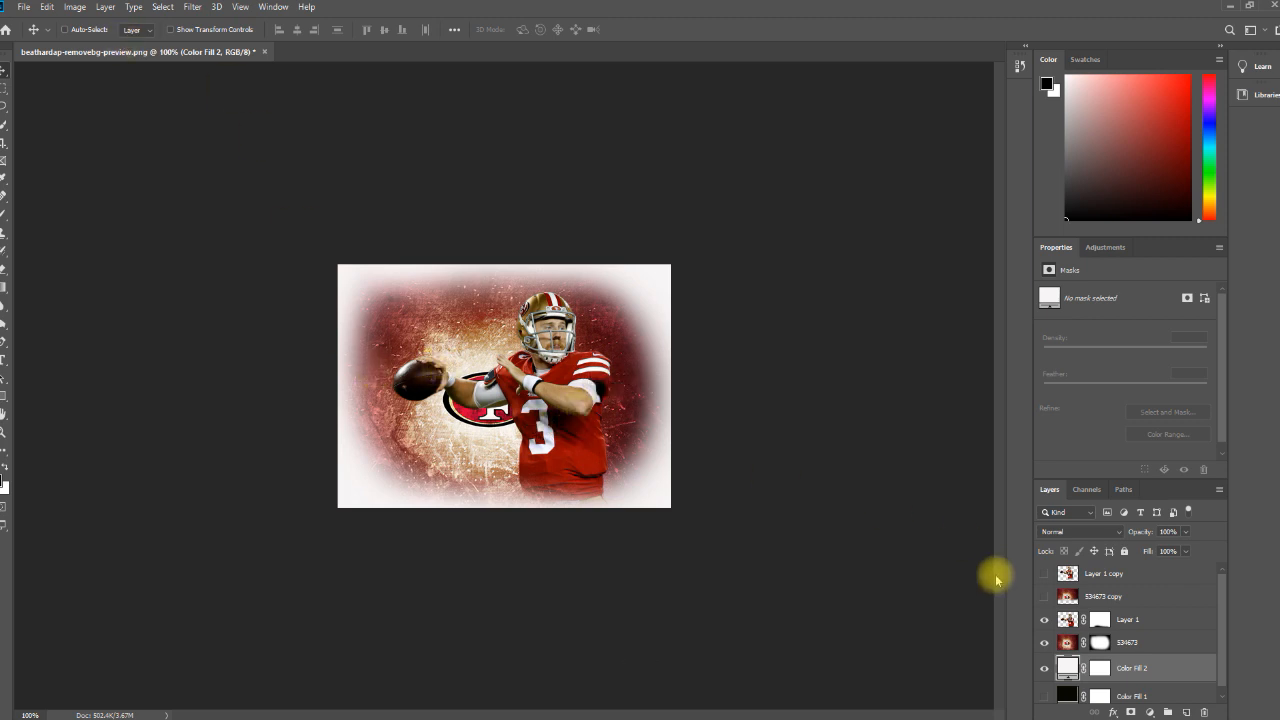